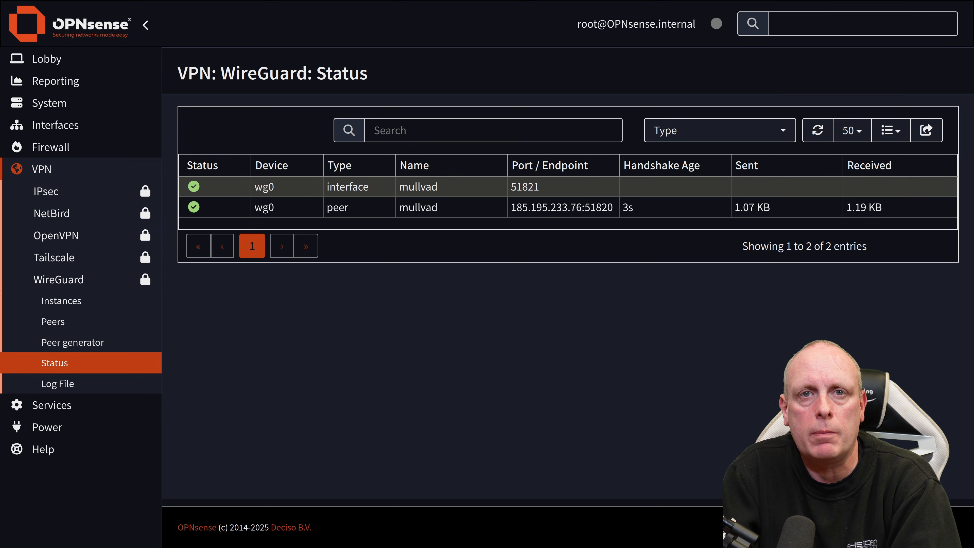
Return from the WireGuard status page to the Lobby dashboard.
{"action": "left_click", "coordinate": [46, 58]}
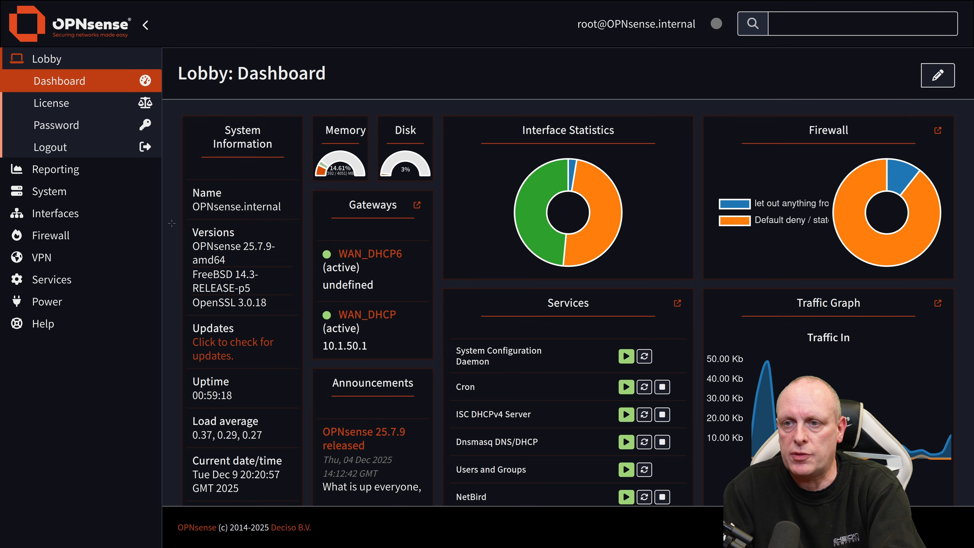
{"action": "mouse_move", "coordinate": [42, 256]}
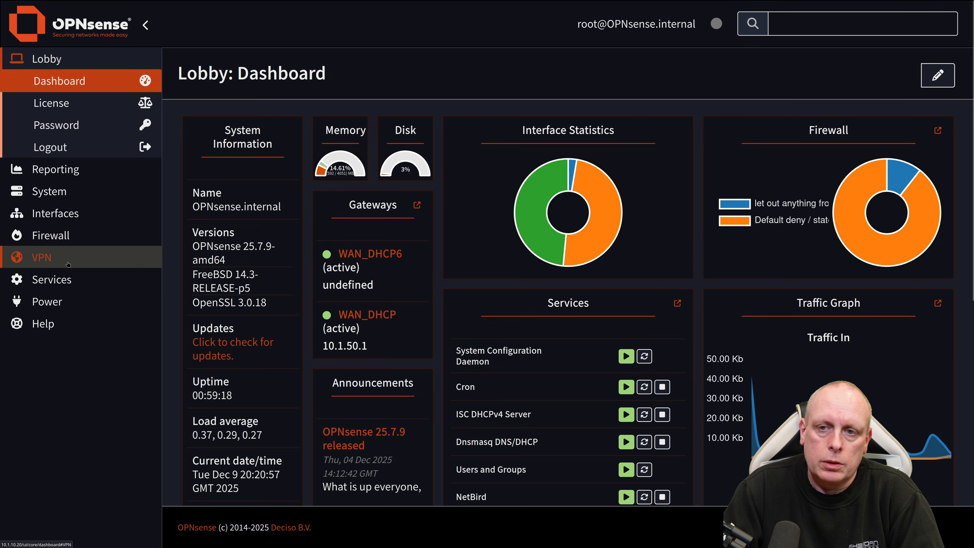
Navigate to VPN > WireGuard > Instances, which lists no instances yet.
{"action": "left_click", "coordinate": [41, 257]}
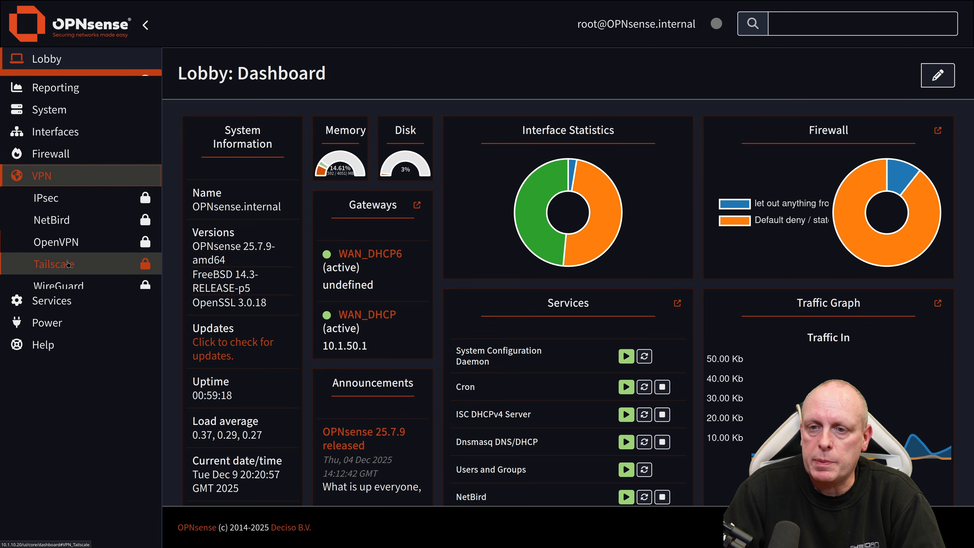
{"action": "left_click", "coordinate": [61, 285]}
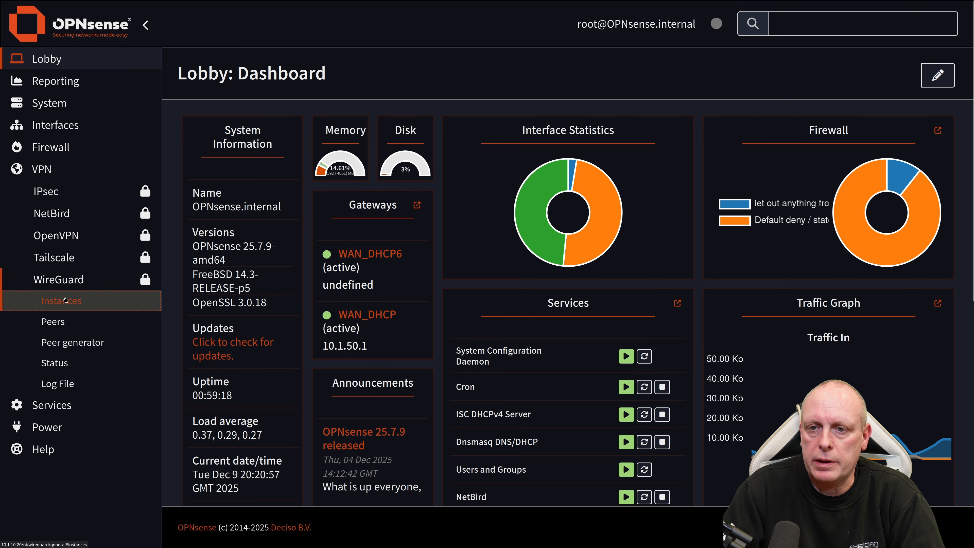
{"action": "left_click", "coordinate": [61, 301]}
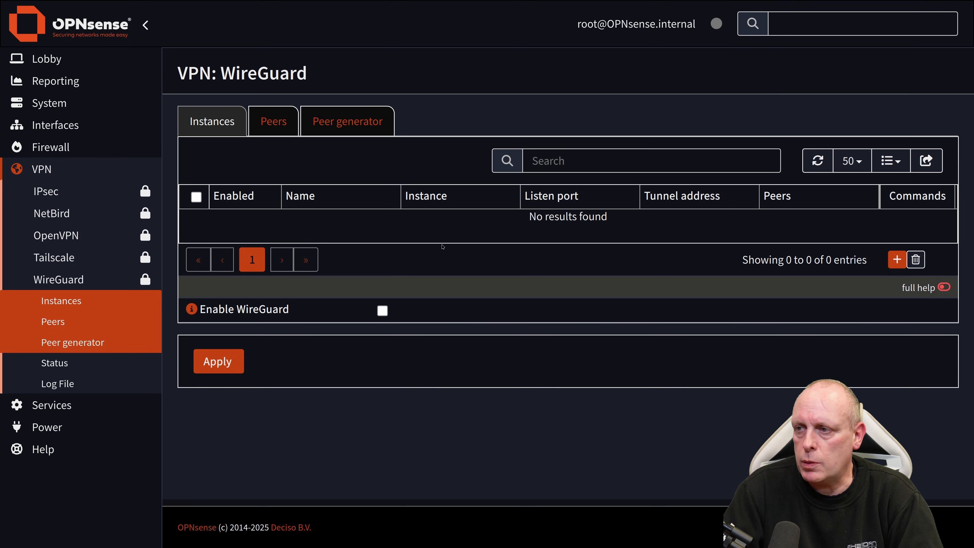
{"action": "mouse_move", "coordinate": [896, 259]}
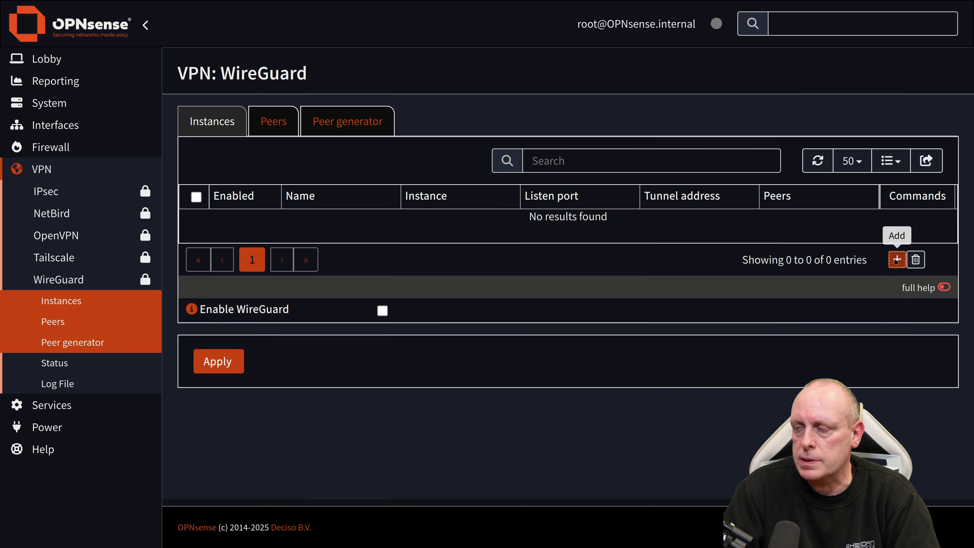
Add a WireGuard instance named mullvad and generate a new keypair for it.
{"action": "left_click", "coordinate": [896, 259]}
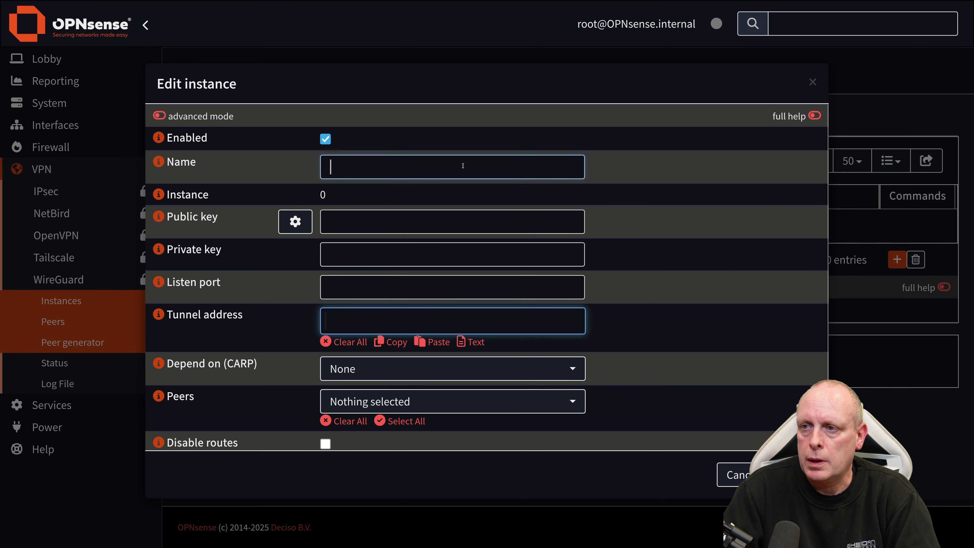
{"action": "type", "text": "mullv"}
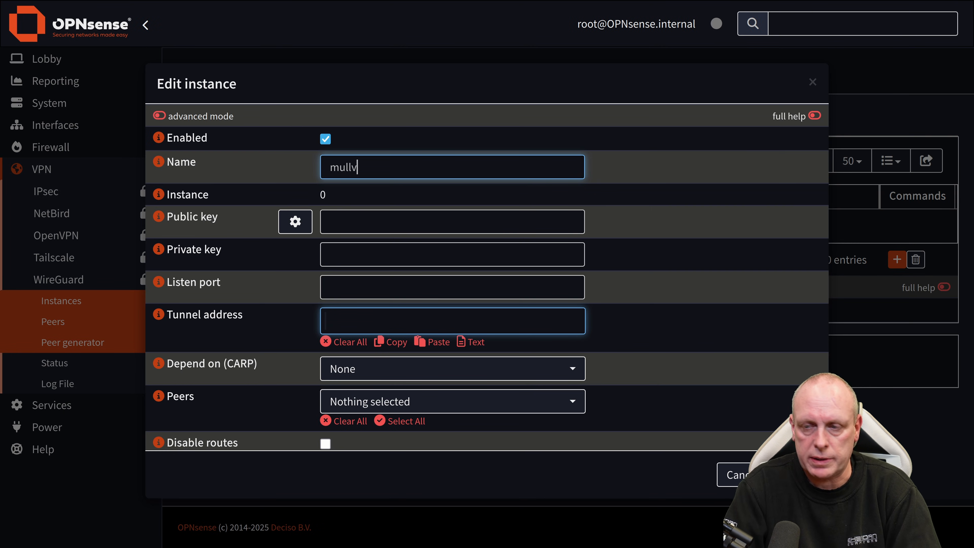
{"action": "type", "text": "ad"}
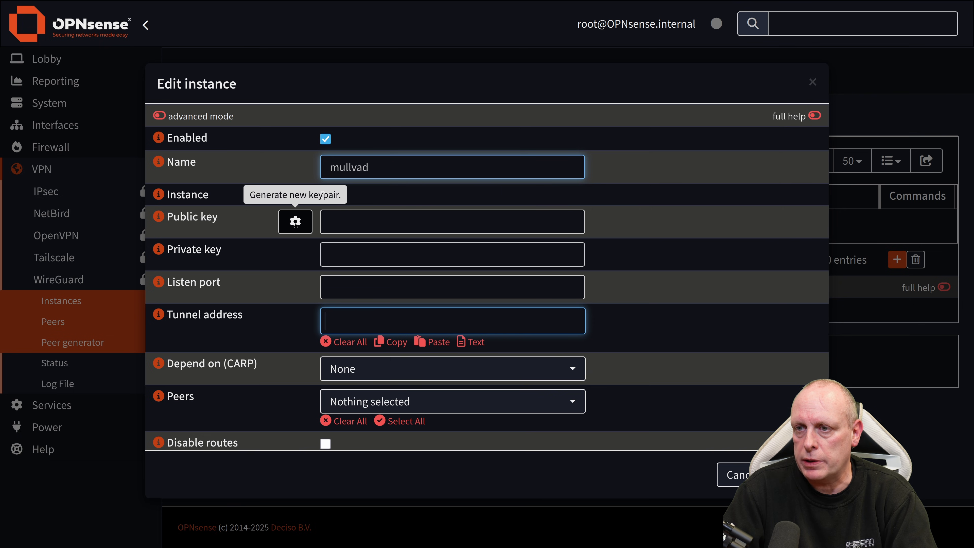
{"action": "left_click", "coordinate": [296, 222]}
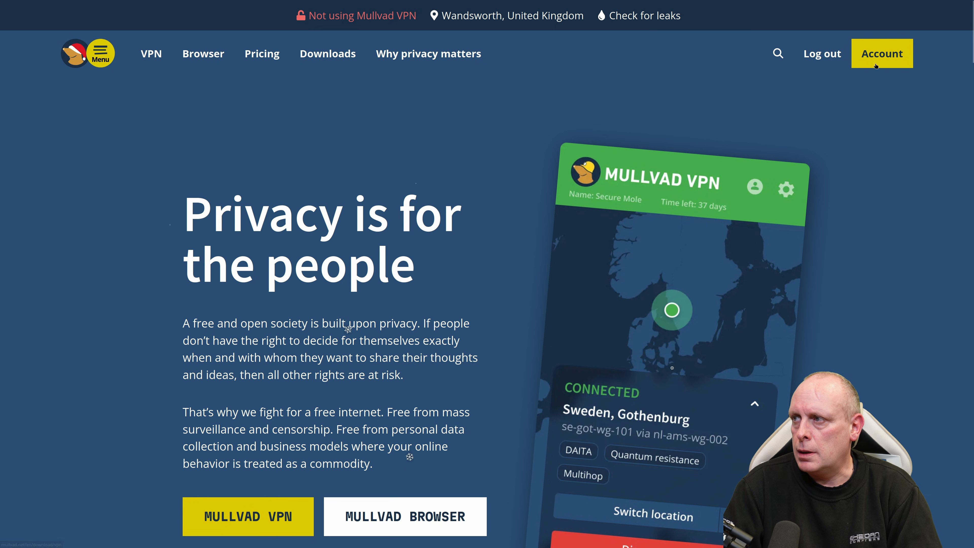
In the Mullvad account's WireGuard configuration generator, import the router's private key.
{"action": "left_click", "coordinate": [882, 53]}
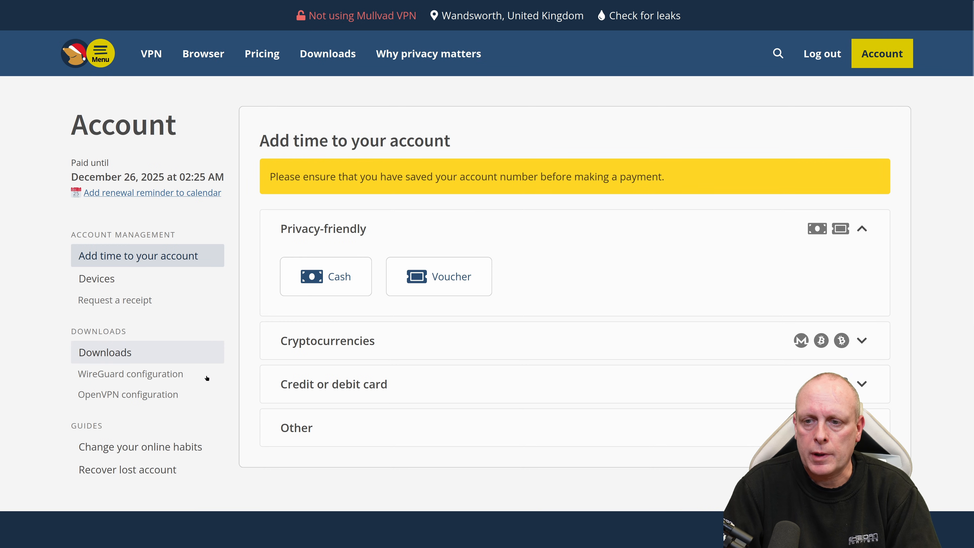
{"action": "left_click", "coordinate": [130, 374]}
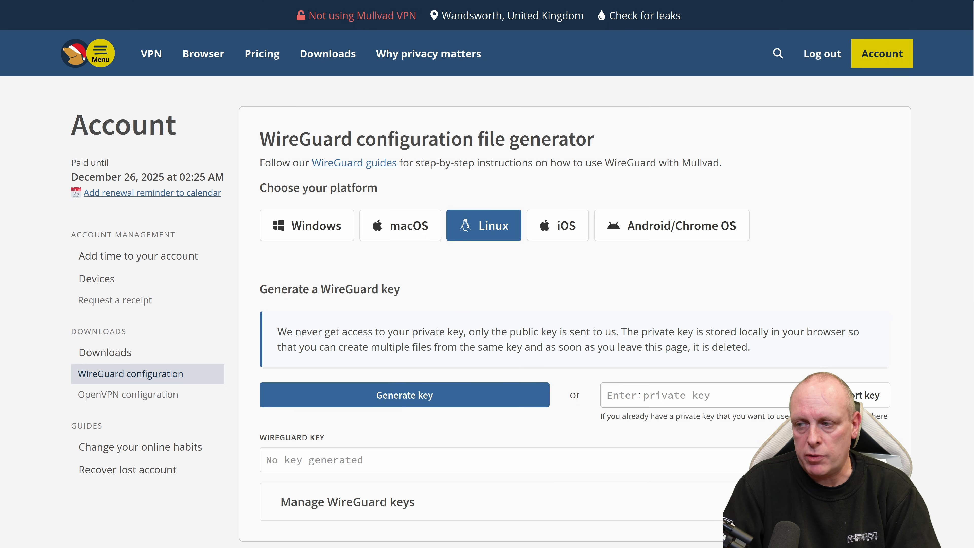
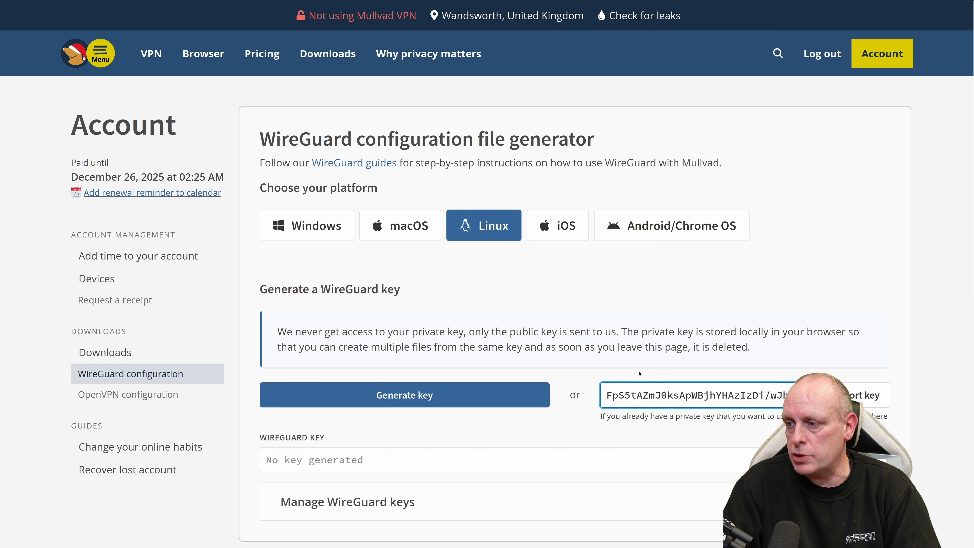
{"action": "left_click", "coordinate": [404, 395]}
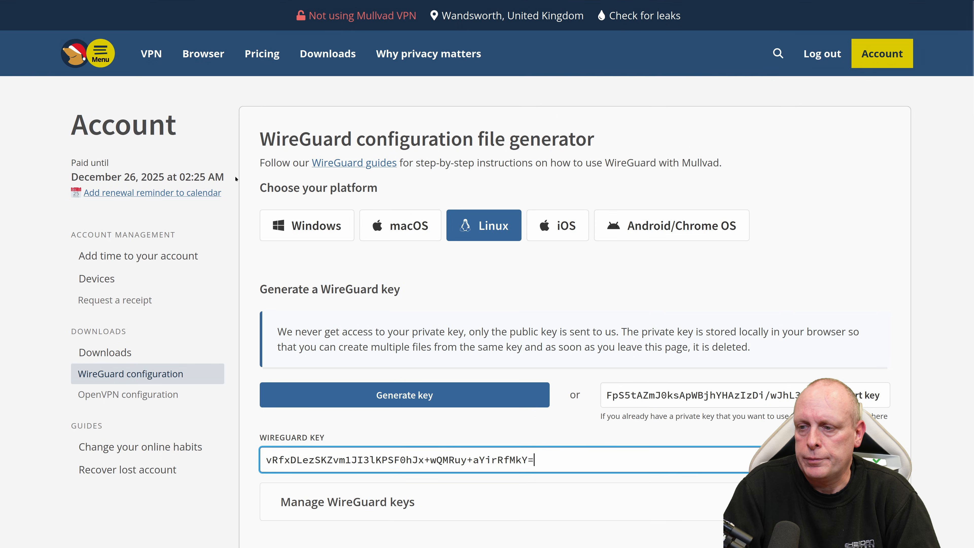
Choose Sweden, Stockholm and server se-sto-wg-001 as the exit location.
{"action": "scroll", "scroll_direction": "down", "scroll_amount": 3}
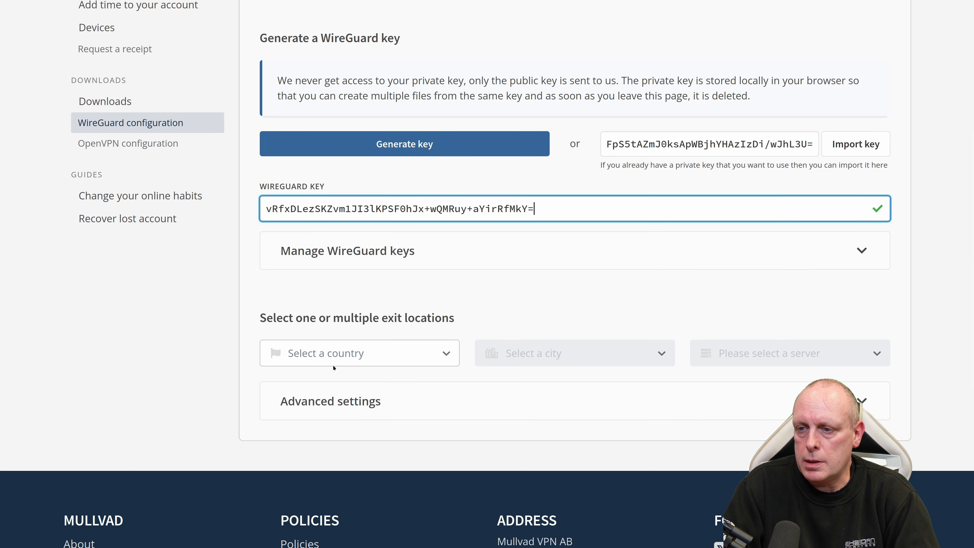
{"action": "left_click", "coordinate": [359, 353]}
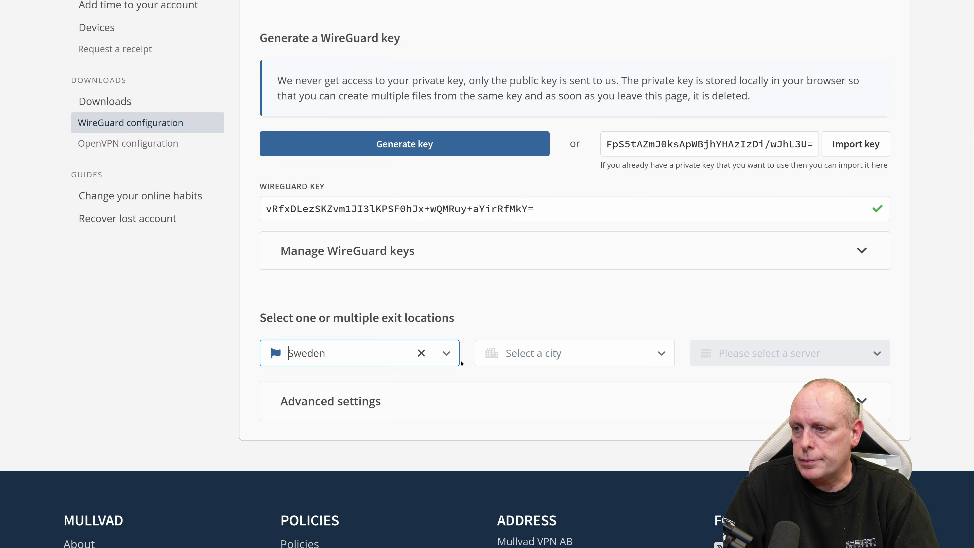
{"action": "left_click", "coordinate": [574, 353]}
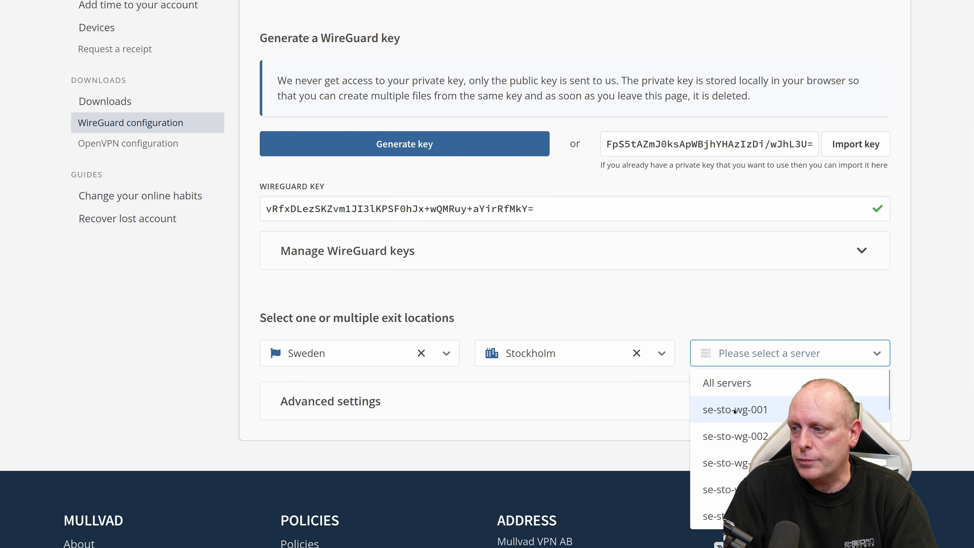
{"action": "left_click", "coordinate": [735, 410]}
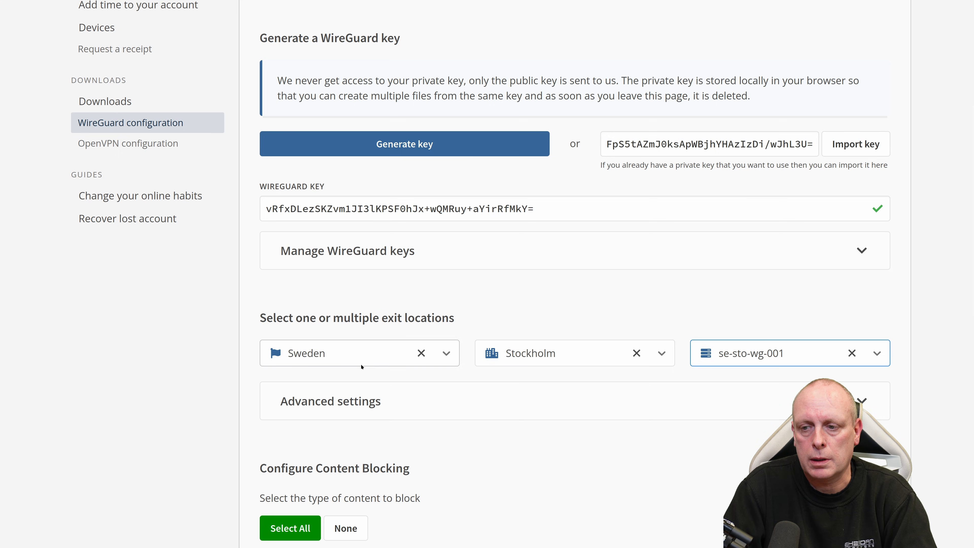
Download the generated WireGuard configuration file and open it.
{"action": "scroll", "scroll_direction": "down", "scroll_amount": 3}
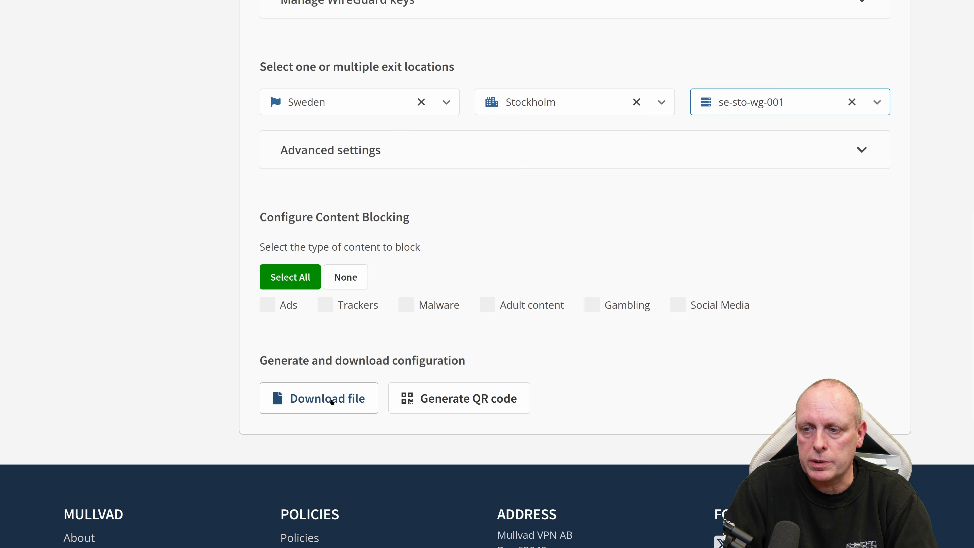
{"action": "left_click", "coordinate": [318, 399]}
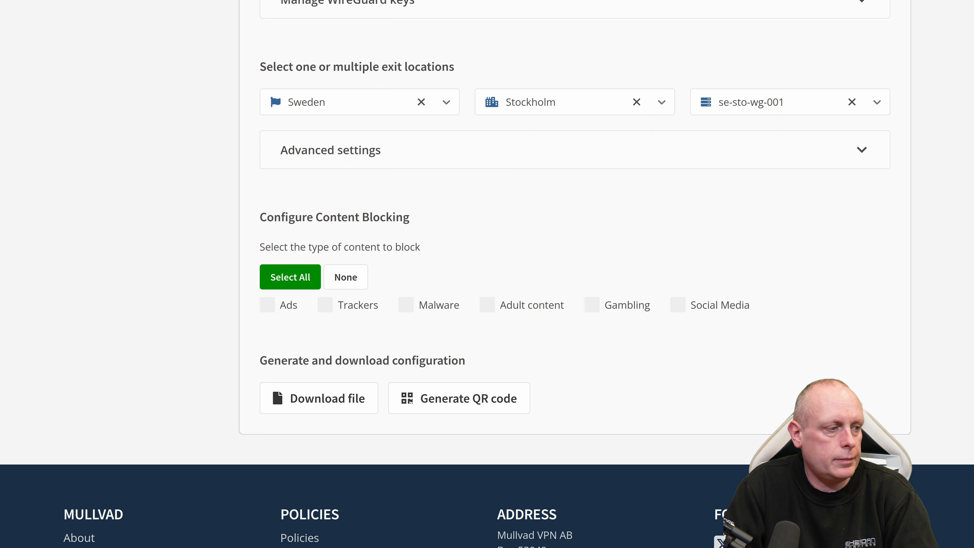
{"action": "left_click", "coordinate": [326, 398]}
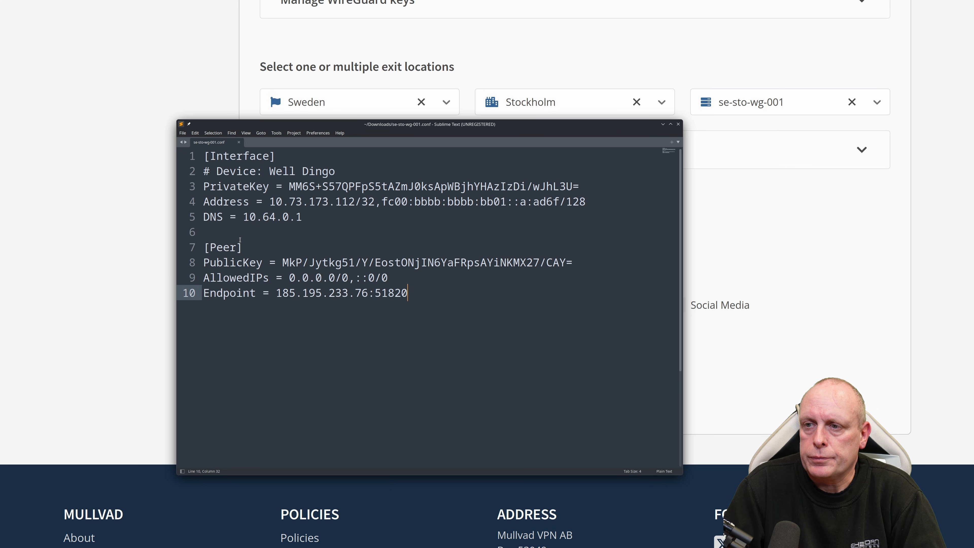
{"action": "mouse_move", "coordinate": [178, 97]}
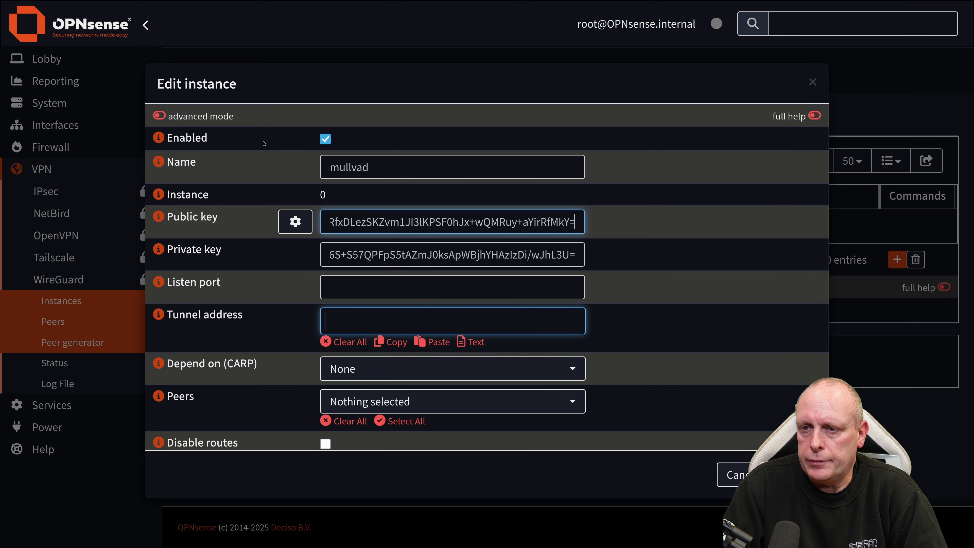
Set listen port 51821 and tunnel address 10.73.173.112/32 copied from the config, then save.
{"action": "type", "text": "5"}
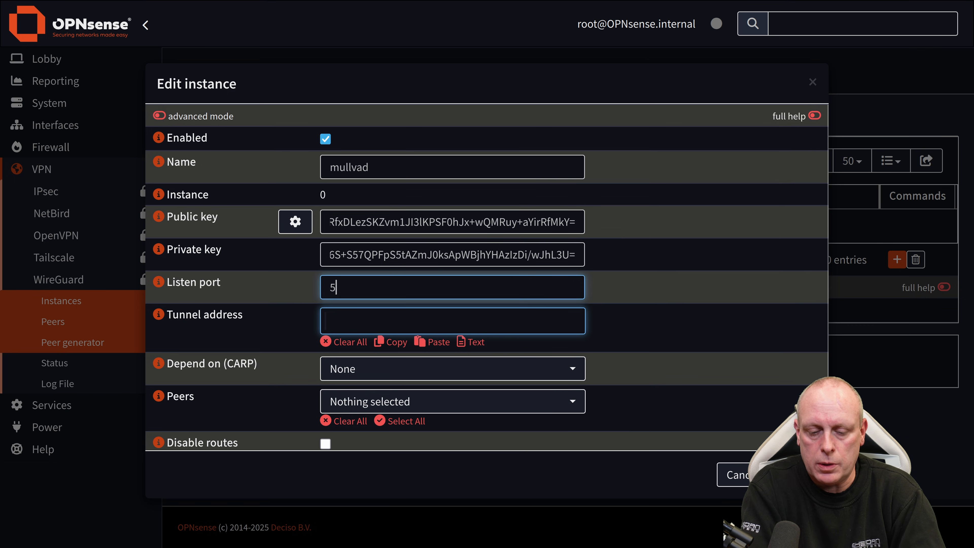
{"action": "type", "text": "1820"}
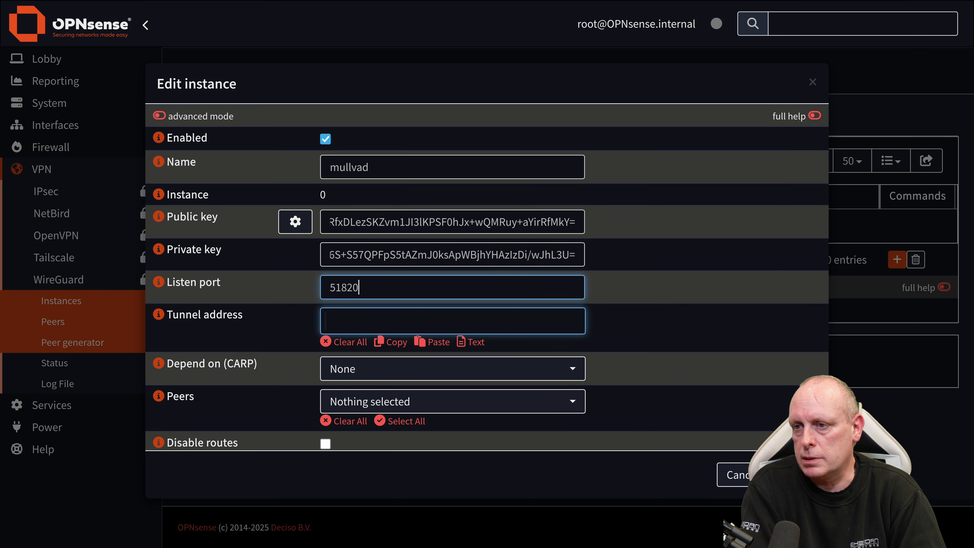
{"action": "type", "text": "1"}
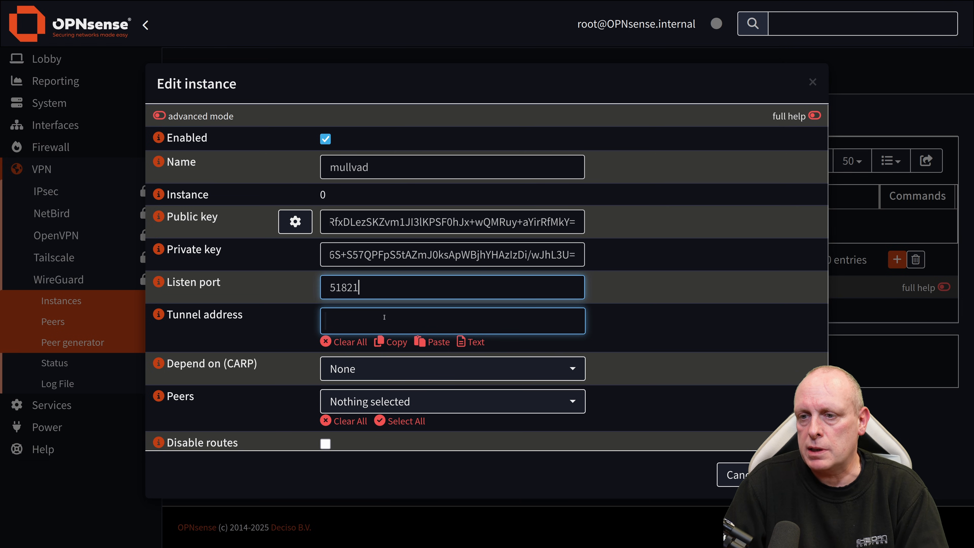
{"action": "mouse_move", "coordinate": [295, 222]}
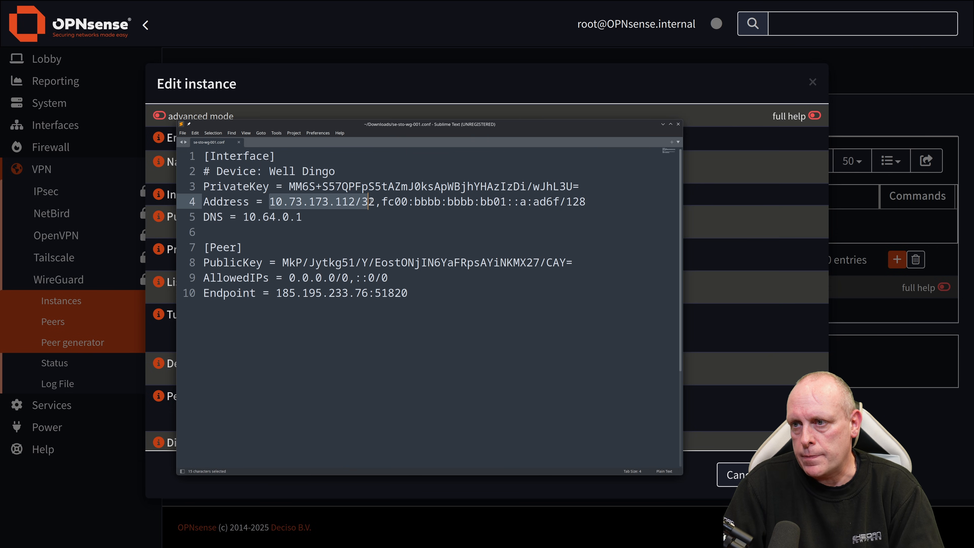
{"action": "key", "text": "ctrl+c"}
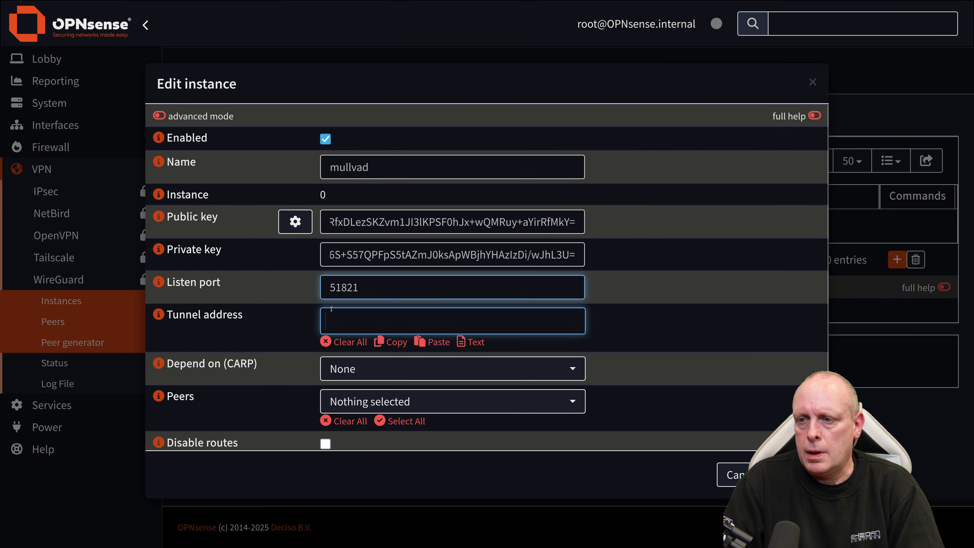
{"action": "type", "text": "10.73.173.112/32"}
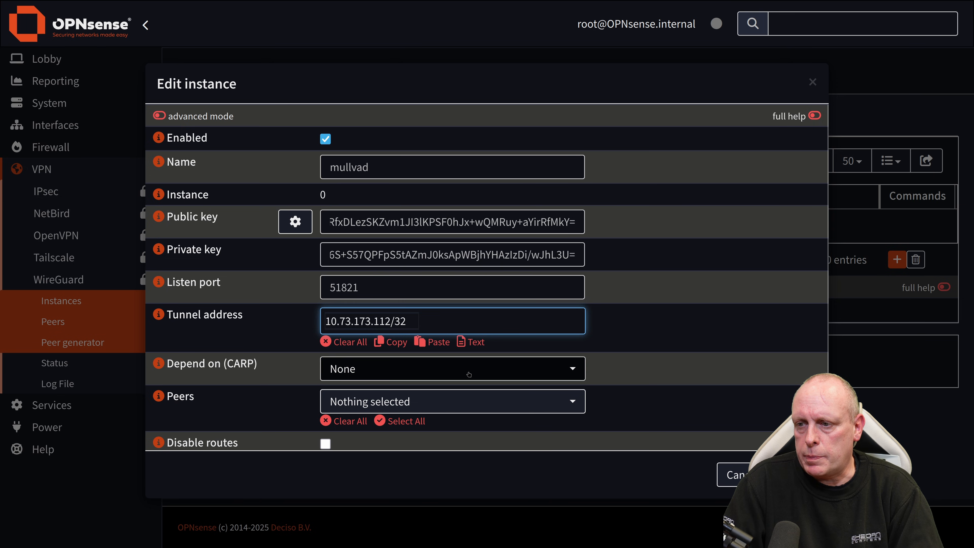
{"action": "scroll", "scroll_direction": "down", "scroll_amount": 3}
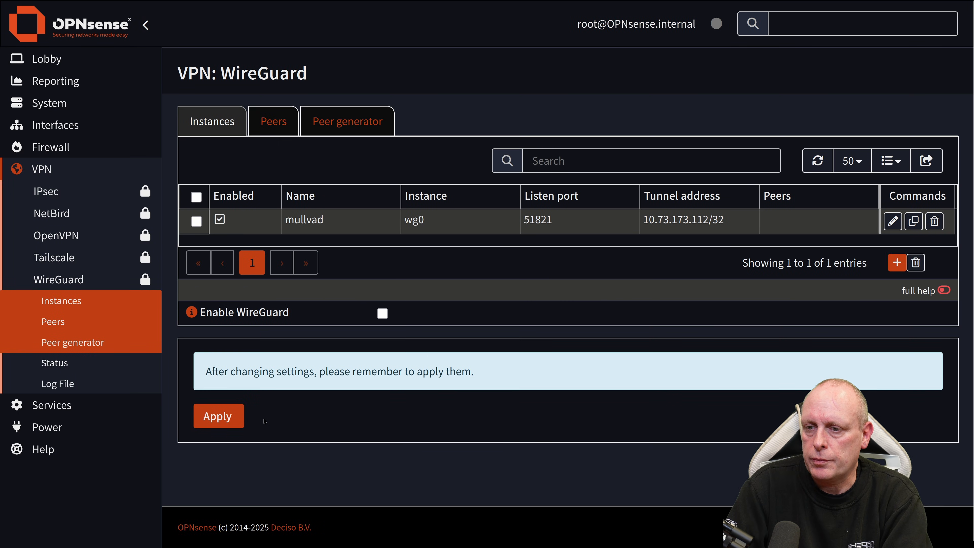
Apply the pending WireGuard changes so the mullvad instance wg0 takes effect.
{"action": "left_click", "coordinate": [218, 415]}
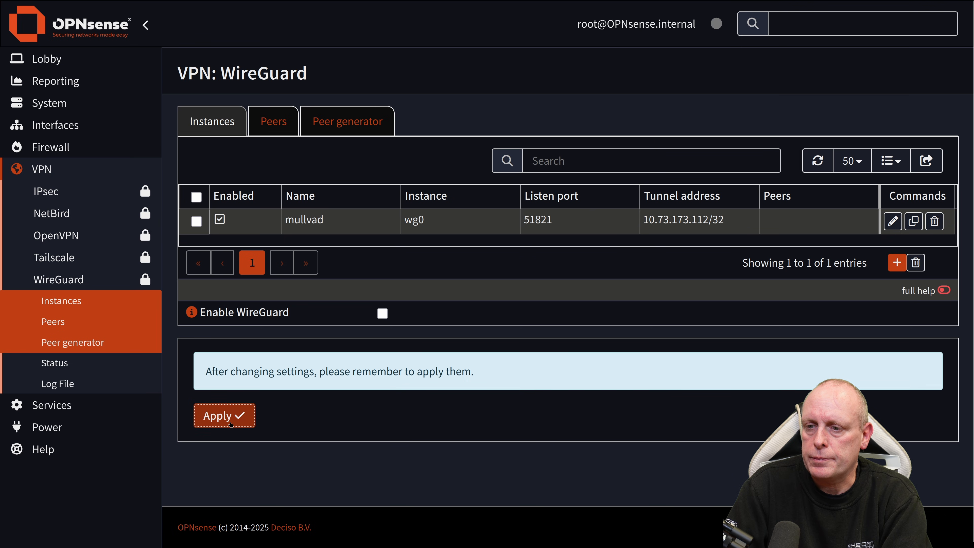
{"action": "left_click", "coordinate": [224, 415]}
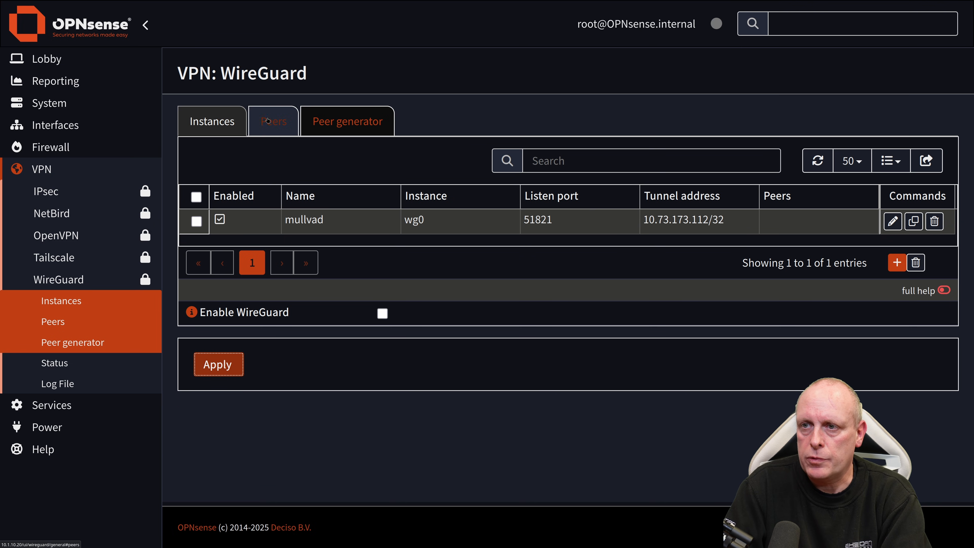
Create a peer named mullvad with Mullvad's public key and allowed IPs 0.0.0.0/0.
{"action": "left_click", "coordinate": [273, 121]}
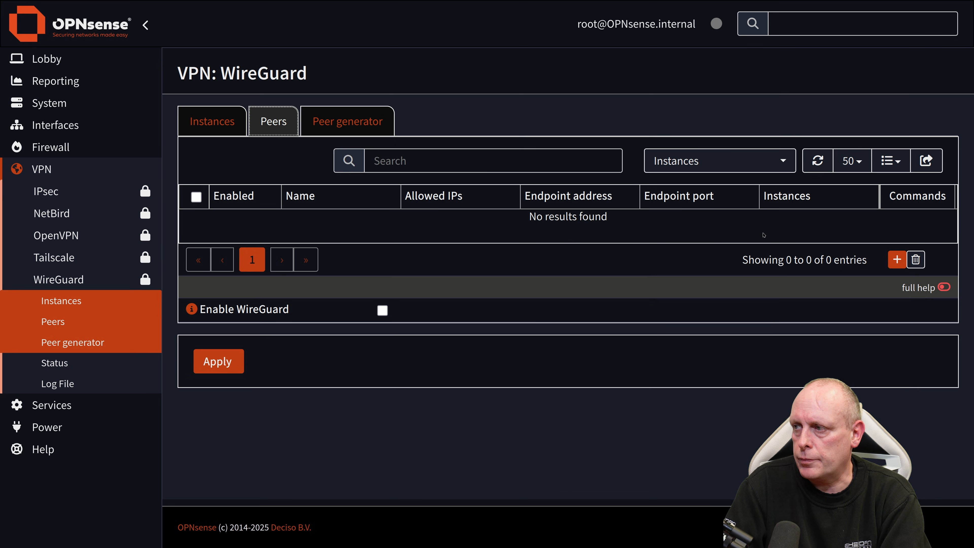
{"action": "left_click", "coordinate": [896, 259]}
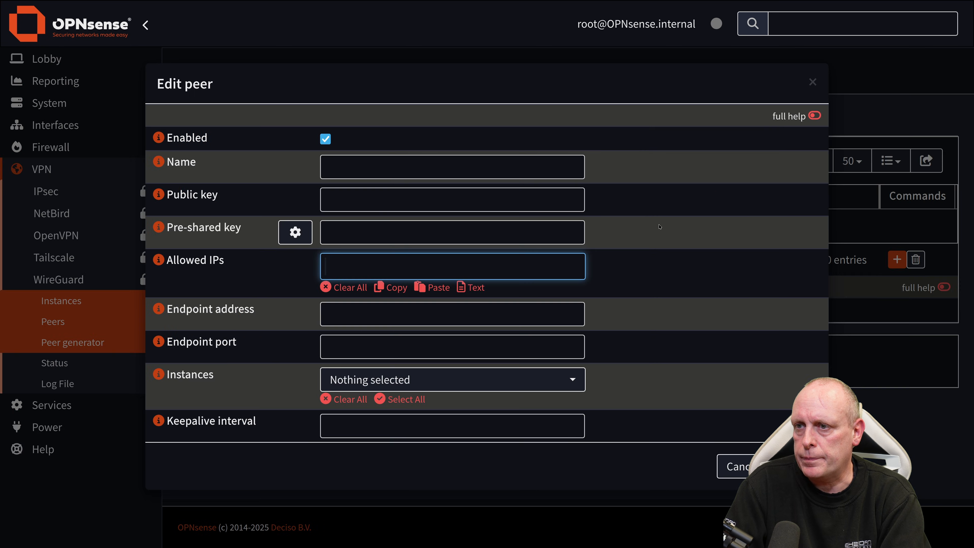
{"action": "type", "text": "mull"}
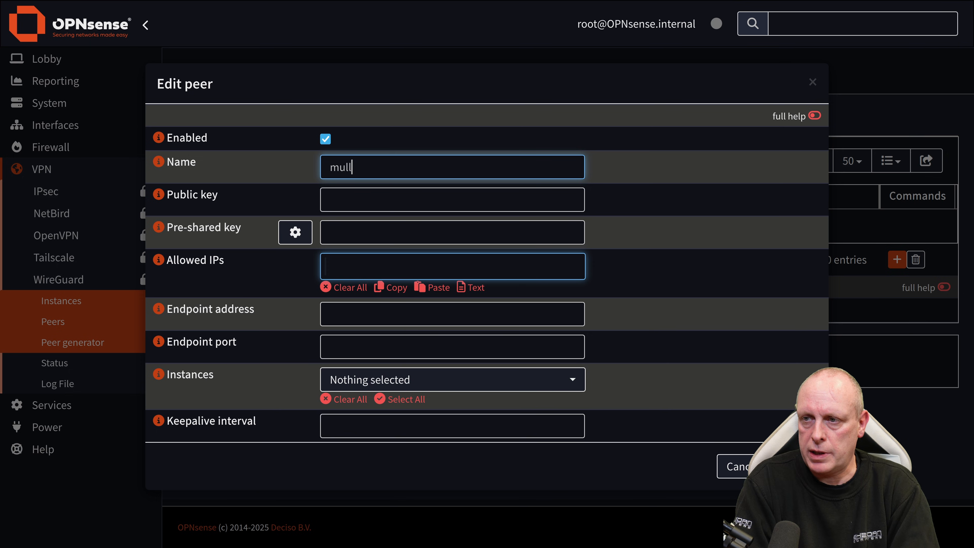
{"action": "type", "text": "vad"}
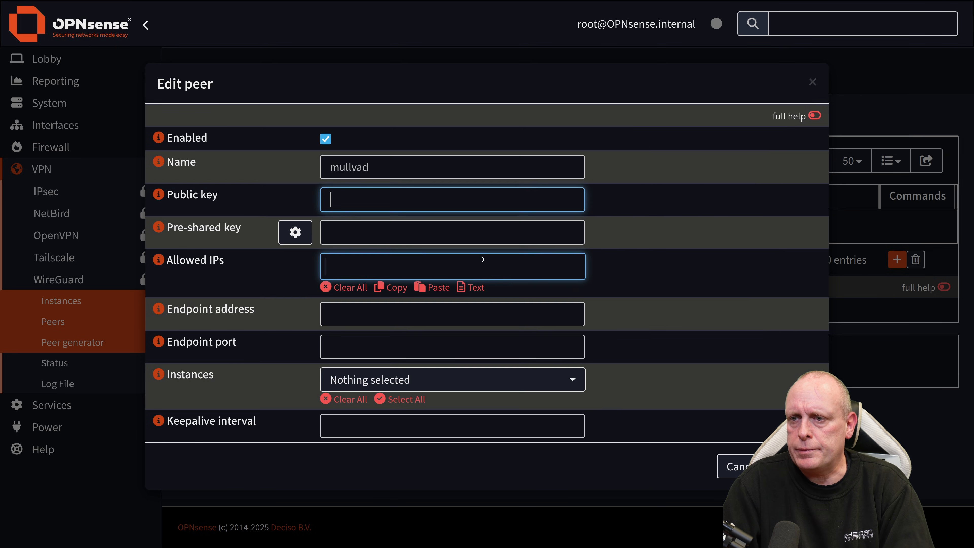
{"action": "type", "text": "MkP/Jytkg51/Y/EostONjlN6YaFRpsAYiNKMX27/CAY="}
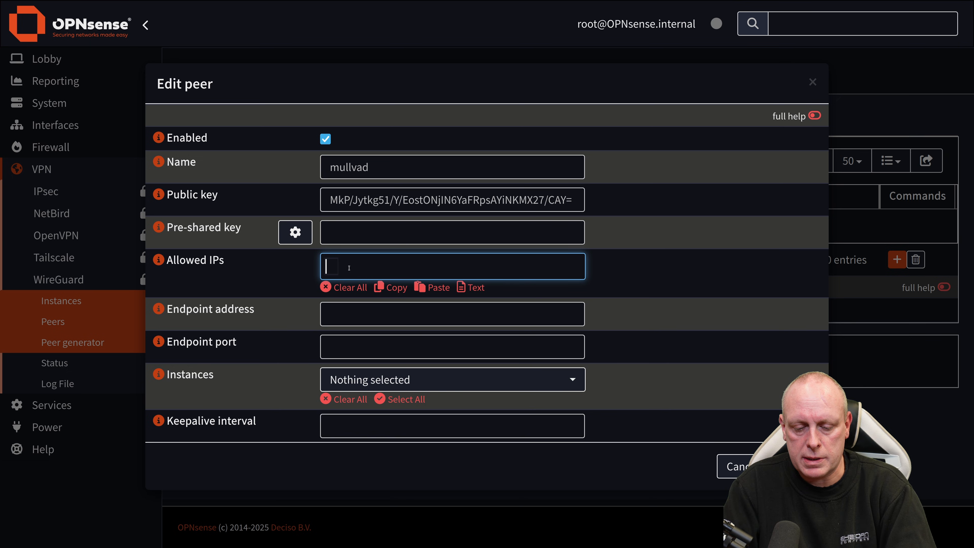
{"action": "type", "text": "0.0.0.0/0"}
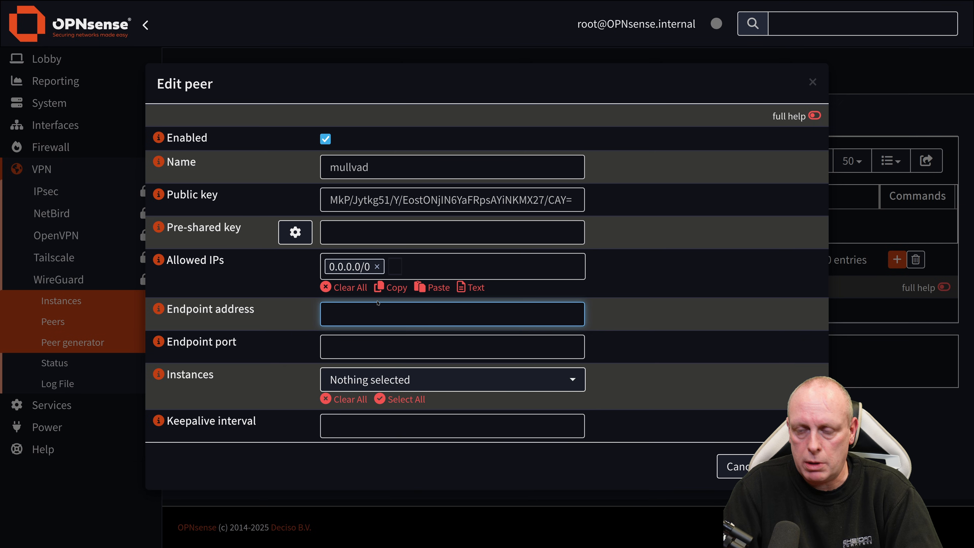
Set endpoint 185.195.233.76 port 51820, attach to the mullvad instance with keepalive 60, save and enable WireGuard.
{"action": "type", "text": "185.195.233.76:51820"}
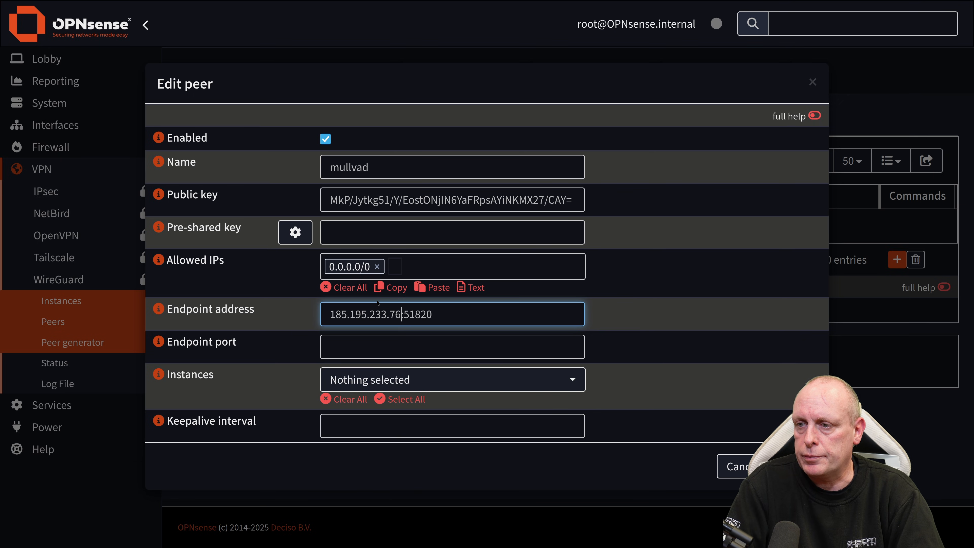
{"action": "key", "text": "Backspace"}
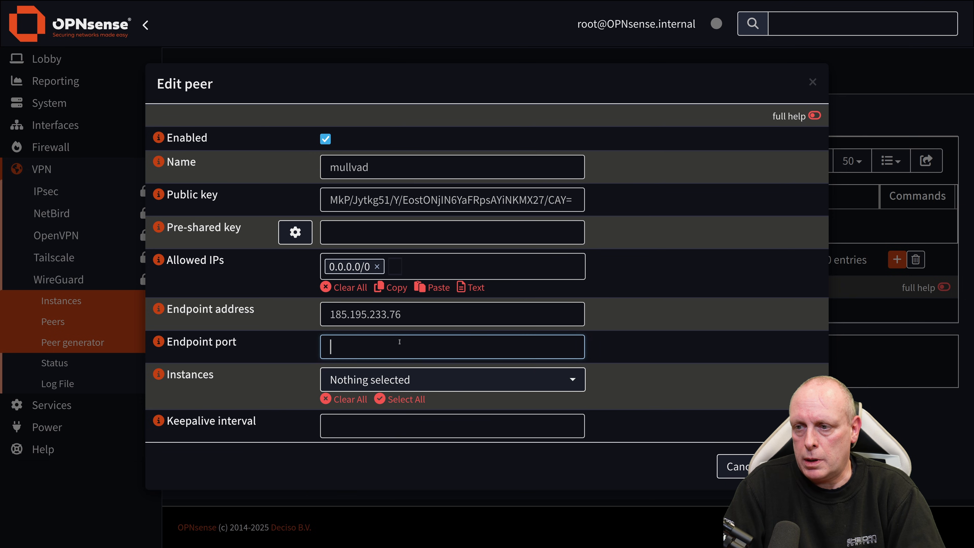
{"action": "type", "text": "51820"}
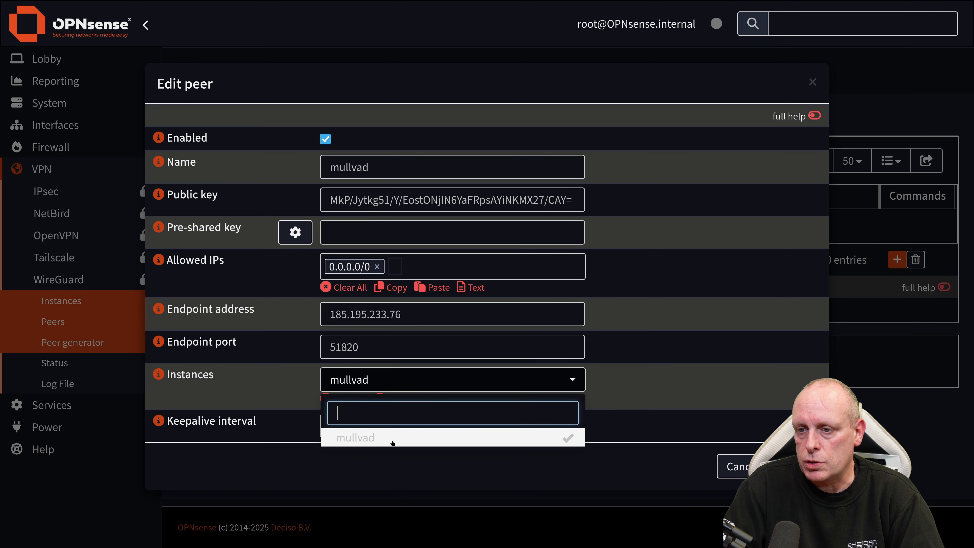
{"action": "left_click", "coordinate": [354, 438]}
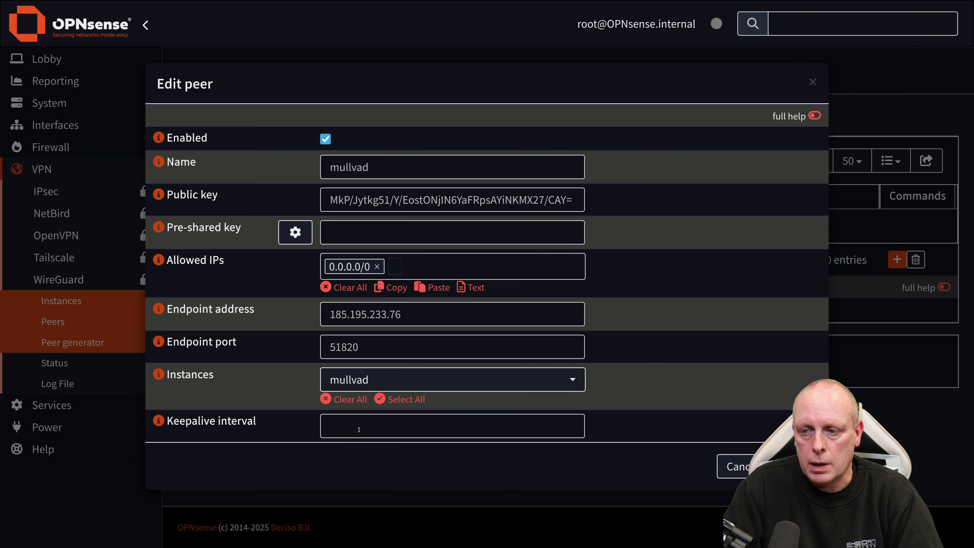
{"action": "type", "text": "60"}
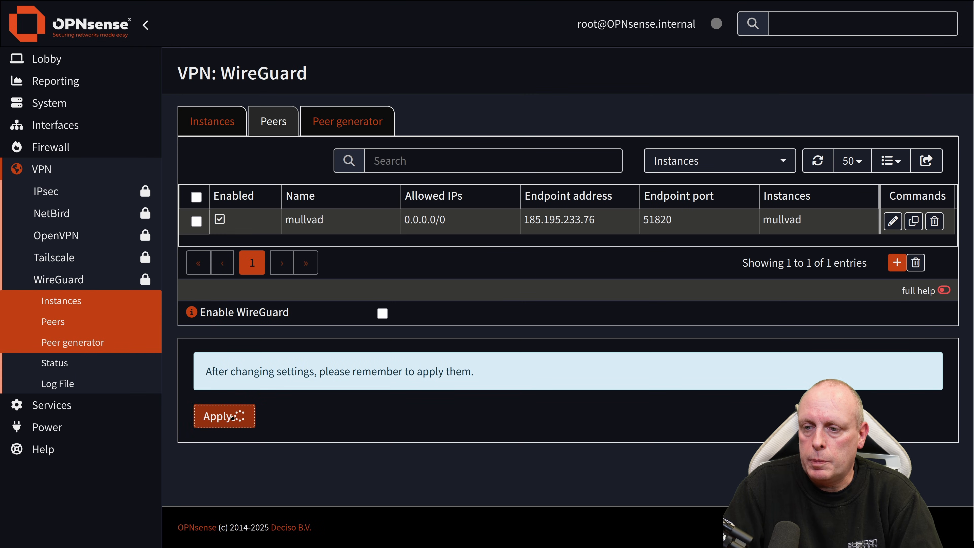
{"action": "left_click", "coordinate": [382, 313]}
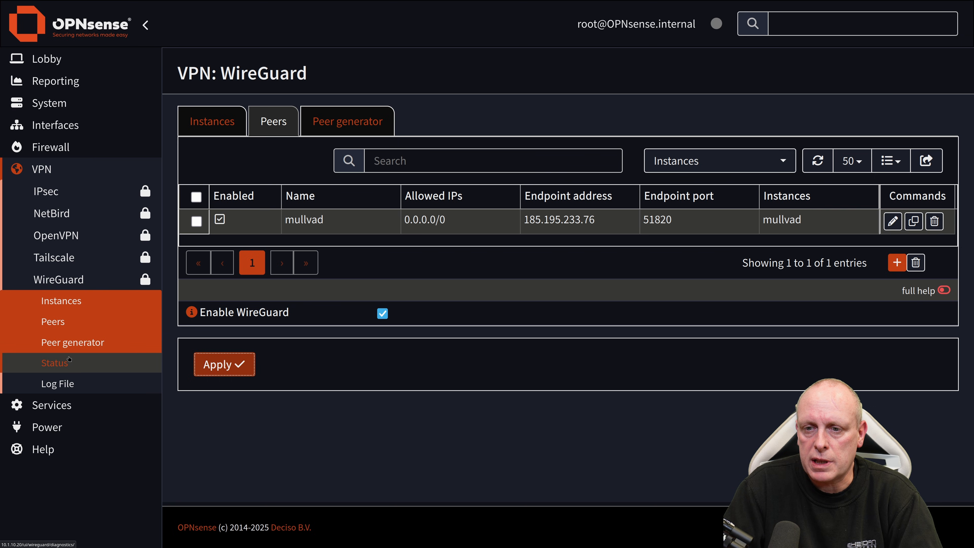
Check WireGuard status shows the mullvad peer up with a recent handshake and traffic.
{"action": "left_click", "coordinate": [55, 363]}
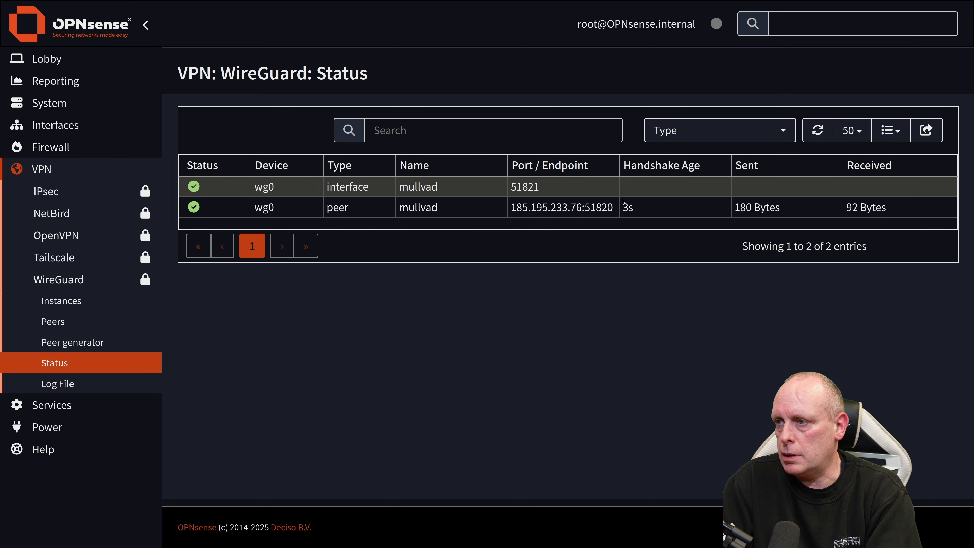
{"action": "mouse_move", "coordinate": [680, 221]}
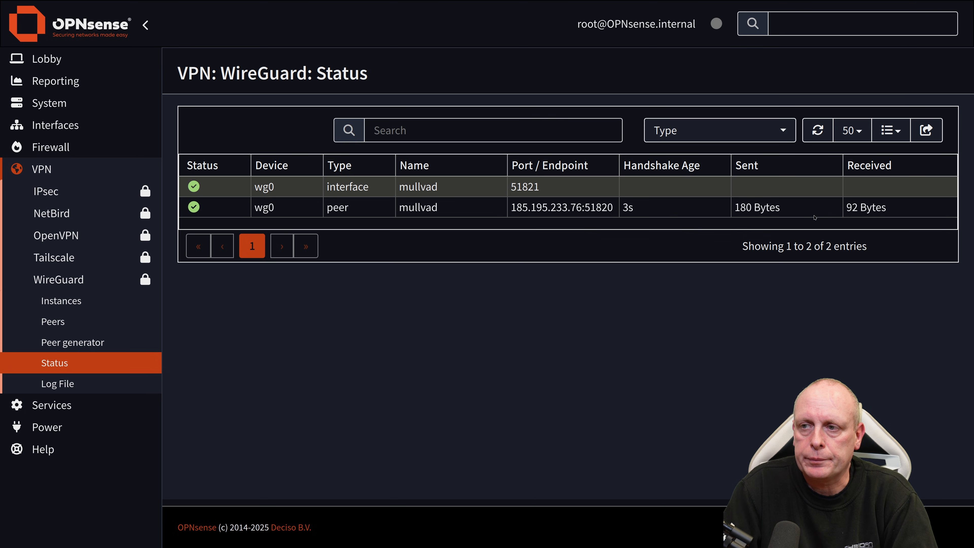
{"action": "mouse_move", "coordinate": [334, 319]}
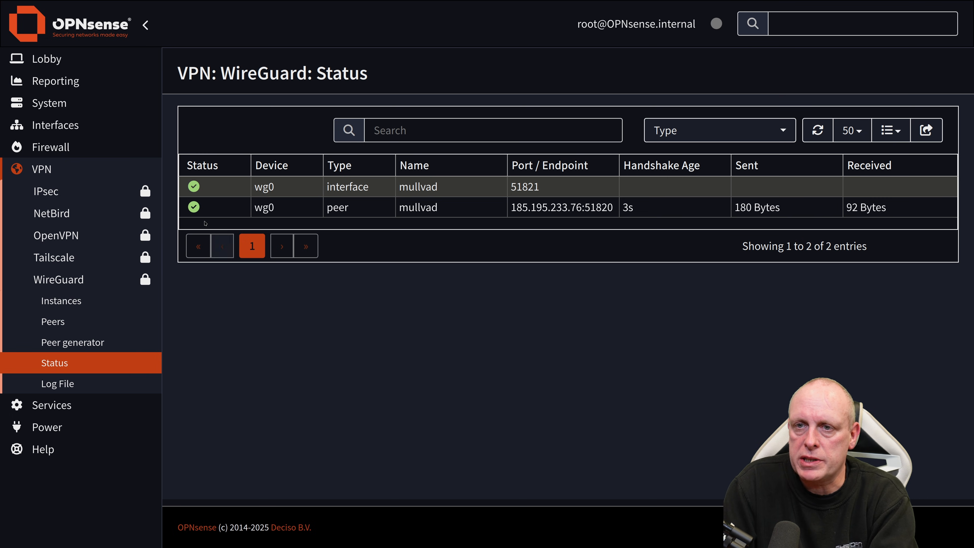
{"action": "left_click", "coordinate": [55, 125]}
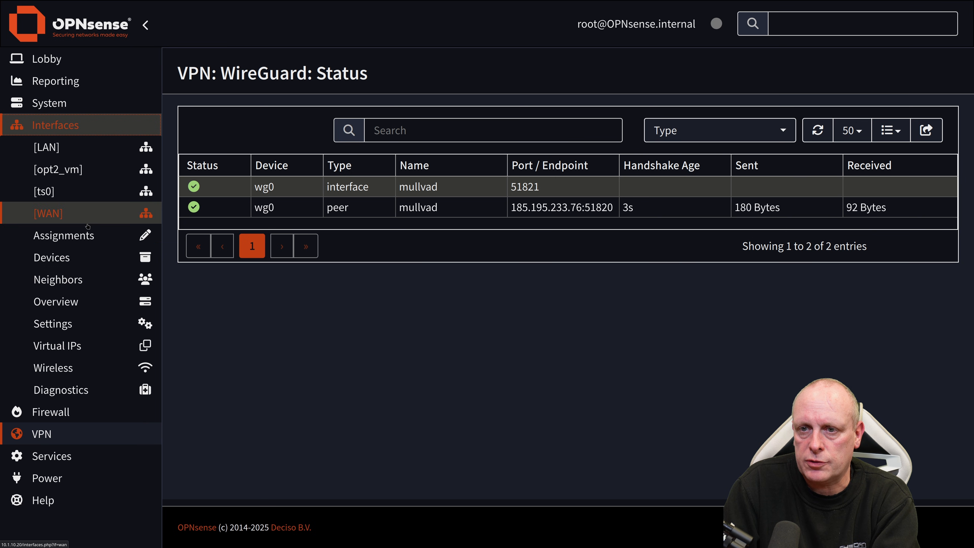
Assign device wg0 as a new interface described mullvad_vpn and save the assignments.
{"action": "left_click", "coordinate": [63, 235]}
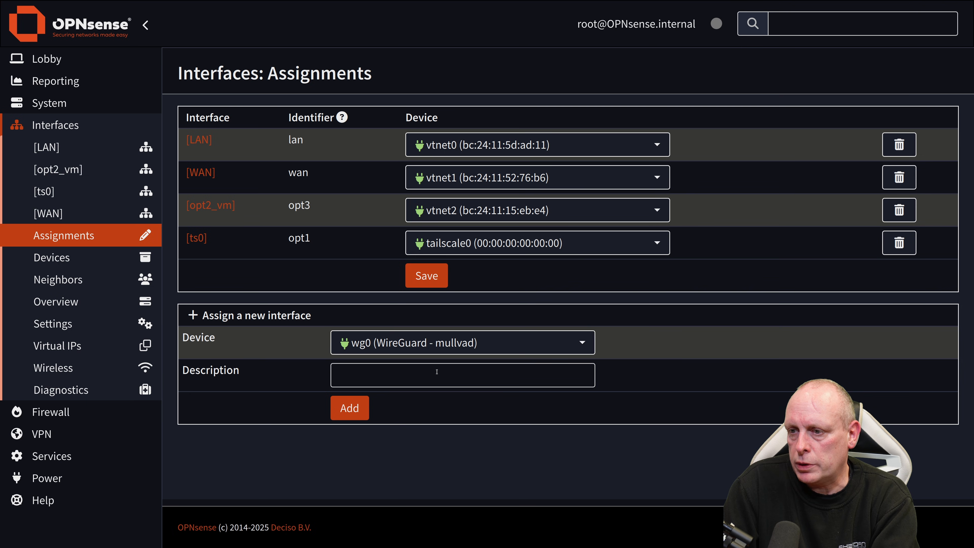
{"action": "type", "text": "mul"}
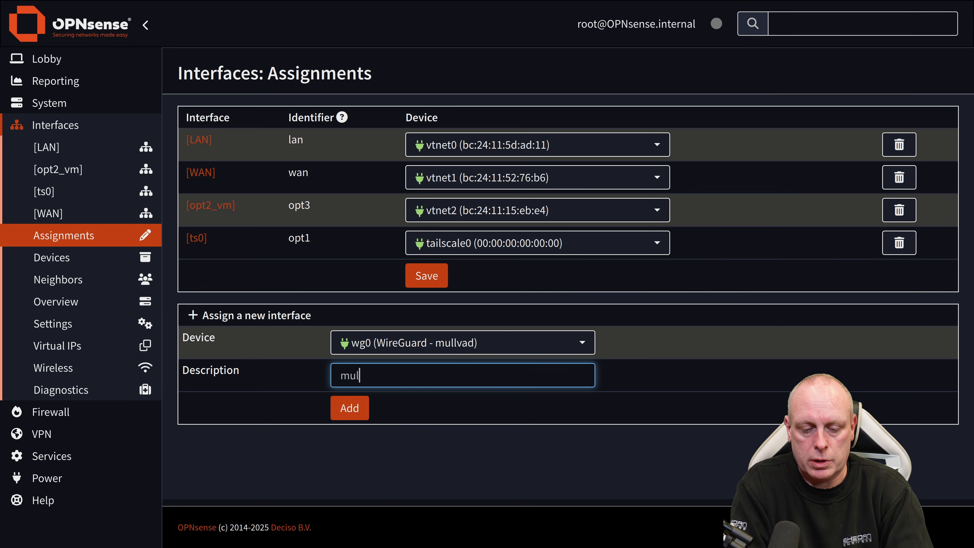
{"action": "type", "text": "lvad"}
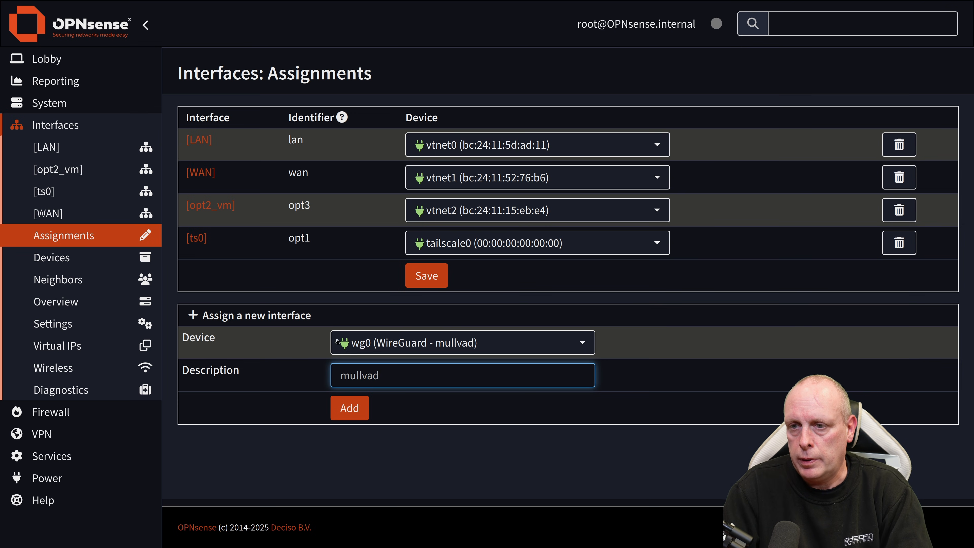
{"action": "type", "text": "_"}
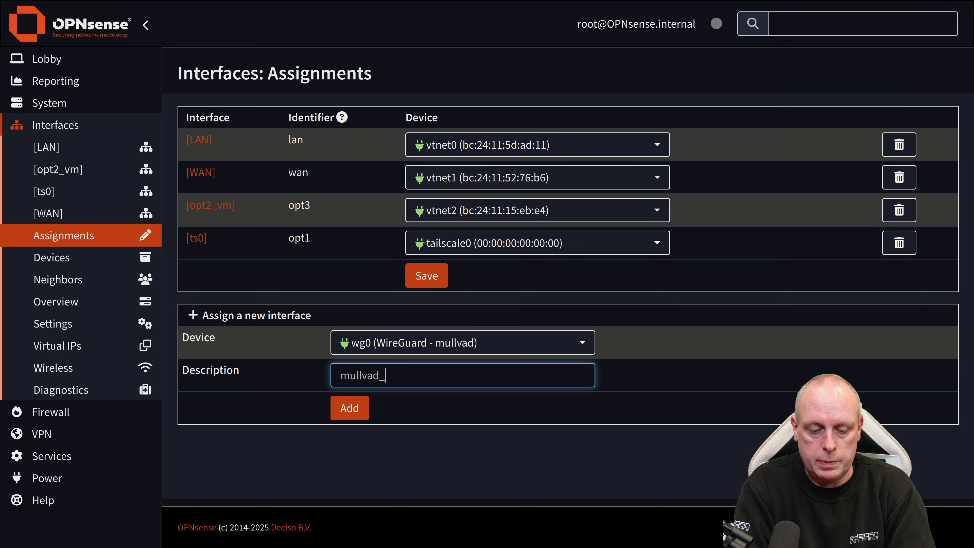
{"action": "left_click", "coordinate": [349, 407]}
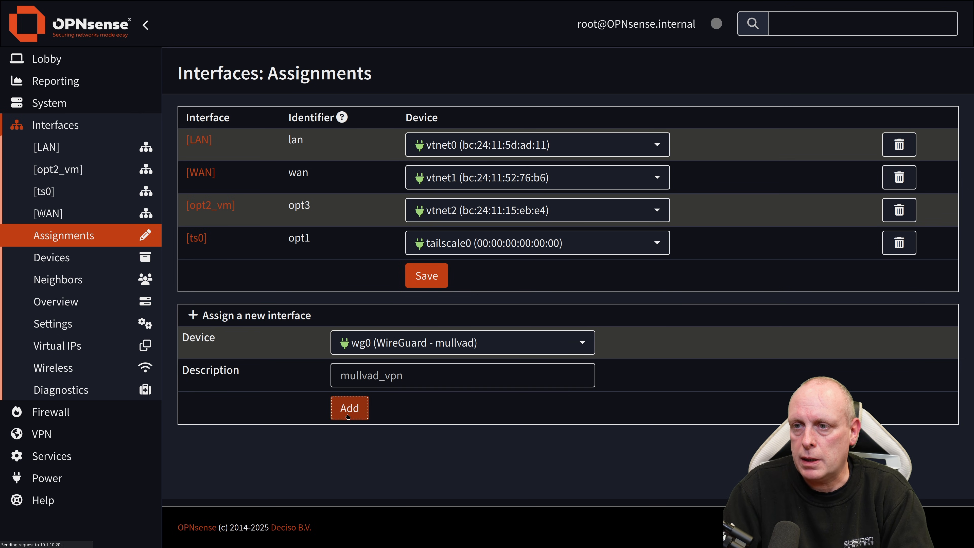
{"action": "left_click", "coordinate": [349, 408]}
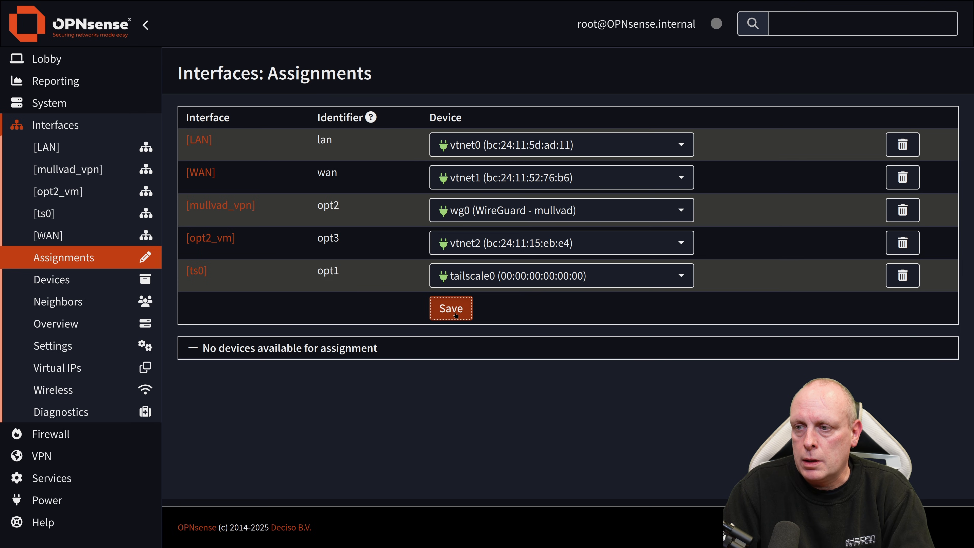
{"action": "left_click", "coordinate": [450, 308]}
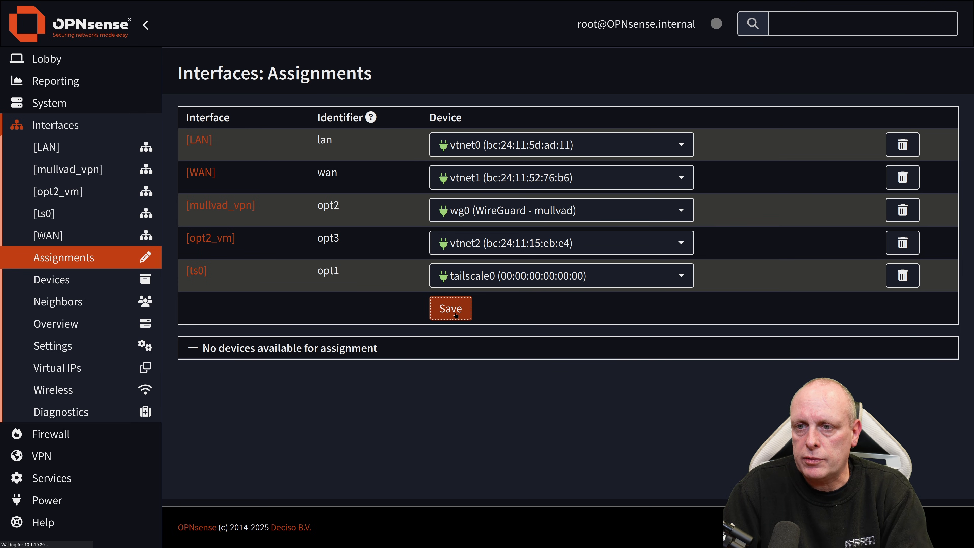
{"action": "mouse_move", "coordinate": [219, 204]}
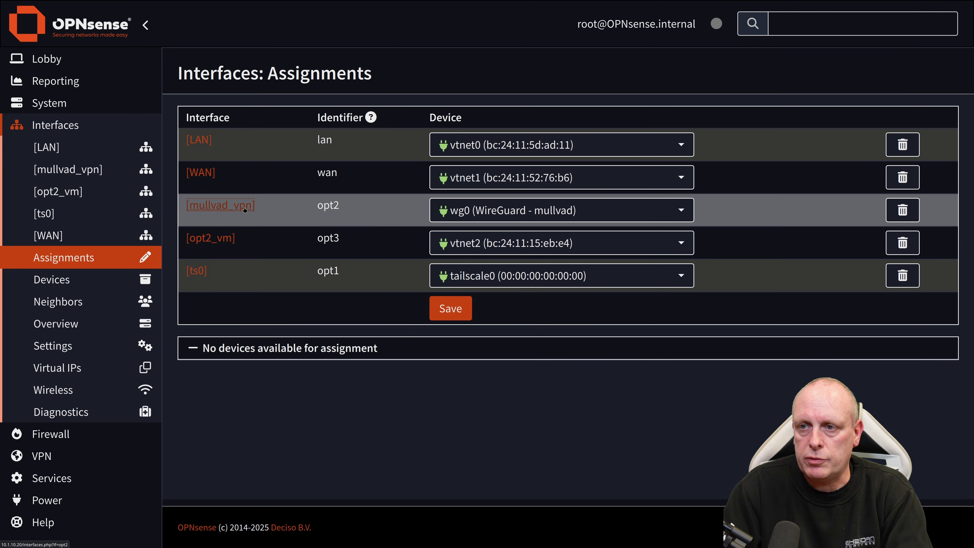
{"action": "left_click", "coordinate": [220, 205]}
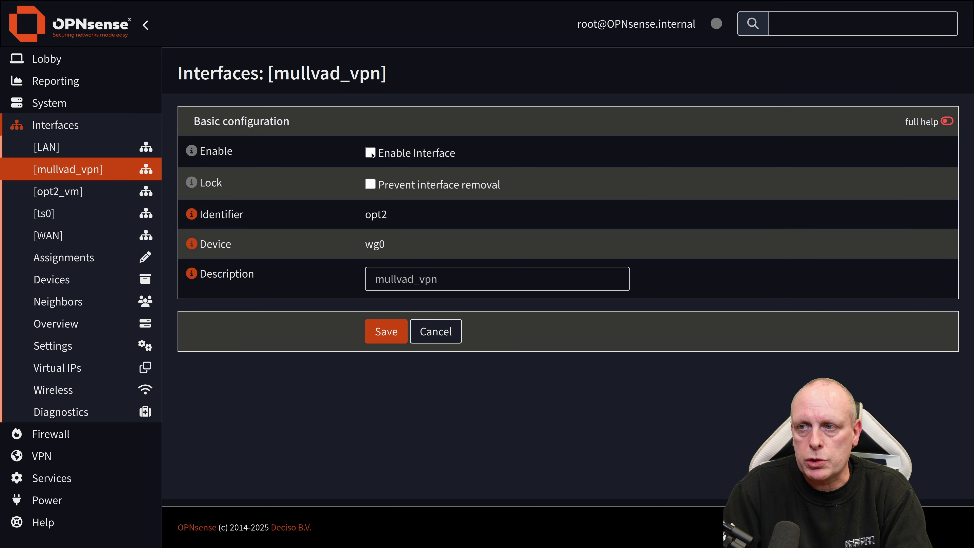
{"action": "left_click", "coordinate": [370, 153]}
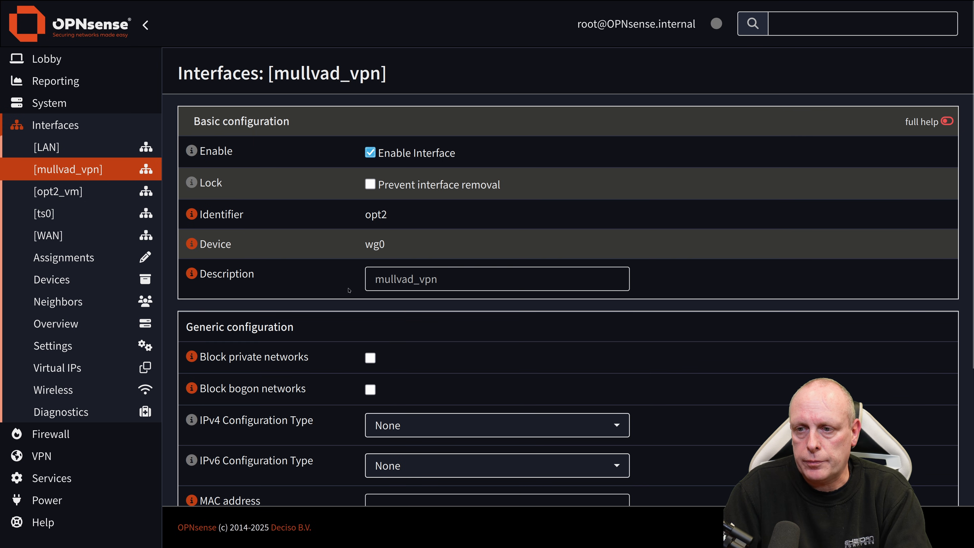
{"action": "mouse_move", "coordinate": [322, 332]}
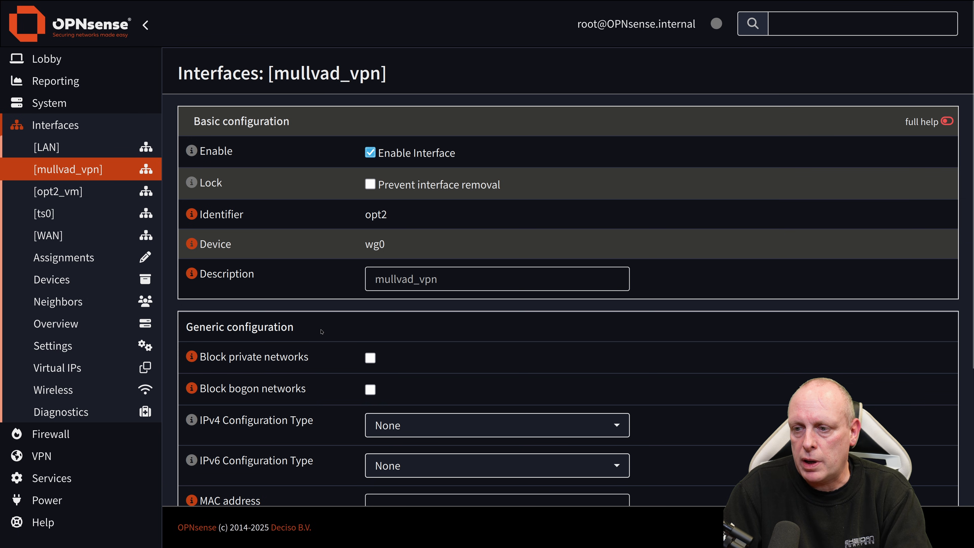
{"action": "scroll", "scroll_direction": "down", "scroll_amount": 3}
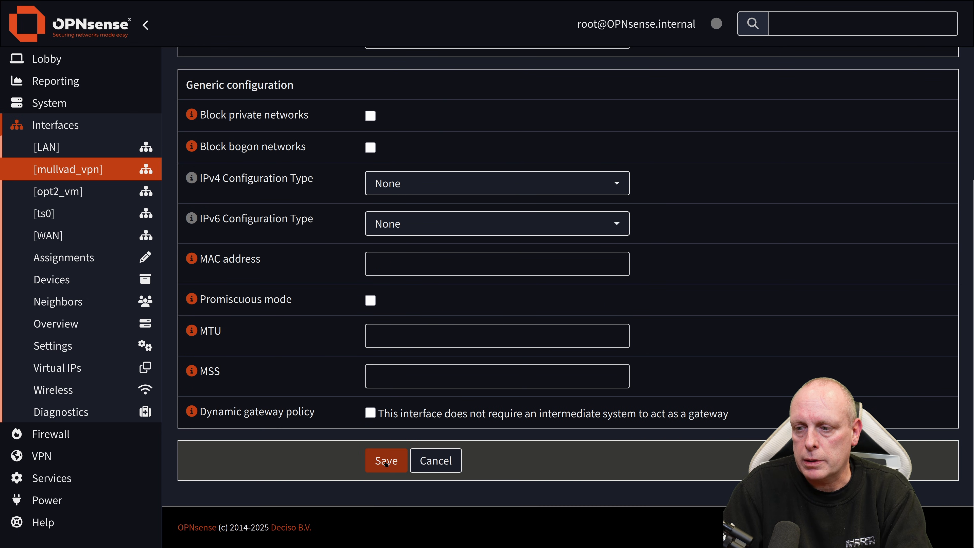
{"action": "left_click", "coordinate": [385, 460]}
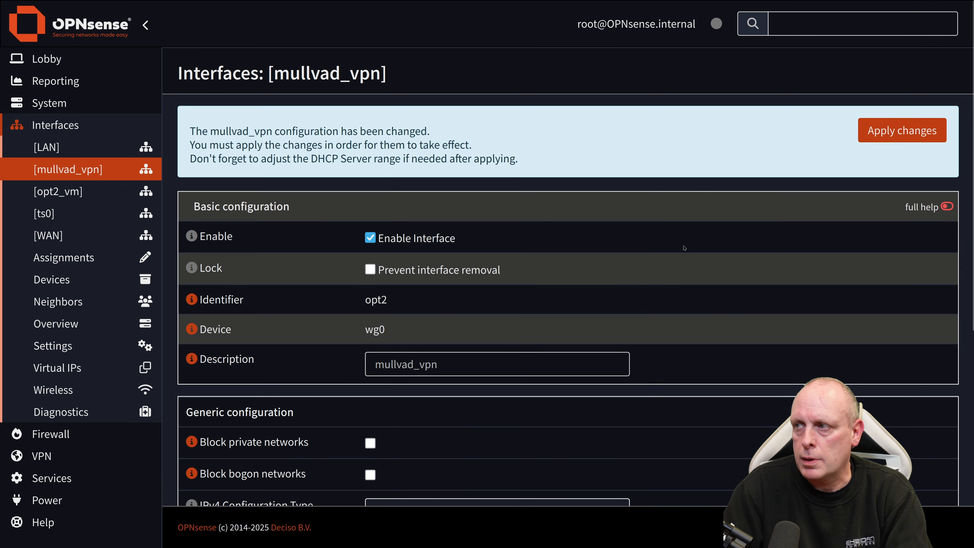
{"action": "left_click", "coordinate": [902, 129]}
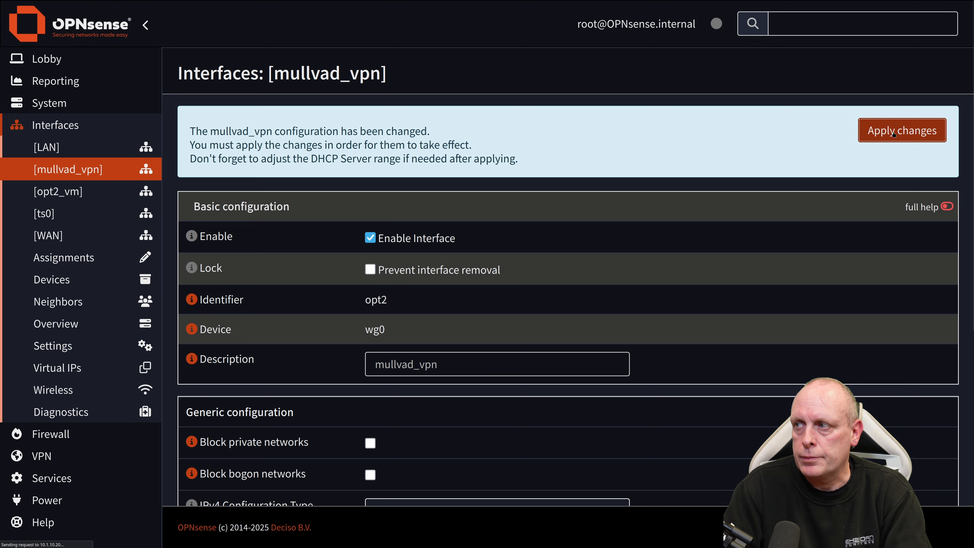
{"action": "scroll", "scroll_direction": "down", "scroll_amount": 3}
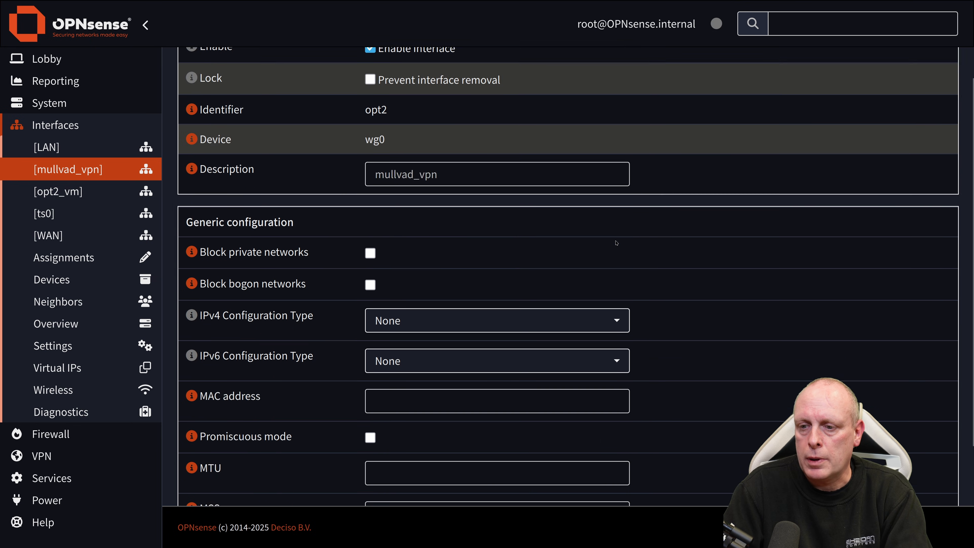
{"action": "scroll", "scroll_direction": "up", "scroll_amount": 3}
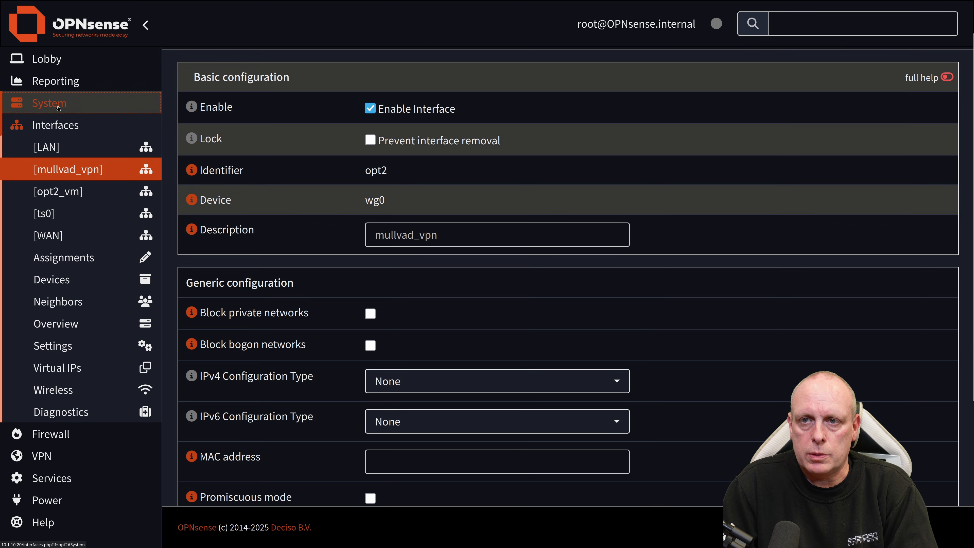
Navigate to System > Gateways > Configuration and begin a new gateway.
{"action": "left_click", "coordinate": [48, 102]}
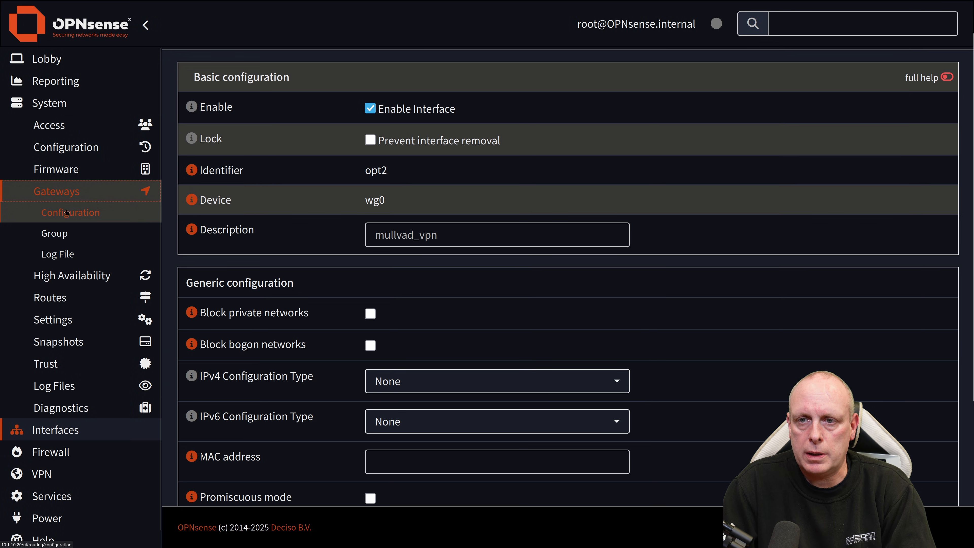
{"action": "left_click", "coordinate": [71, 213]}
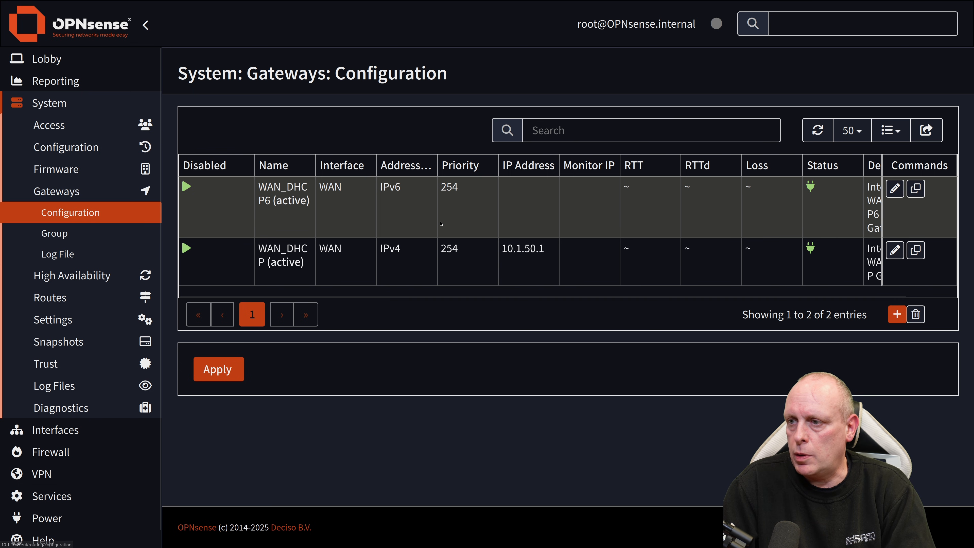
{"action": "left_click", "coordinate": [896, 315]}
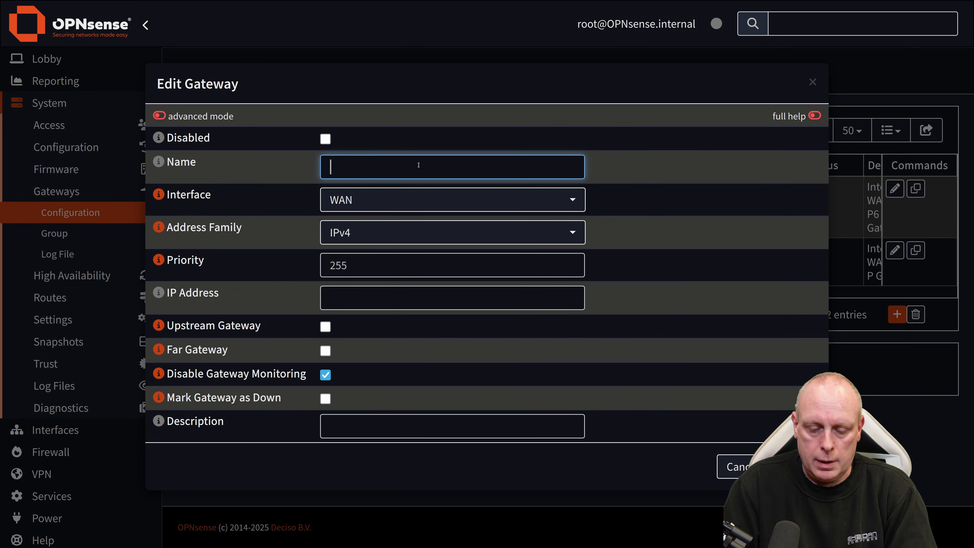
Create gateway mullvad_gw on mullvad_vpn at 10.64.0.1, save and apply it.
{"action": "type", "text": "mullvad_gw"}
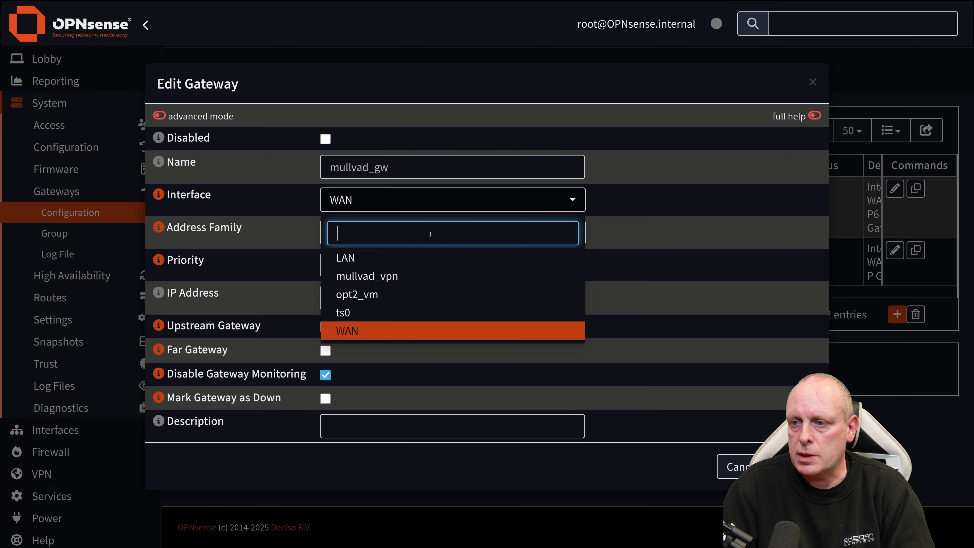
{"action": "mouse_move", "coordinate": [418, 276]}
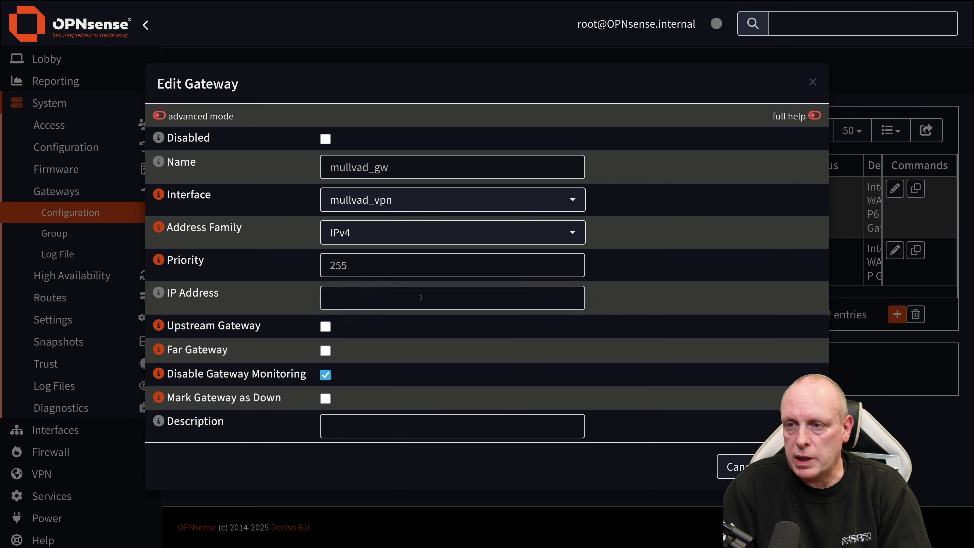
{"action": "mouse_move", "coordinate": [377, 261]}
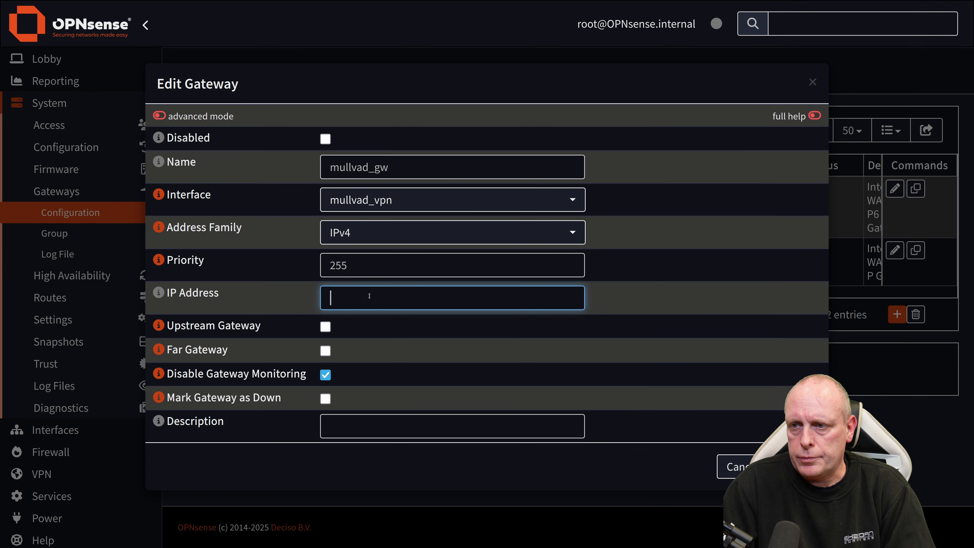
{"action": "type", "text": "10.64.0.1"}
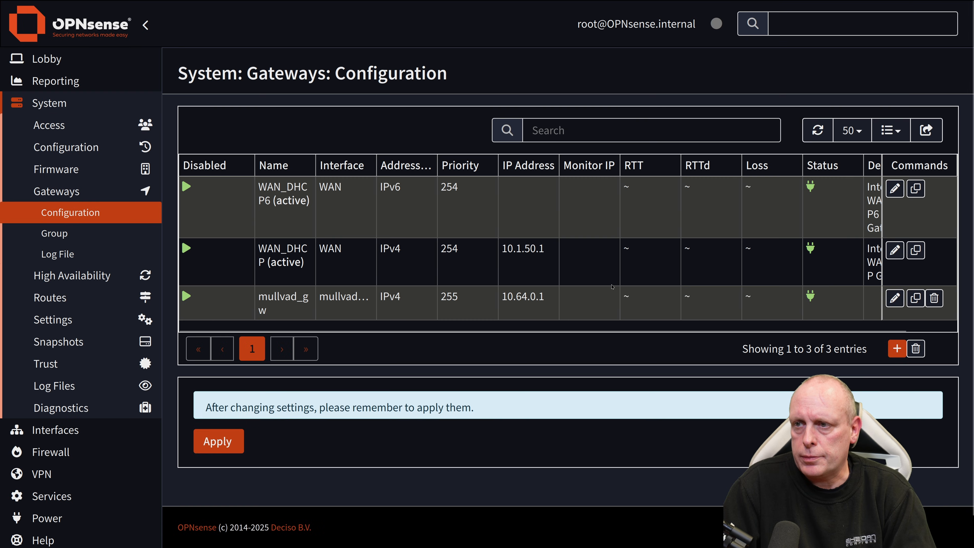
{"action": "left_click", "coordinate": [218, 441]}
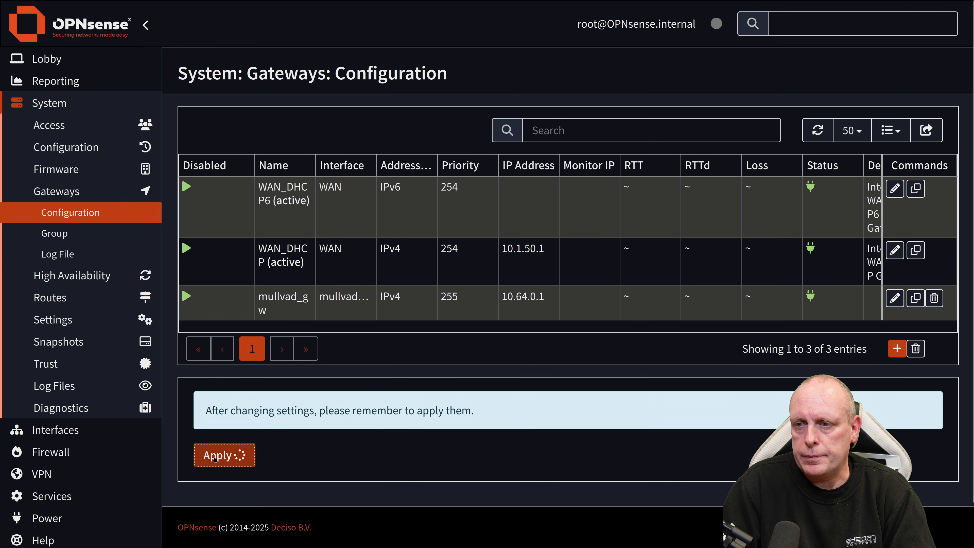
{"action": "left_click", "coordinate": [224, 455]}
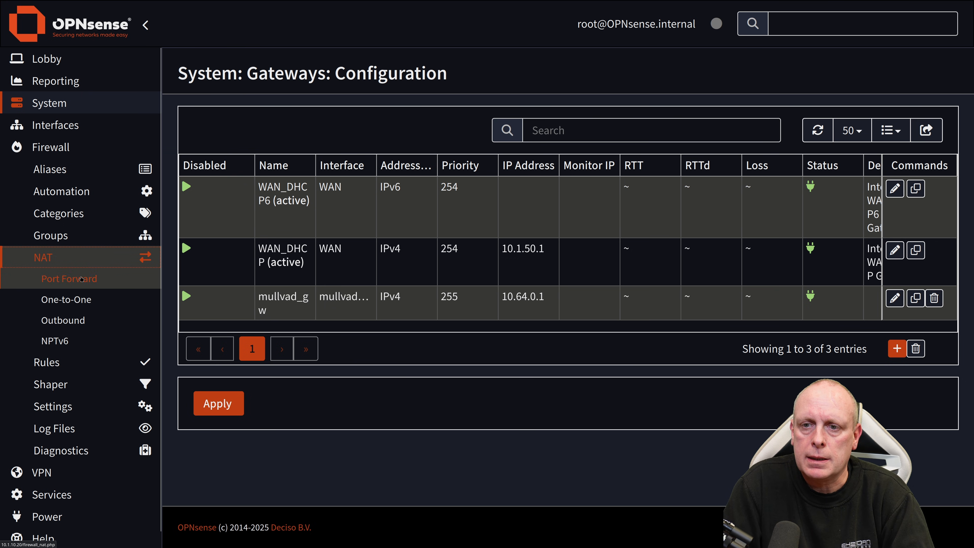
Set outbound NAT to hybrid rule generation, save and apply, then head to Aliases.
{"action": "left_click", "coordinate": [62, 320]}
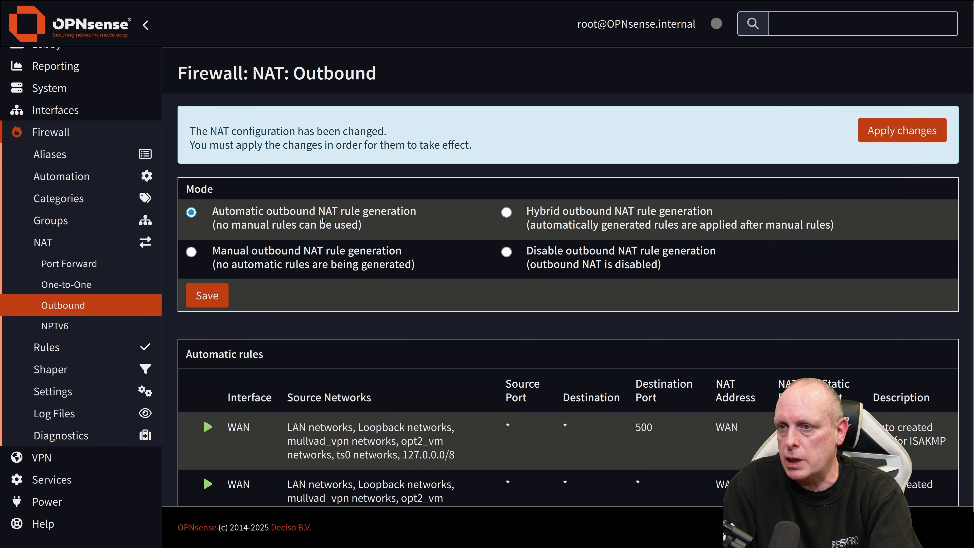
{"action": "left_click", "coordinate": [507, 212]}
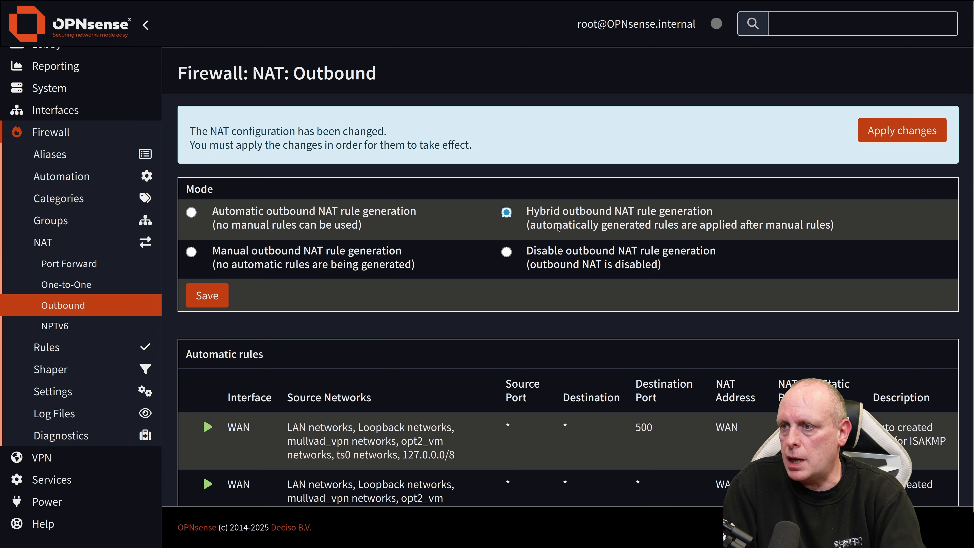
{"action": "left_click", "coordinate": [902, 131]}
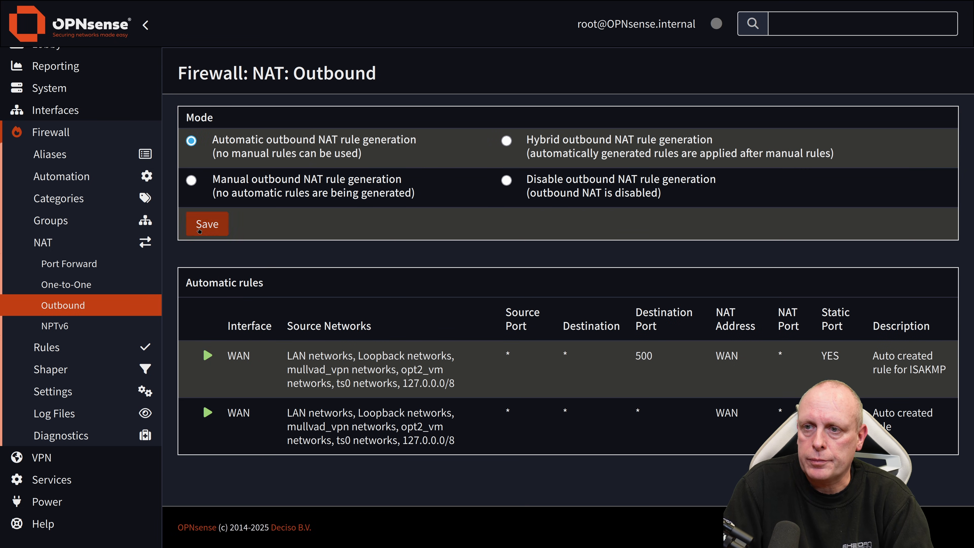
{"action": "left_click", "coordinate": [207, 223]}
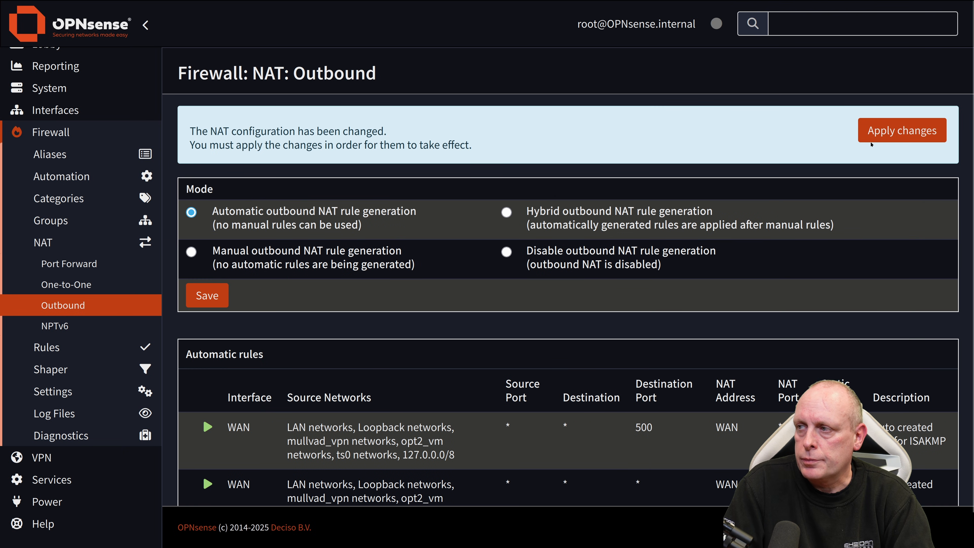
{"action": "left_click", "coordinate": [901, 129]}
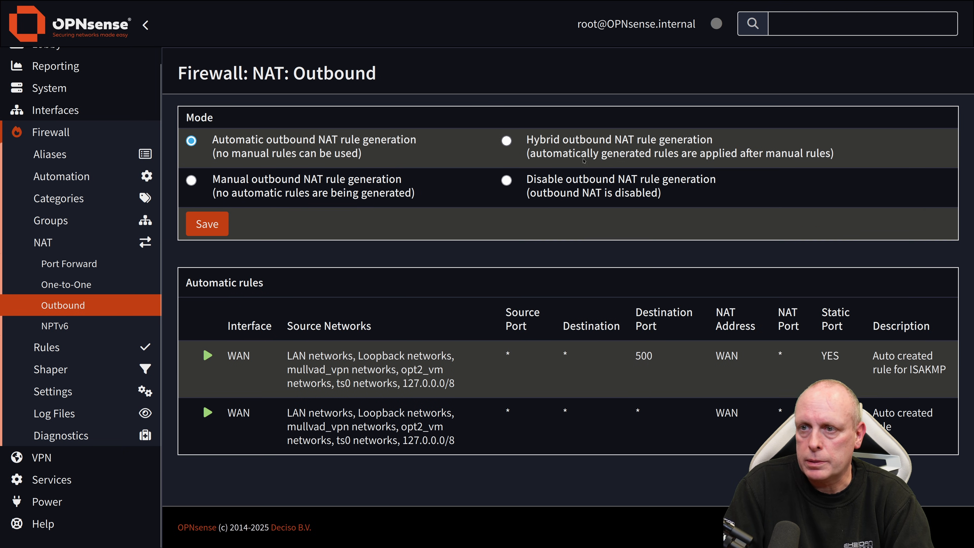
{"action": "left_click", "coordinate": [507, 140]}
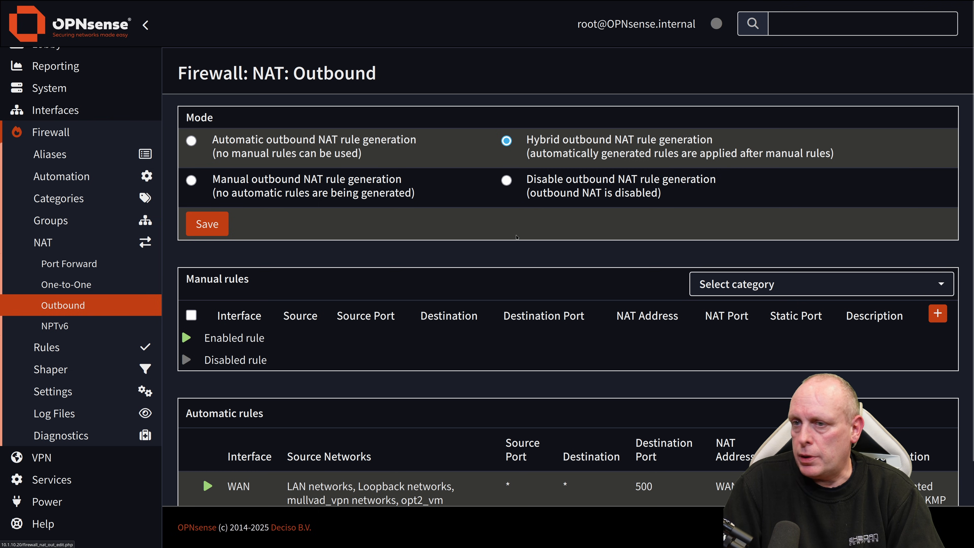
{"action": "mouse_move", "coordinate": [61, 176]}
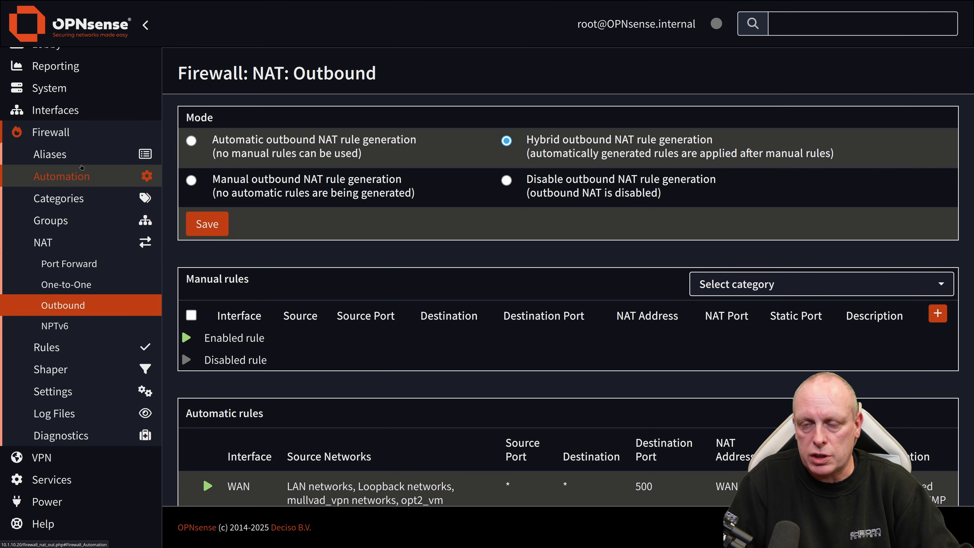
{"action": "mouse_move", "coordinate": [51, 220]}
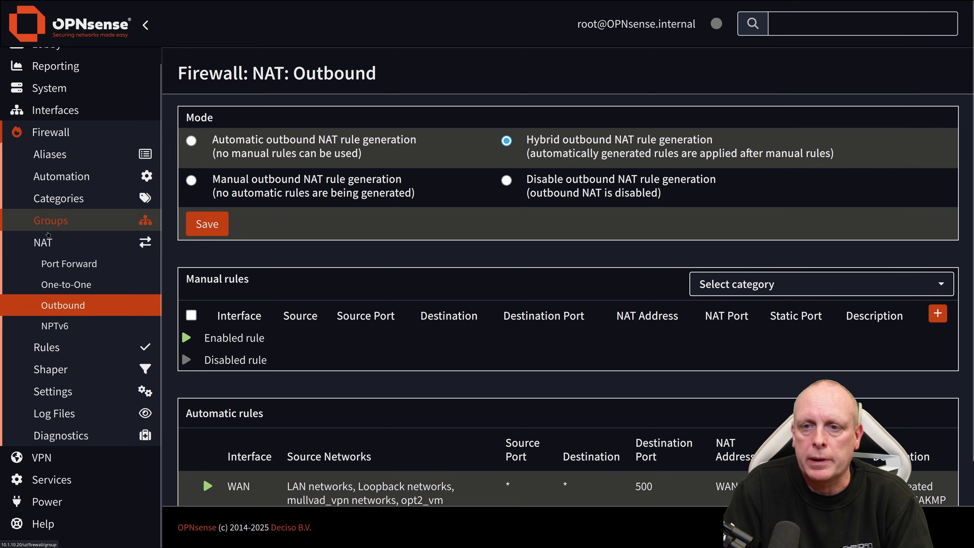
{"action": "left_click", "coordinate": [50, 154]}
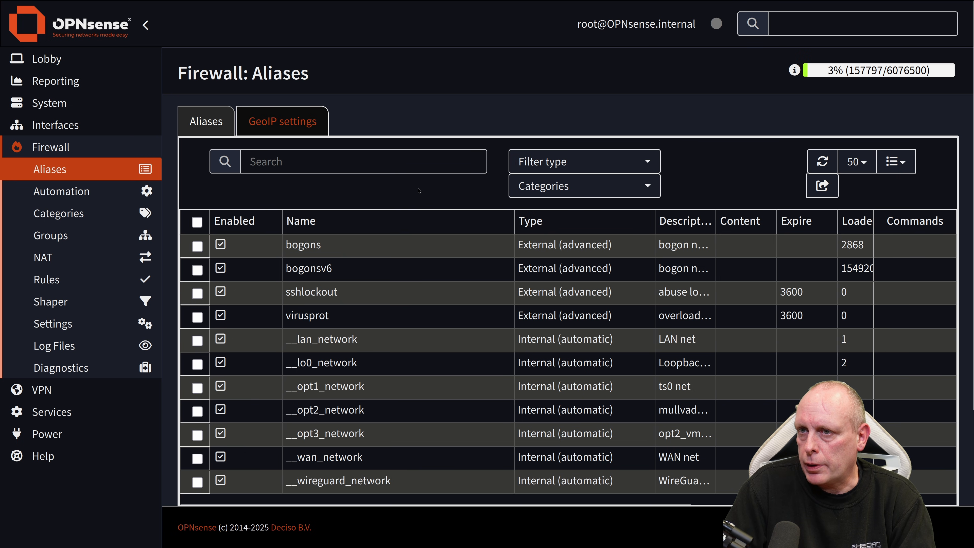
Create Host(s) alias mullvad_hosts for 192.168.168.100 described 'Mullvard hosts'.
{"action": "scroll", "scroll_direction": "down", "scroll_amount": 3}
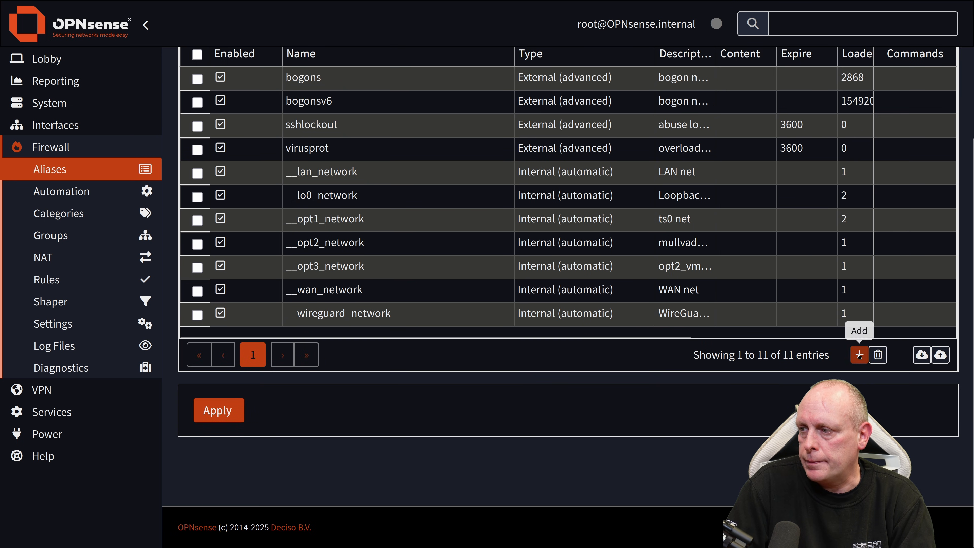
{"action": "left_click", "coordinate": [858, 355]}
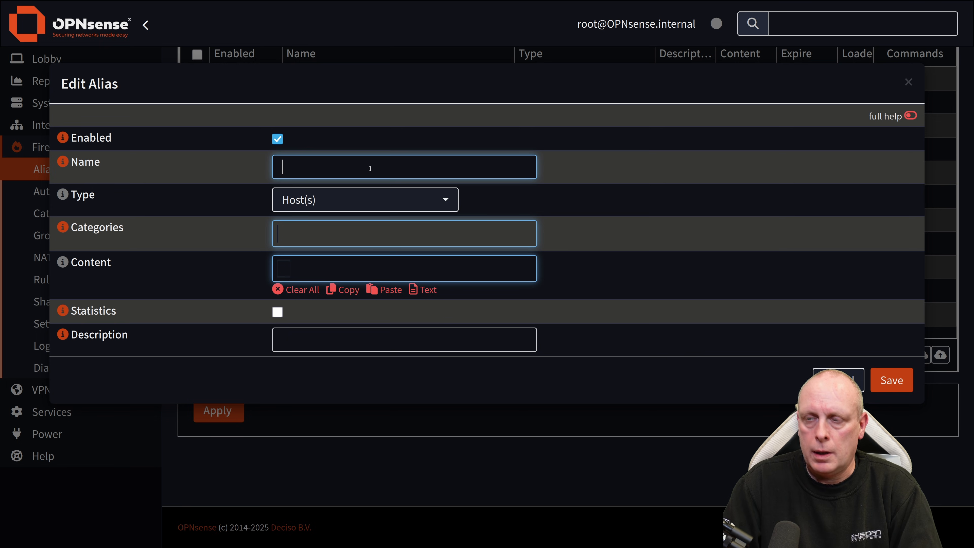
{"action": "type", "text": "myll"}
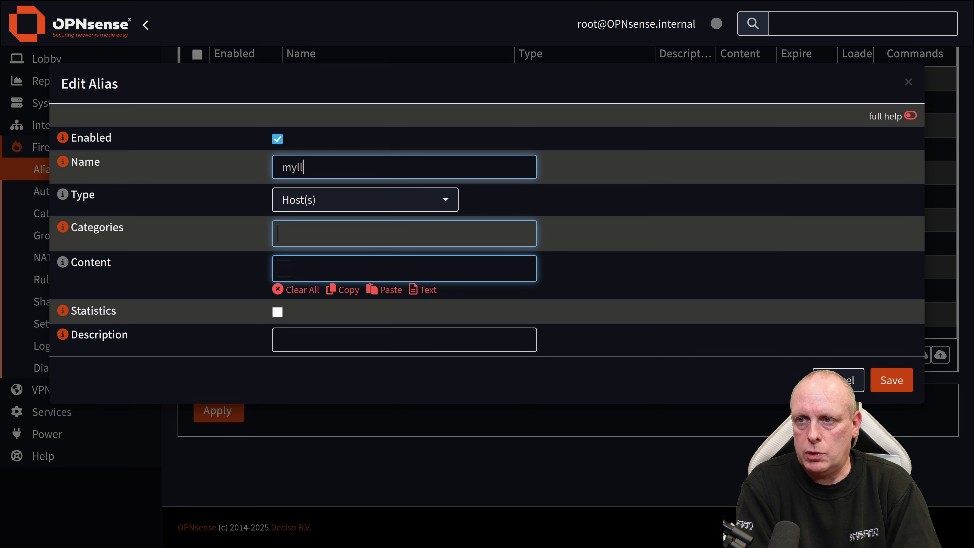
{"action": "type", "text": "mullvad"}
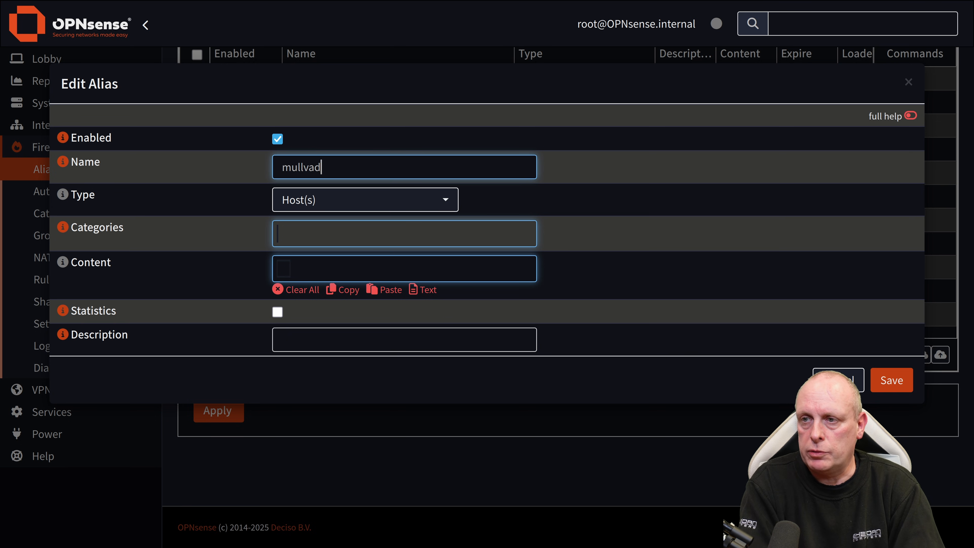
{"action": "type", "text": "_hosts"}
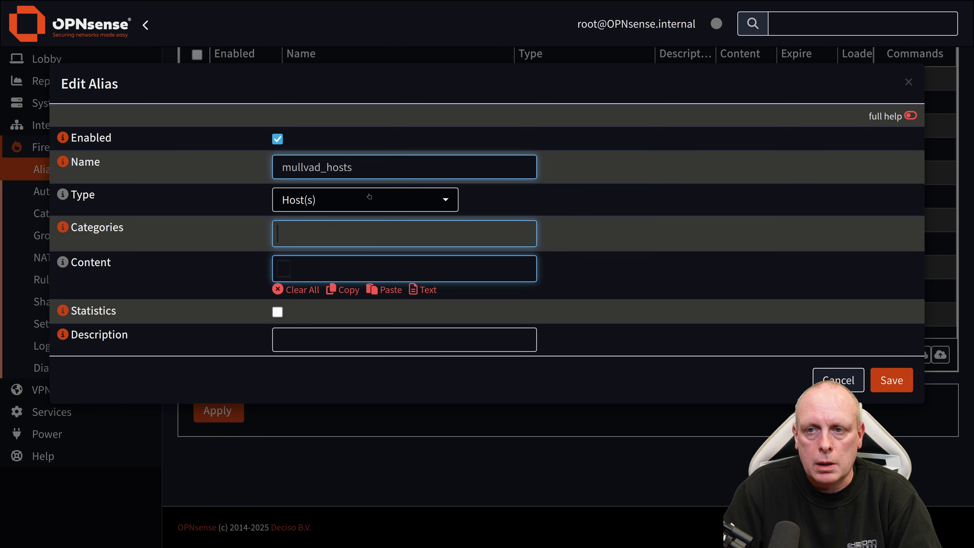
{"action": "type", "text": "1"}
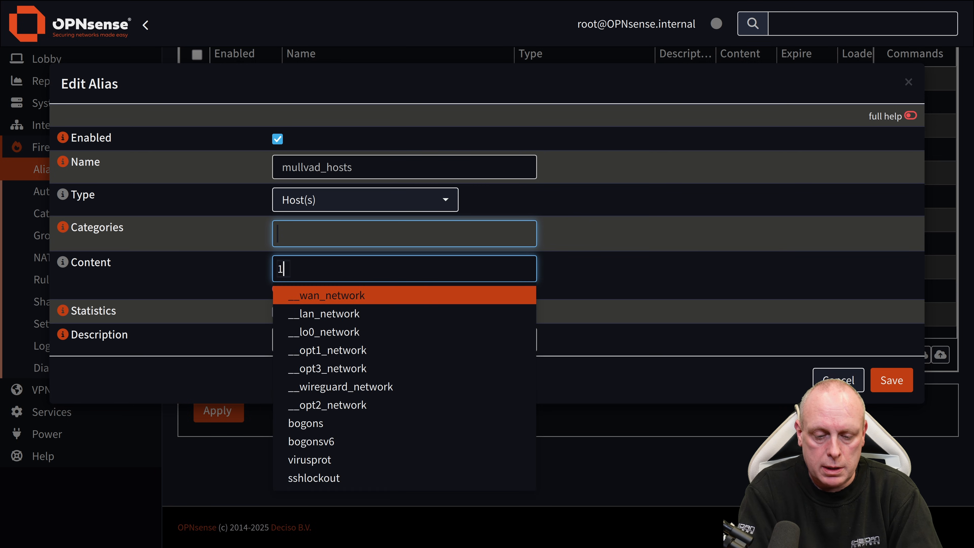
{"action": "type", "text": "192.168."}
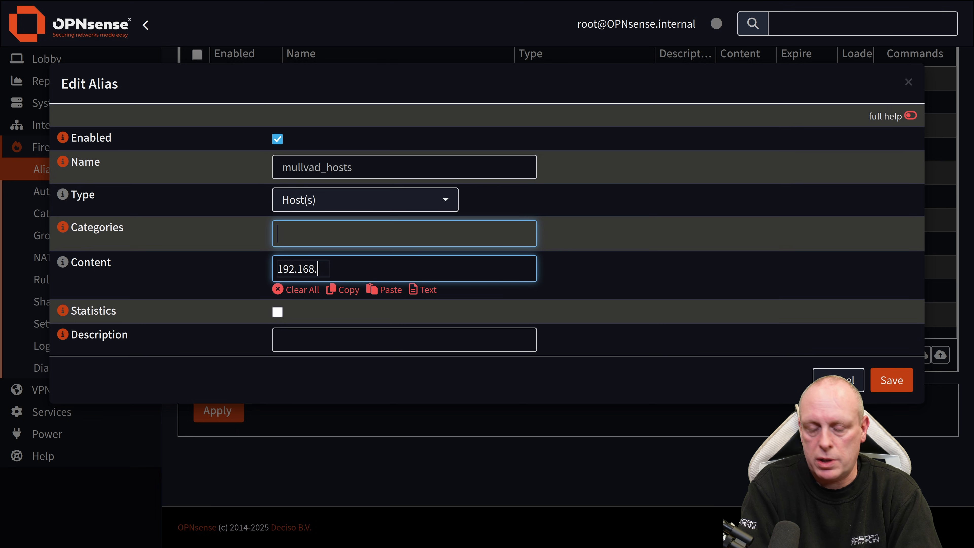
{"action": "type", "text": "100"}
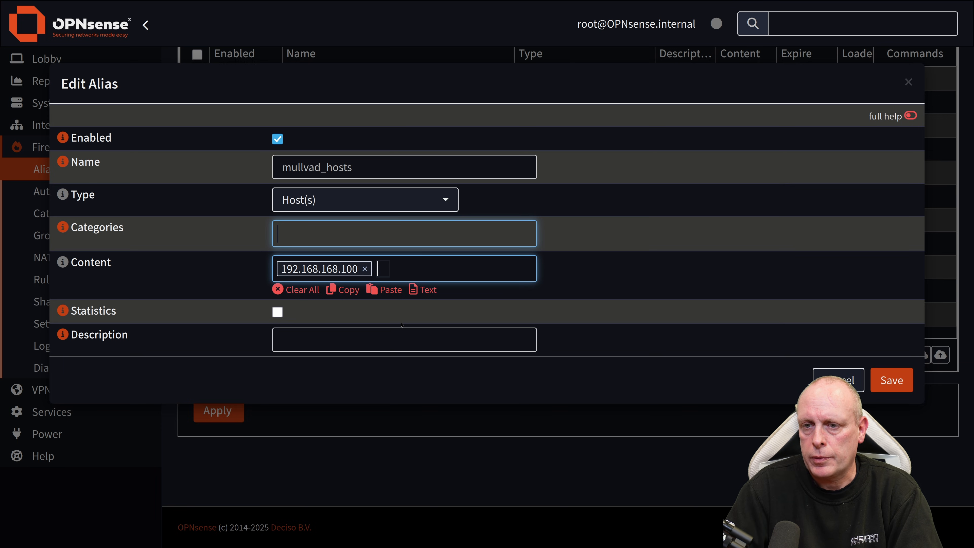
{"action": "type", "text": "Mull"}
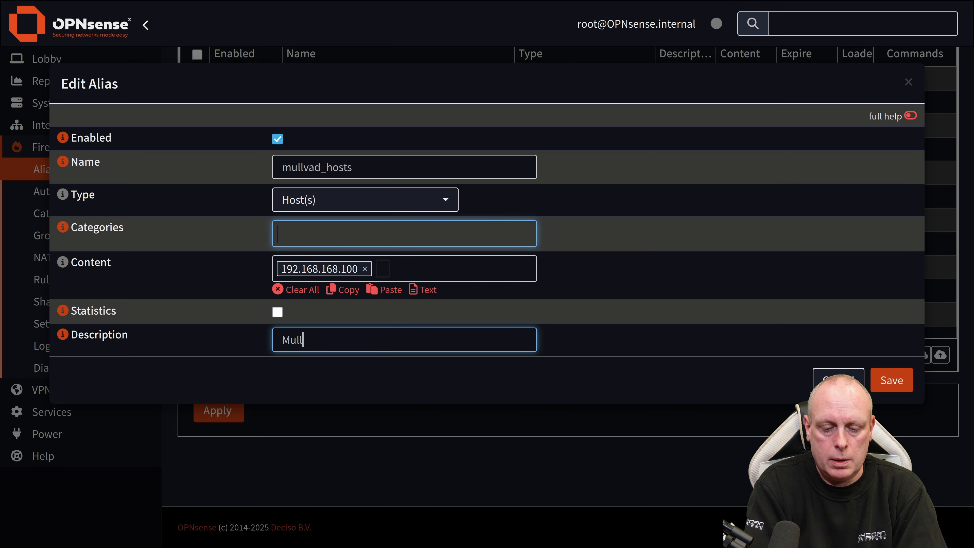
{"action": "type", "text": "vard hosts"}
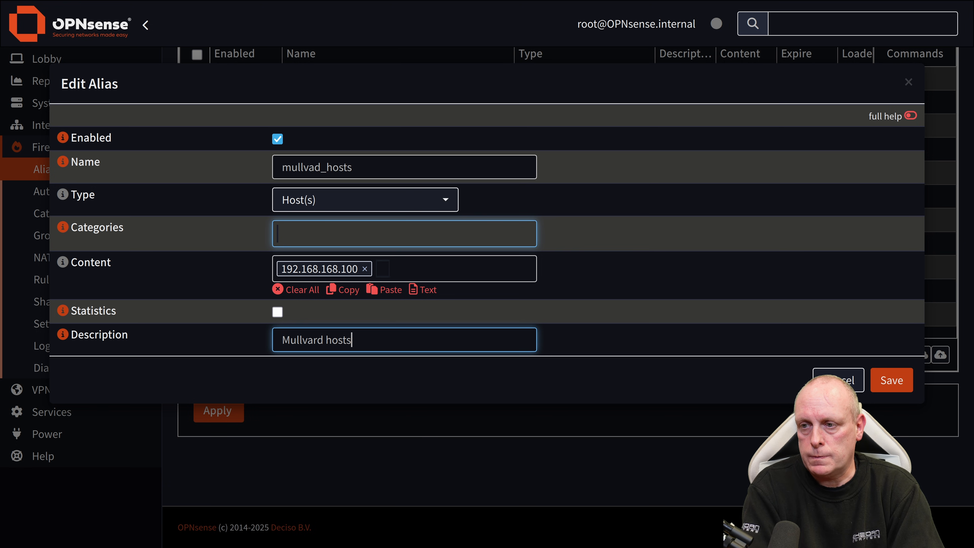
Save the mullvad_hosts alias and apply the alias changes.
{"action": "left_click", "coordinate": [891, 379]}
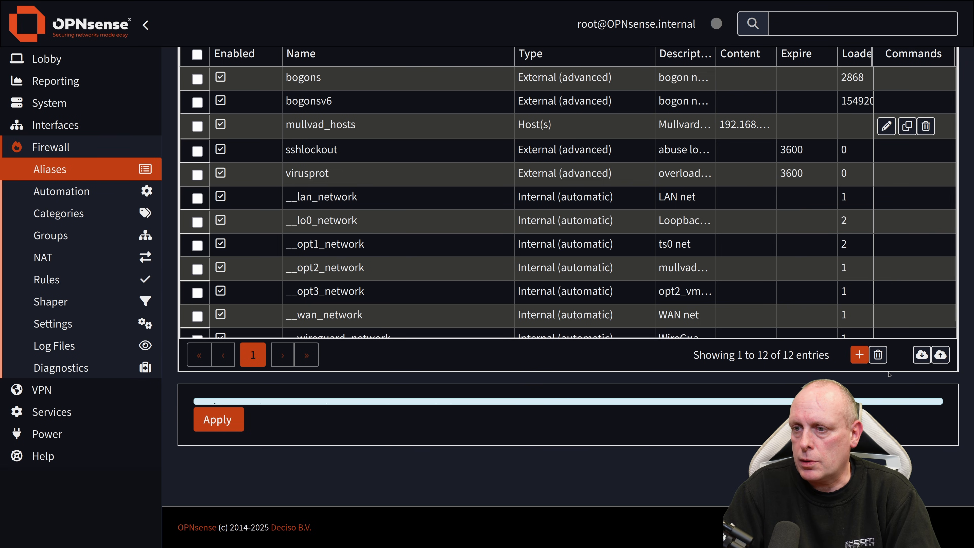
{"action": "left_click", "coordinate": [218, 418]}
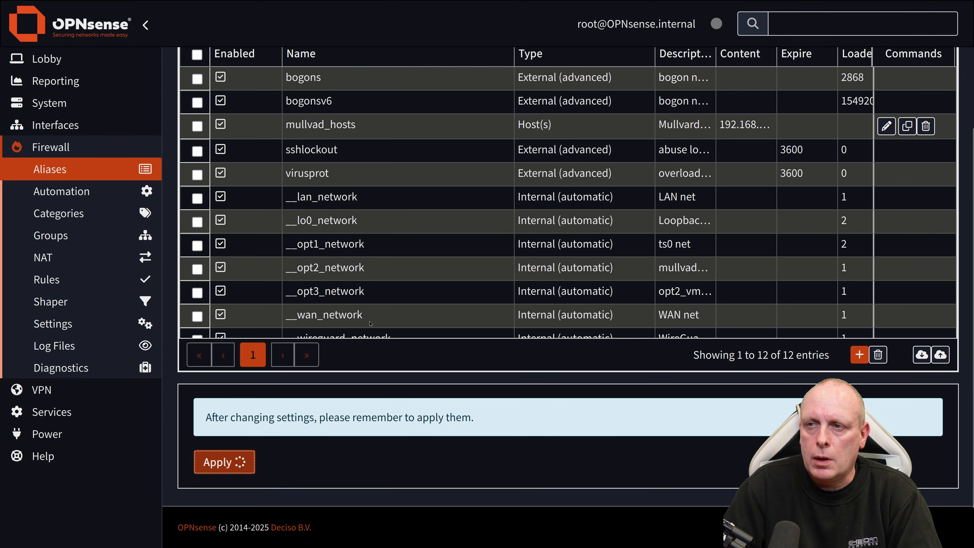
{"action": "left_click", "coordinate": [224, 461]}
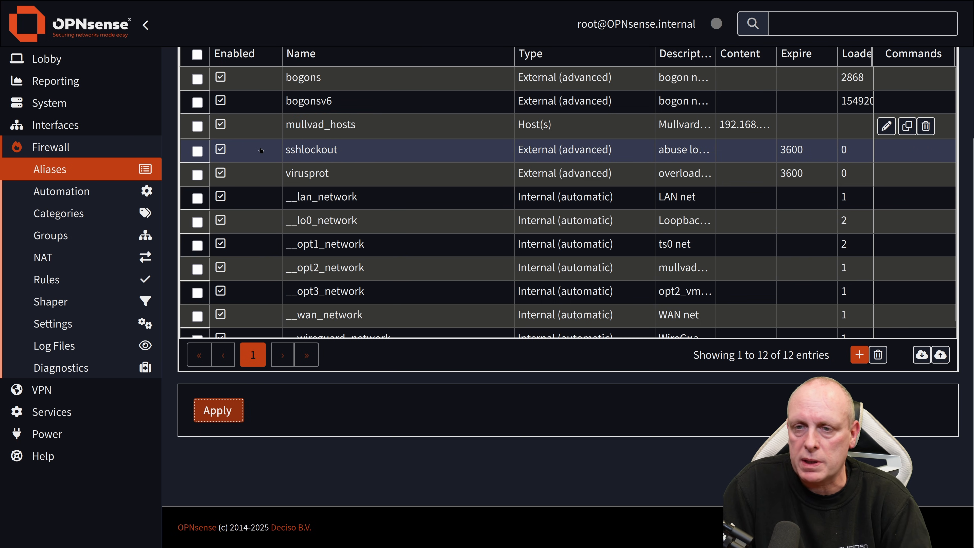
{"action": "mouse_move", "coordinate": [243, 155]}
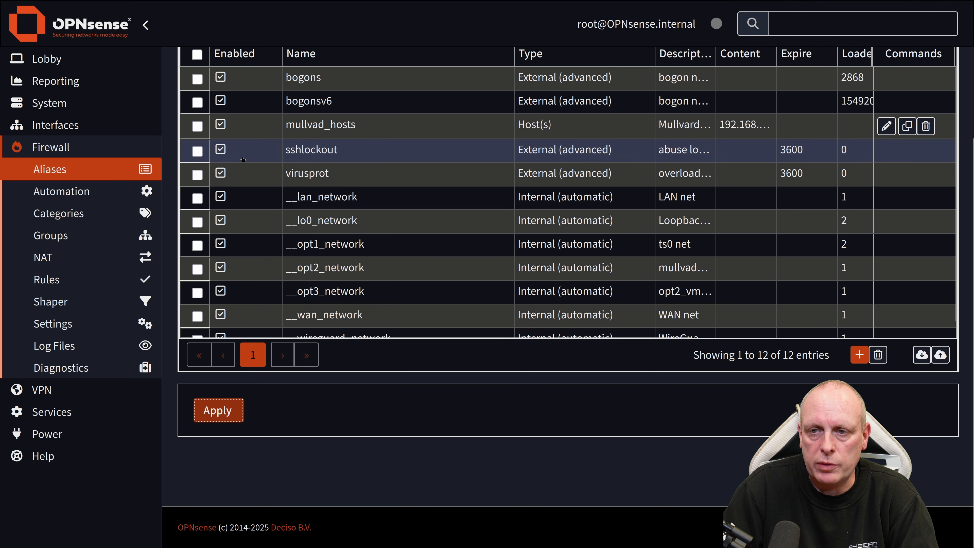
{"action": "mouse_move", "coordinate": [50, 235]}
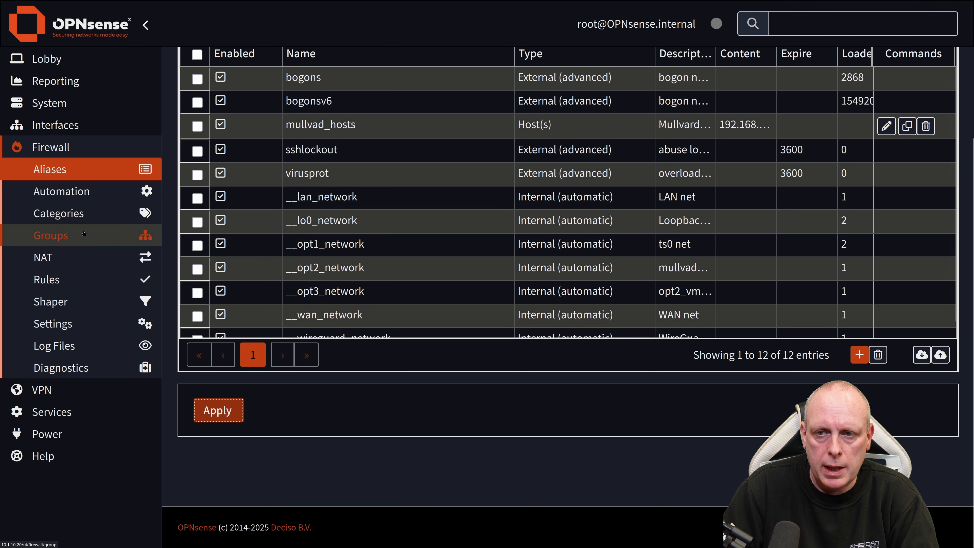
Return to the Firewall > NAT > Outbound rules page.
{"action": "left_click", "coordinate": [42, 257]}
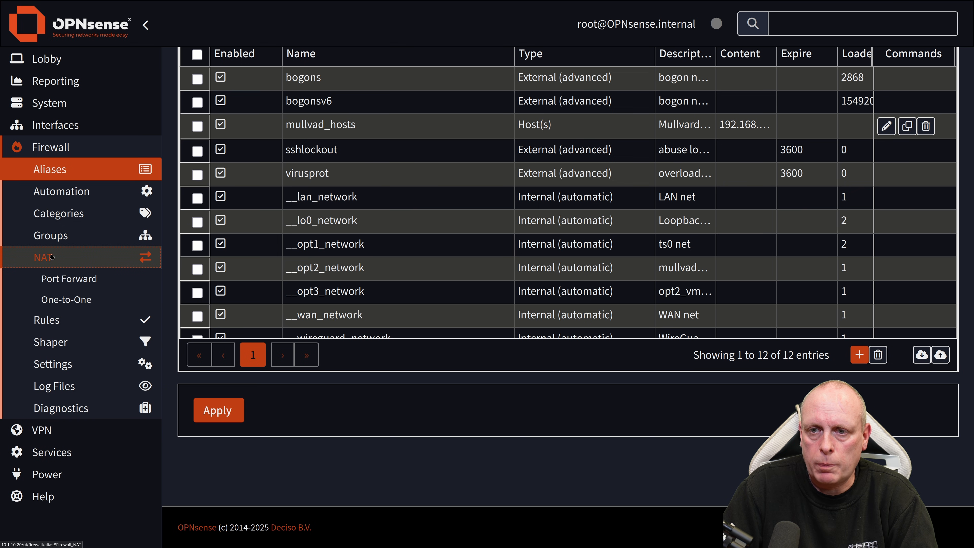
{"action": "left_click", "coordinate": [63, 305]}
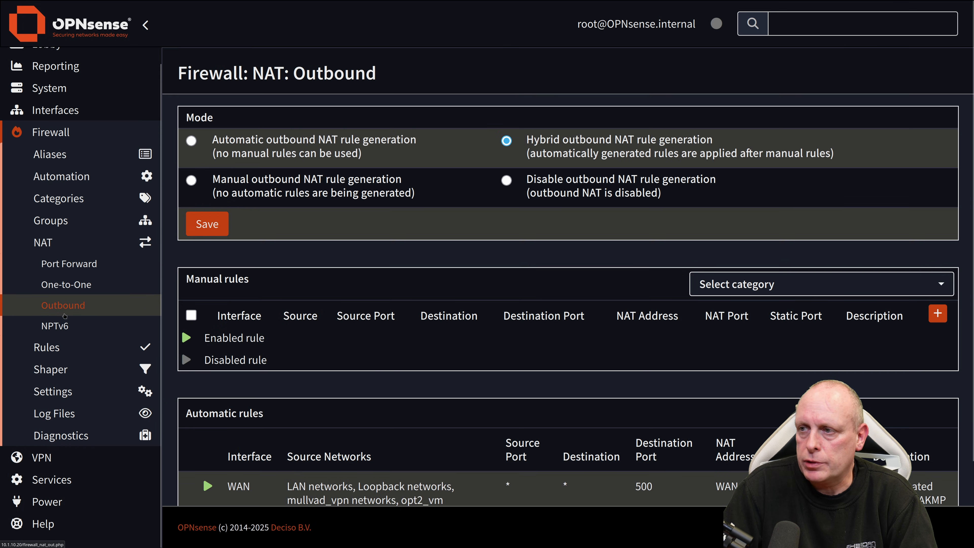
{"action": "mouse_move", "coordinate": [937, 313]}
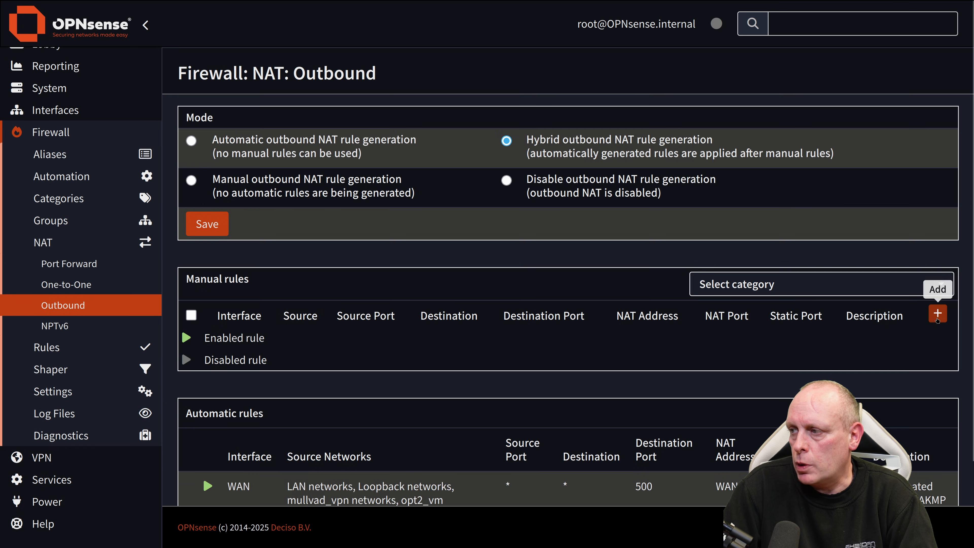
New manual outbound NAT rule on mullvad_vpn with source alias mullvad_hosts.
{"action": "left_click", "coordinate": [938, 313]}
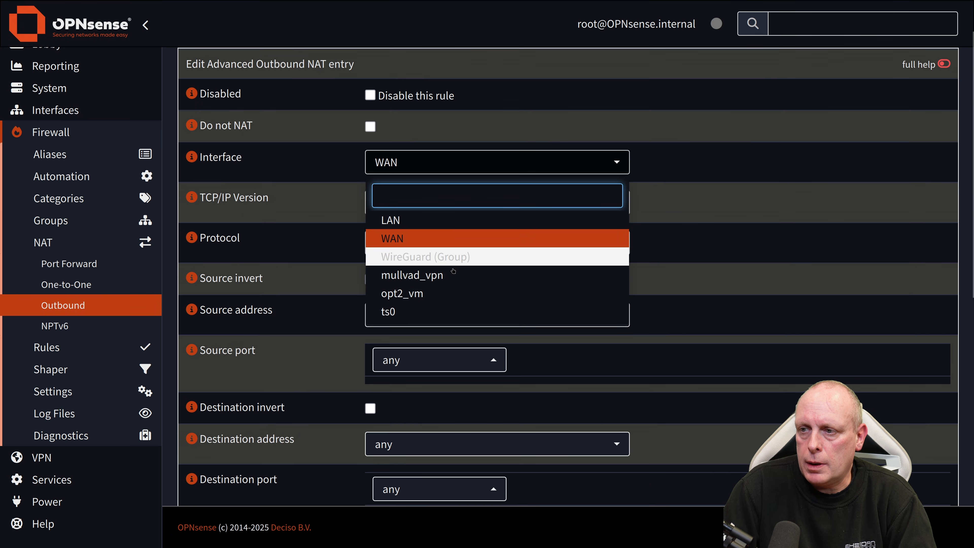
{"action": "left_click", "coordinate": [413, 275]}
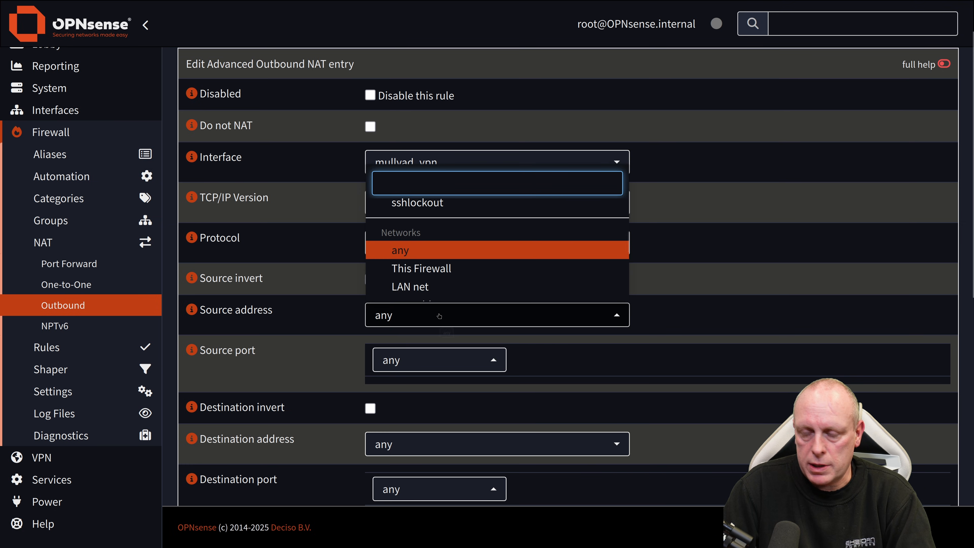
{"action": "type", "text": "mull"}
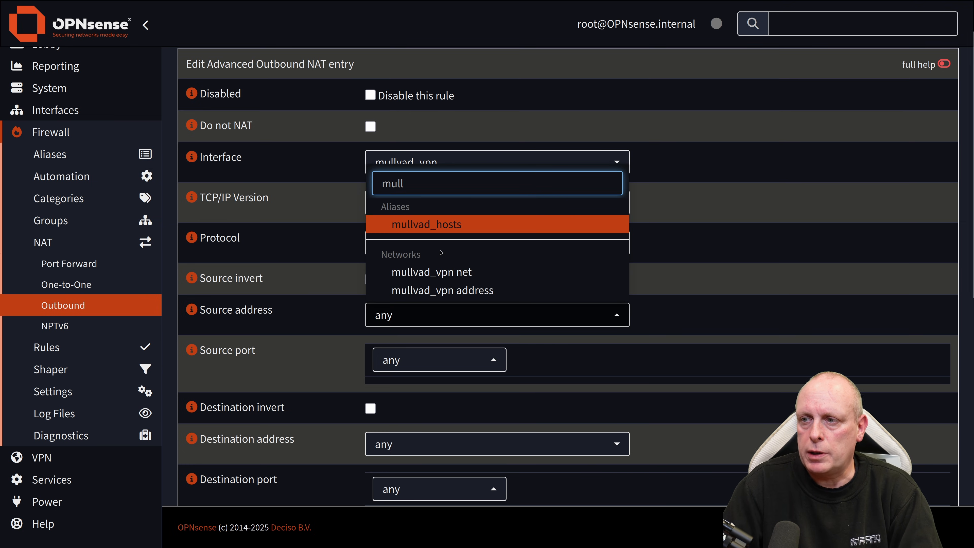
{"action": "left_click", "coordinate": [427, 225]}
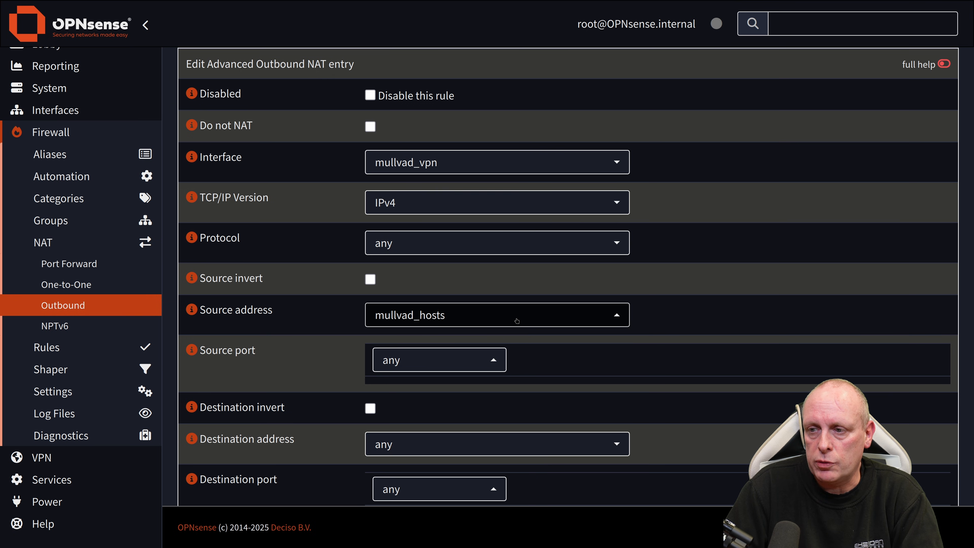
Describe it 'hosts to go out via mullvad' and save the rule.
{"action": "scroll", "scroll_direction": "down", "scroll_amount": 3}
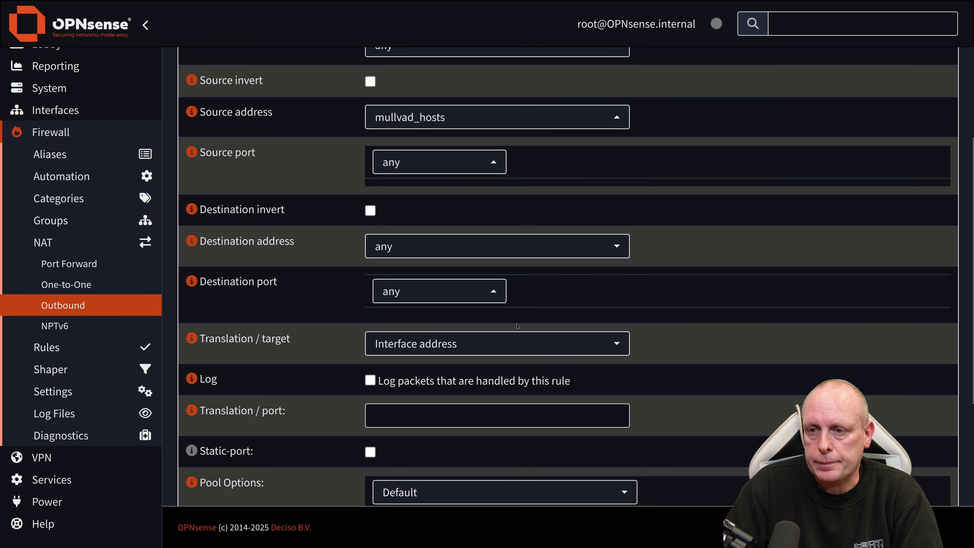
{"action": "scroll", "scroll_direction": "down", "scroll_amount": 3}
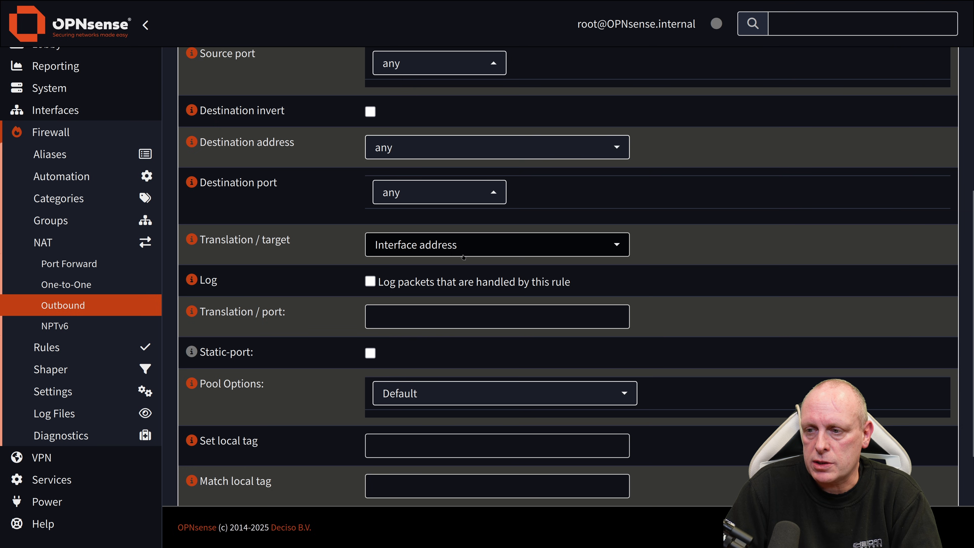
{"action": "scroll", "scroll_direction": "down", "scroll_amount": 3}
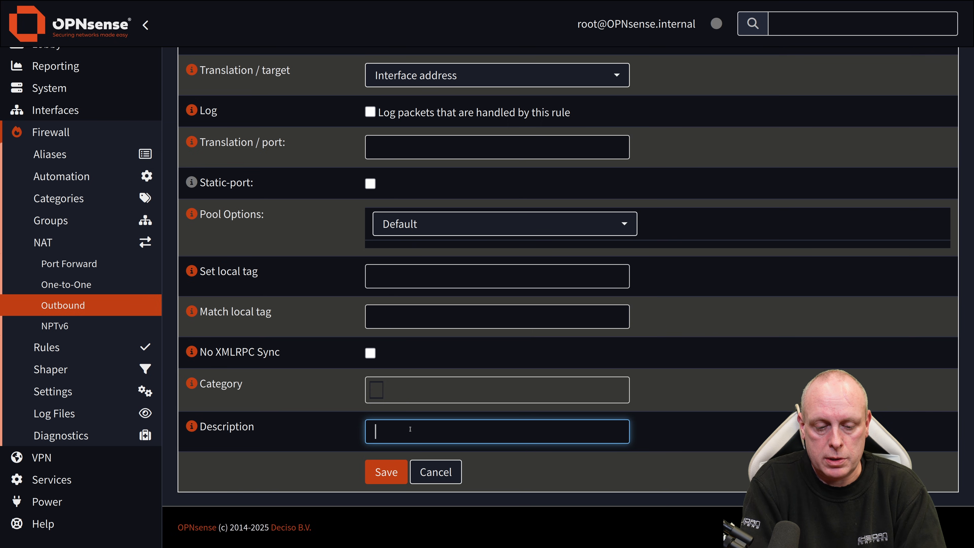
{"action": "type", "text": "hosts to"}
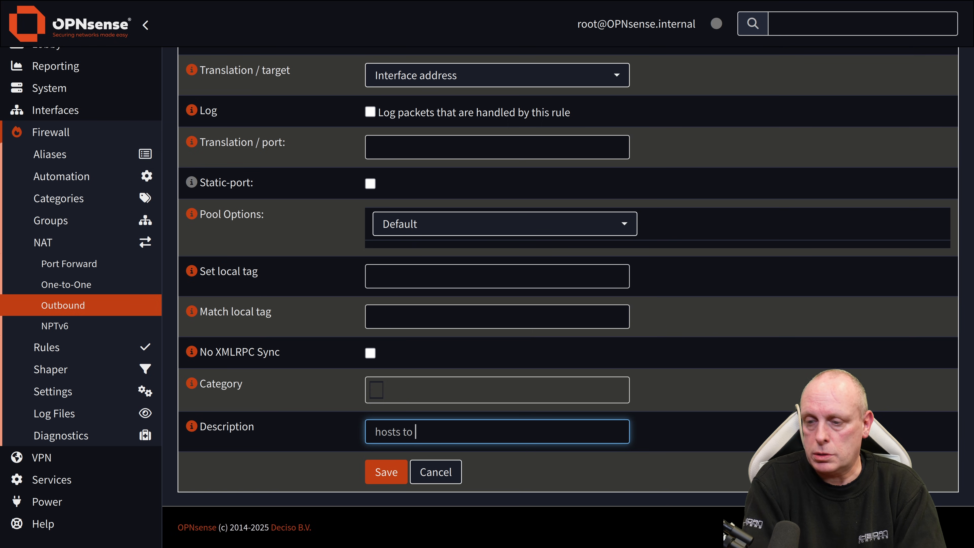
{"action": "type", "text": "go out via mu"}
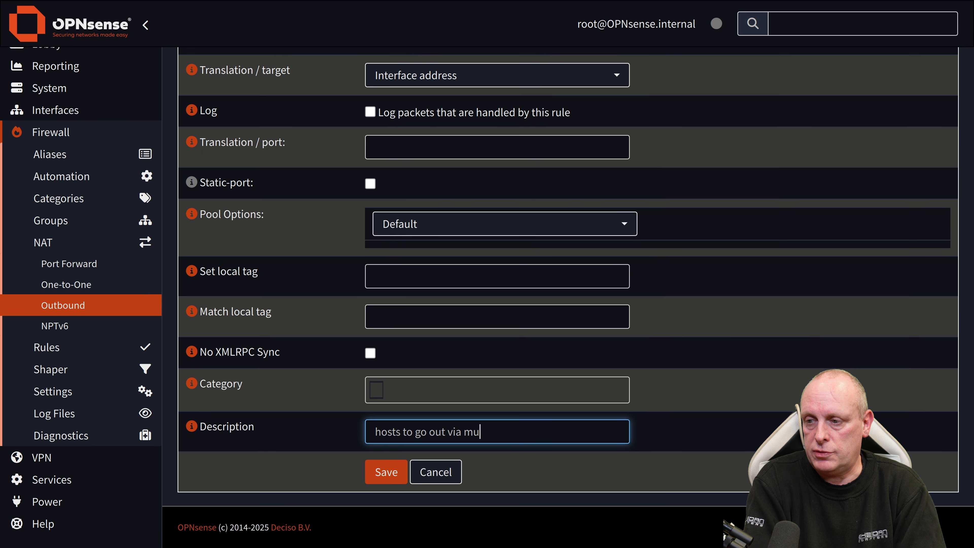
{"action": "type", "text": "llvad"}
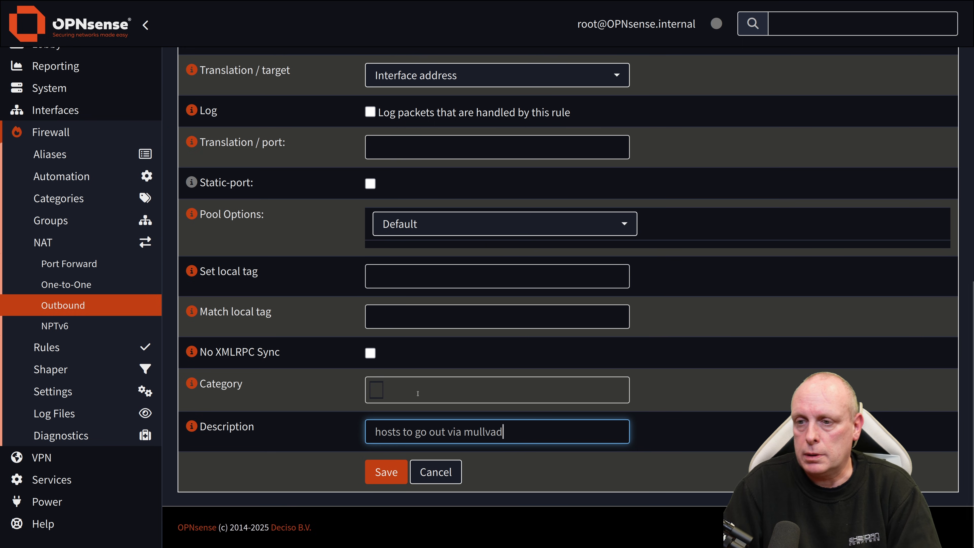
{"action": "left_click", "coordinate": [385, 471]}
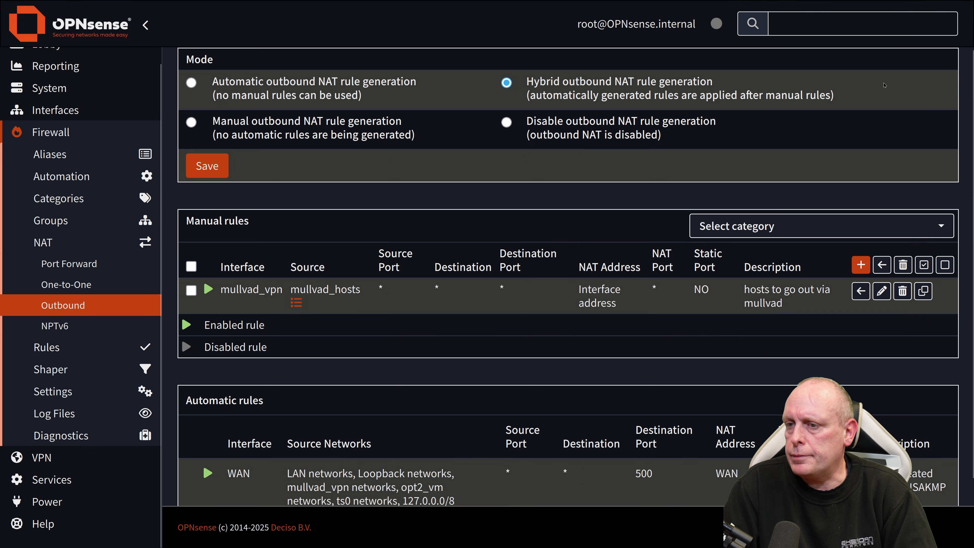
{"action": "mouse_move", "coordinate": [216, 281]}
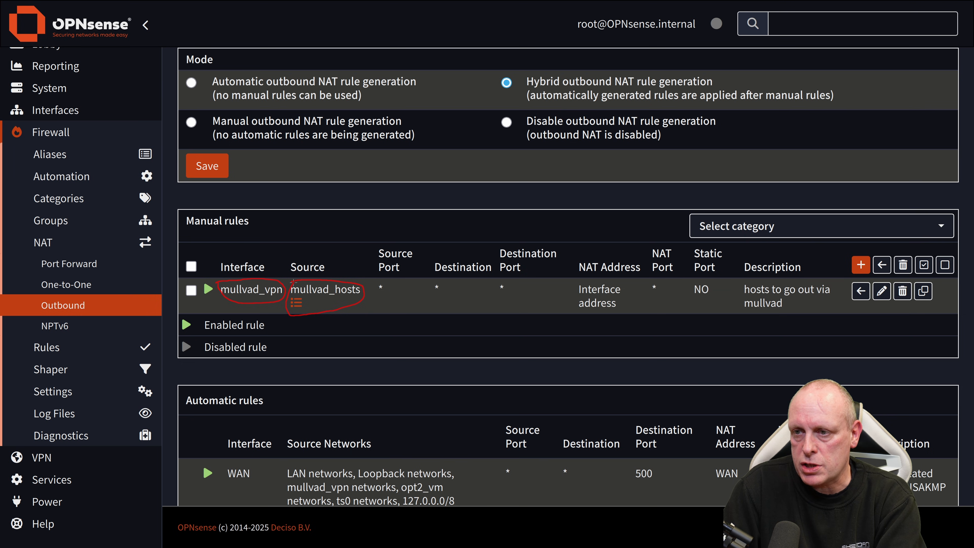
{"action": "mouse_move", "coordinate": [492, 310]}
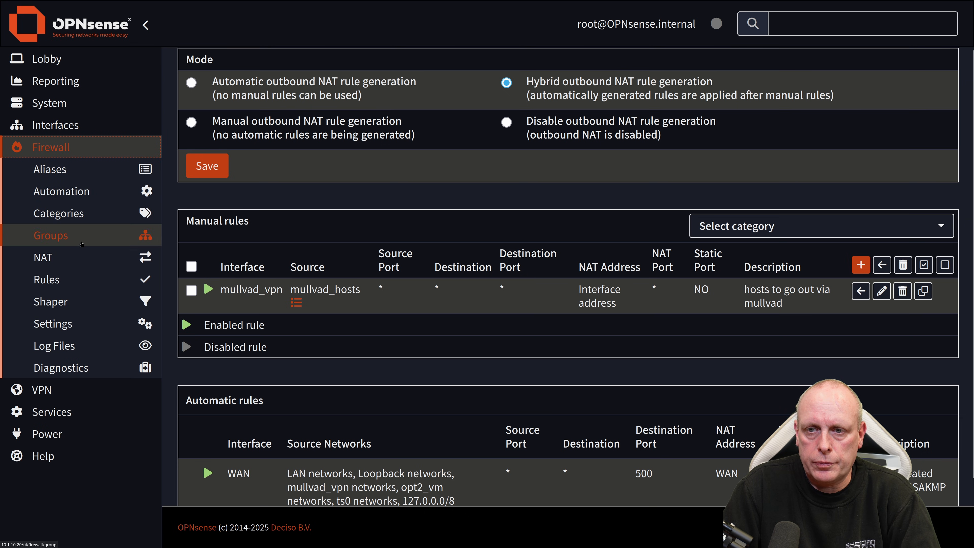
Start a new floating rule matching source mullvad_hosts.
{"action": "left_click", "coordinate": [46, 279]}
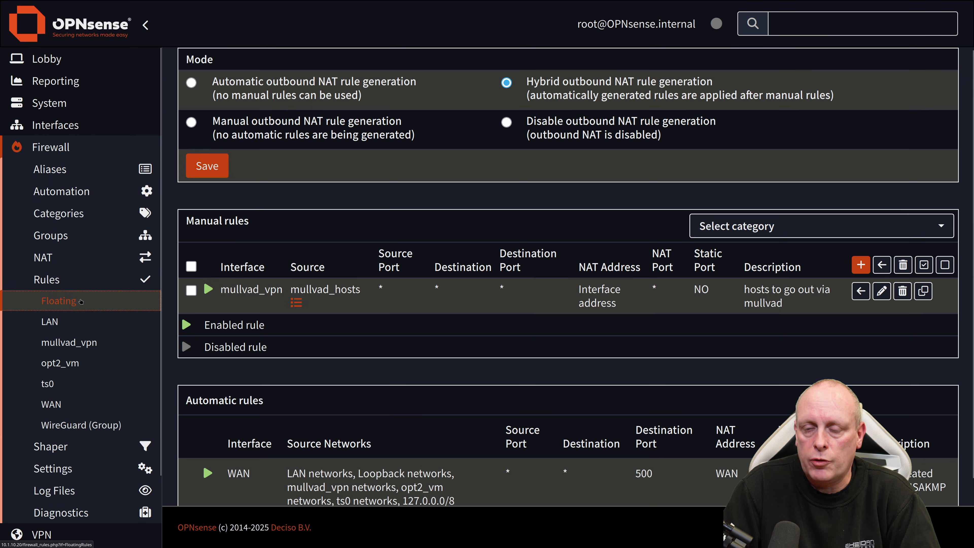
{"action": "left_click", "coordinate": [59, 301]}
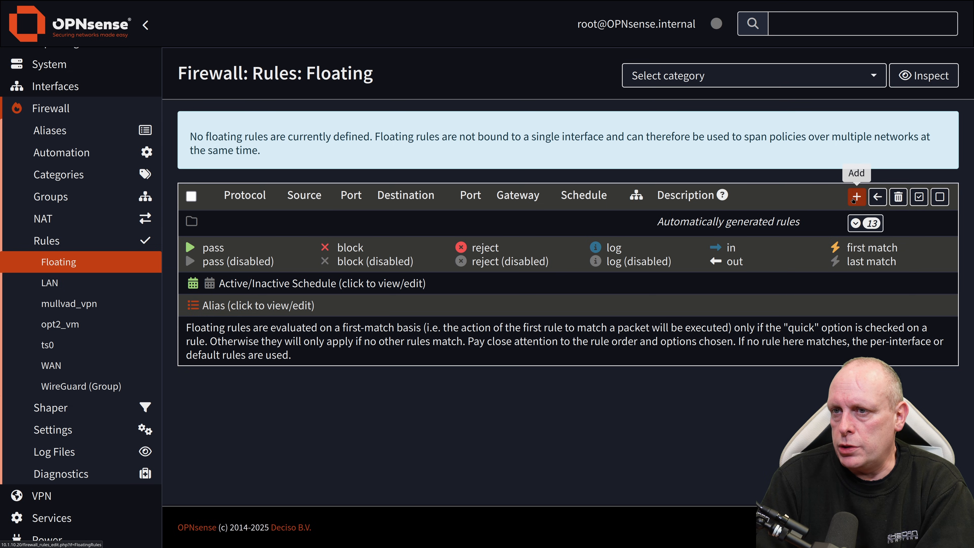
{"action": "left_click", "coordinate": [856, 197]}
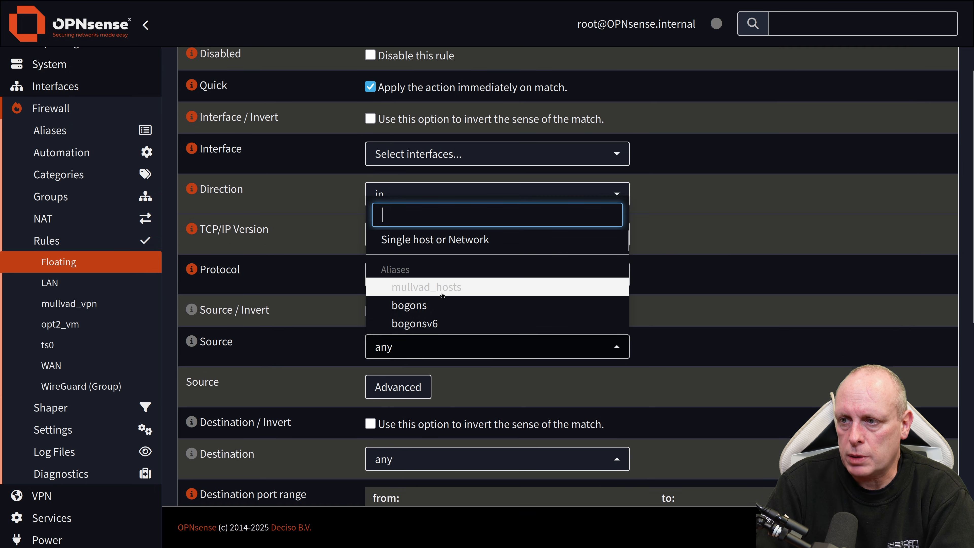
{"action": "left_click", "coordinate": [427, 286]}
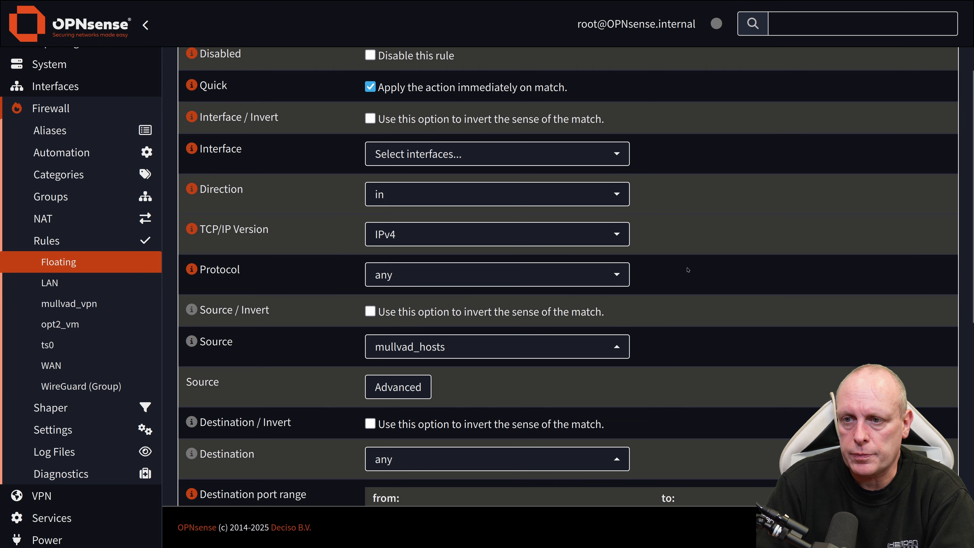
Describe it 'Route mullvad hosts via mullvad gateway', set gateway mullvad_gw - 10.64.0.1, and save.
{"action": "scroll", "scroll_direction": "down", "scroll_amount": 3}
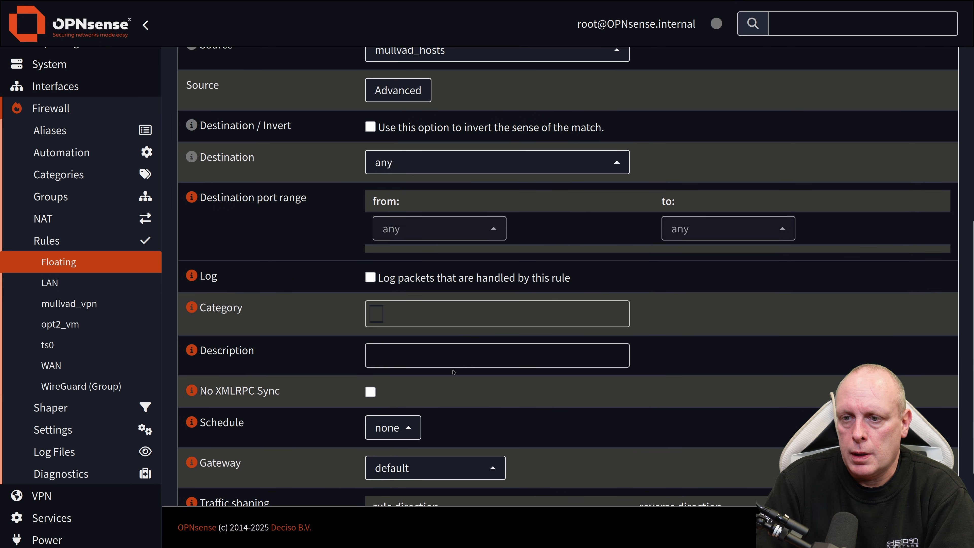
{"action": "type", "text": "Route m"}
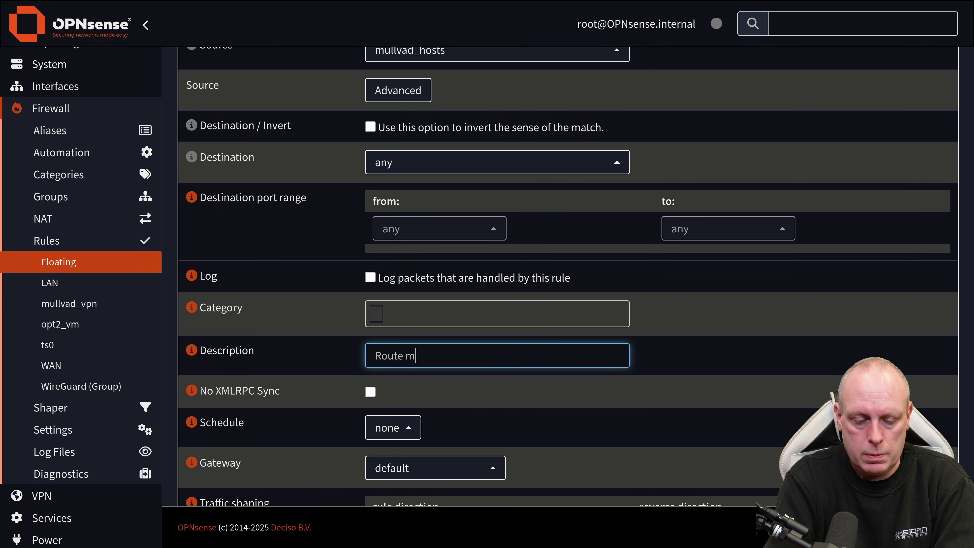
{"action": "type", "text": "ullvad hosts"}
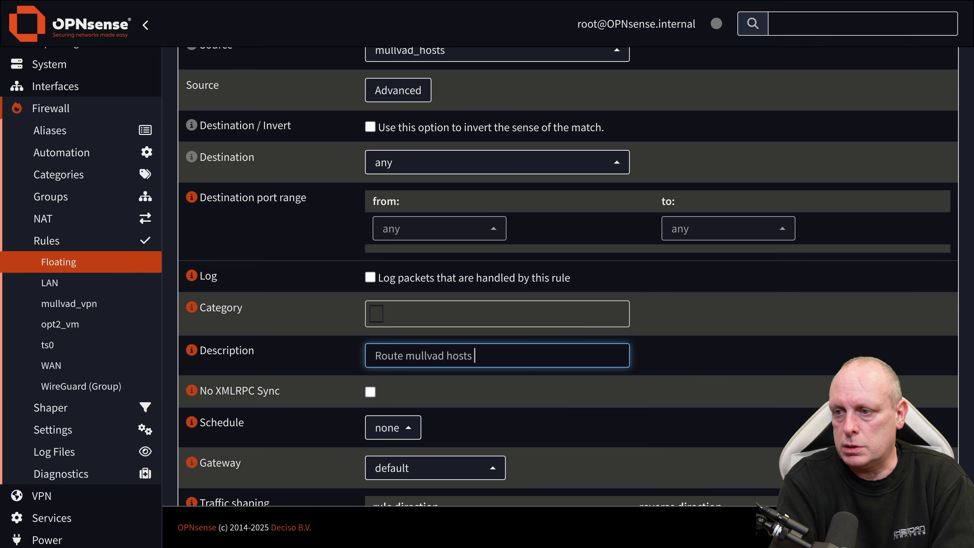
{"action": "type", "text": "via mullvad"}
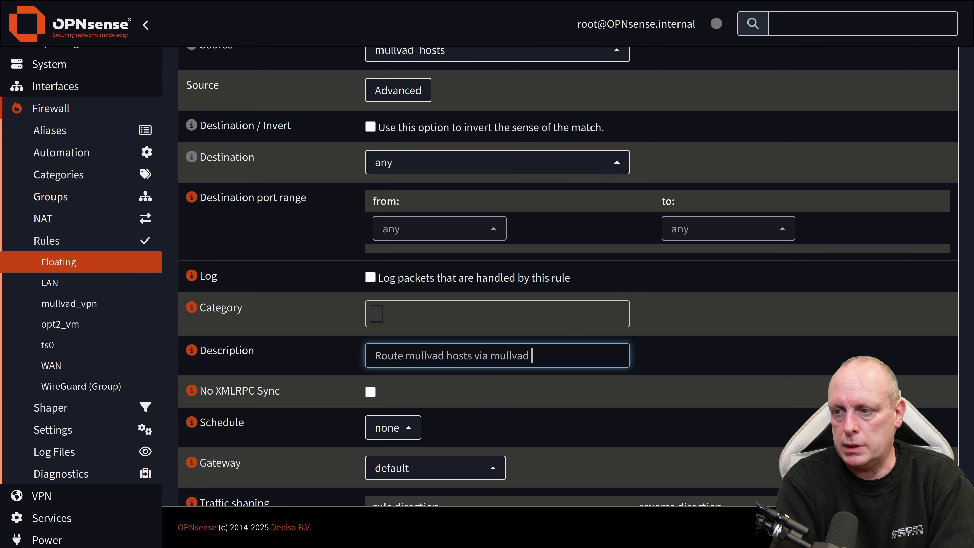
{"action": "type", "text": "gateway"}
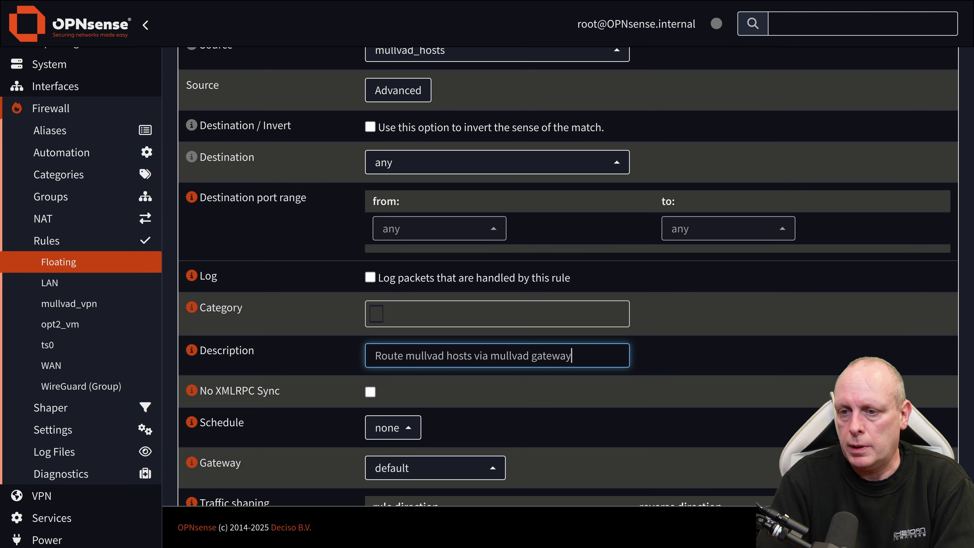
{"action": "scroll", "scroll_direction": "down", "scroll_amount": 3}
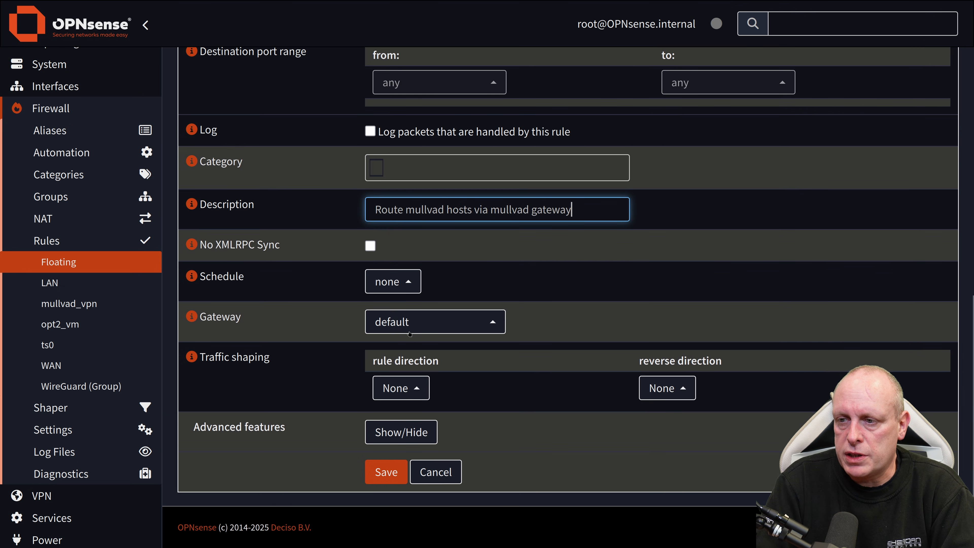
{"action": "mouse_move", "coordinate": [435, 321]}
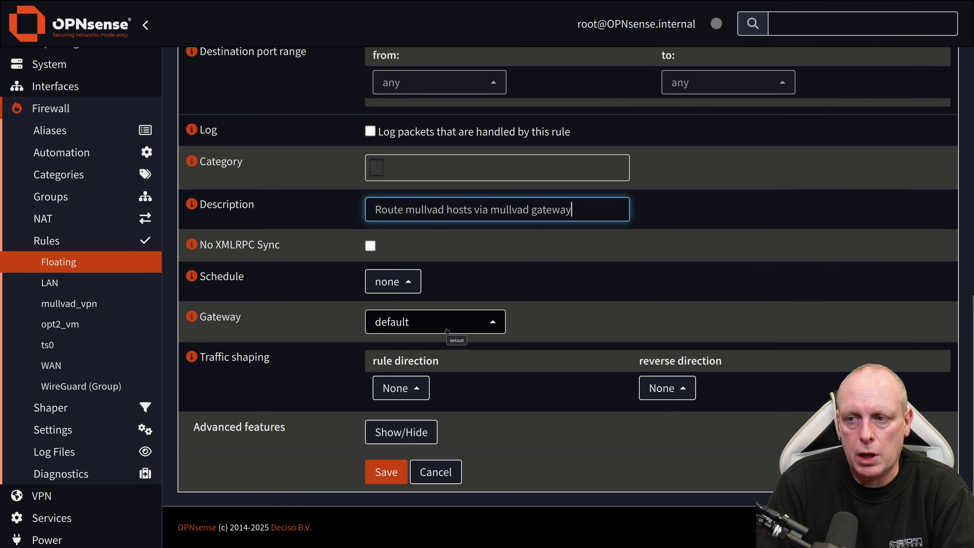
{"action": "left_click", "coordinate": [435, 321]}
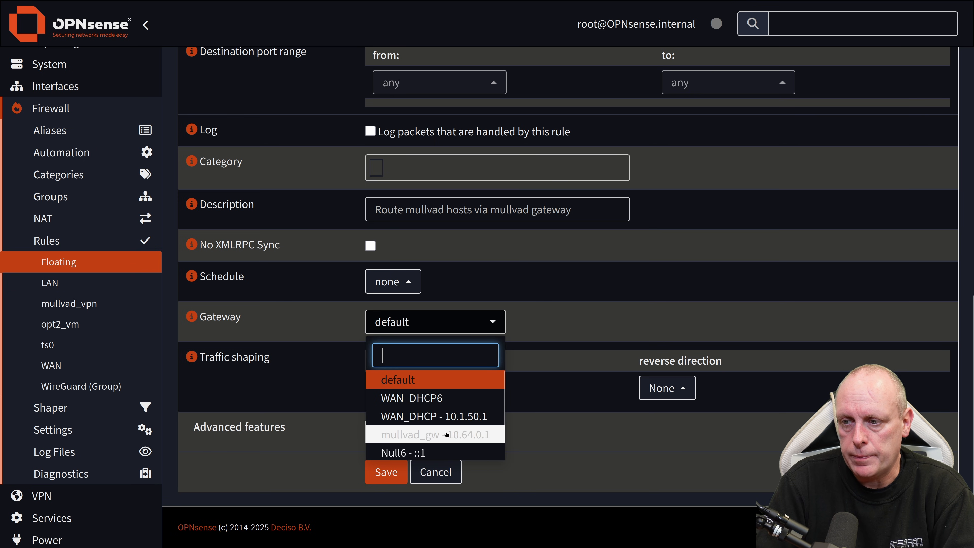
{"action": "left_click", "coordinate": [434, 434]}
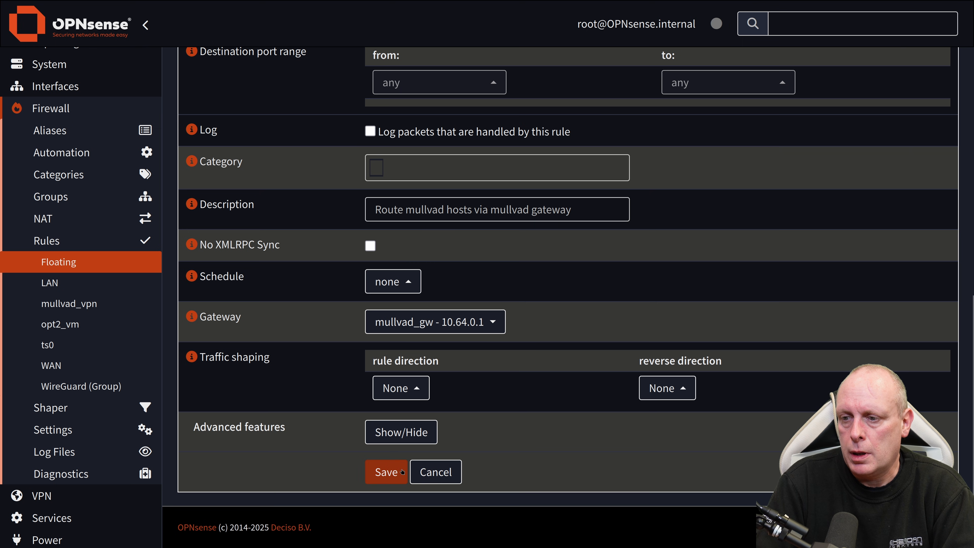
{"action": "left_click", "coordinate": [385, 471]}
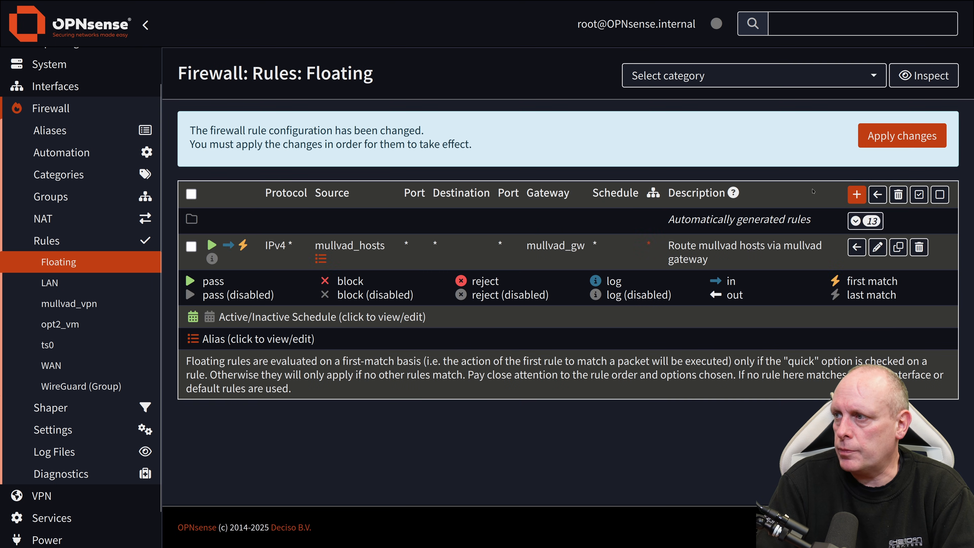
Apply the floating rule changes and go to the WAN interface rules.
{"action": "left_click", "coordinate": [902, 136]}
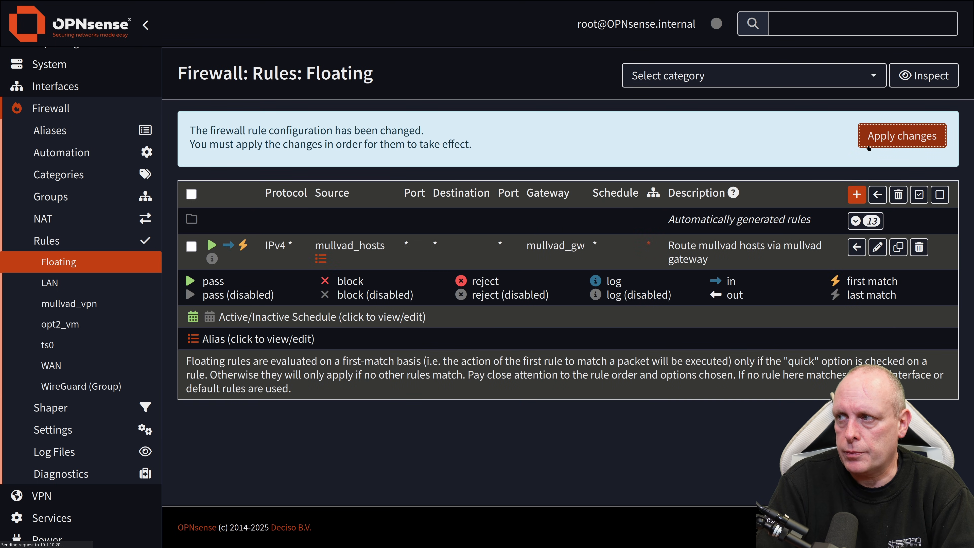
{"action": "left_click", "coordinate": [902, 136]}
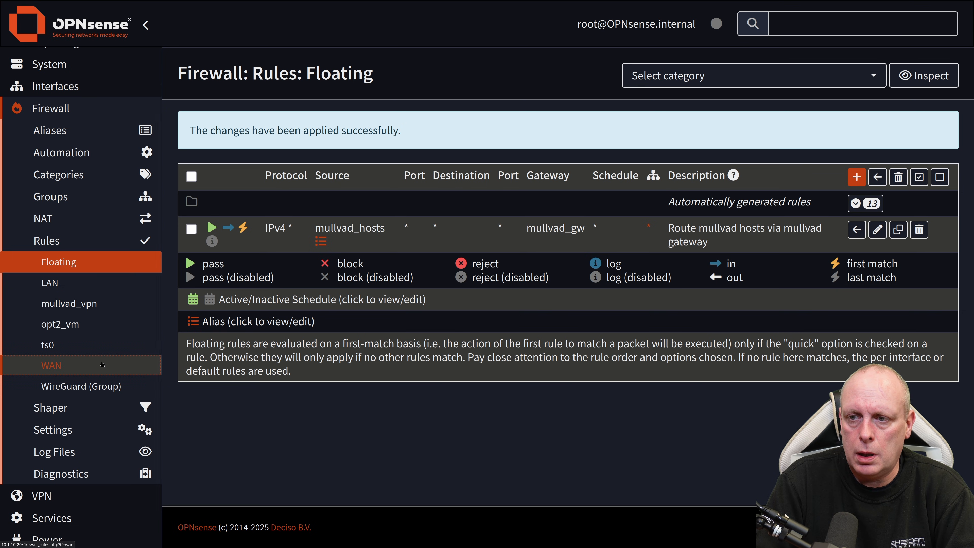
{"action": "left_click", "coordinate": [51, 365]}
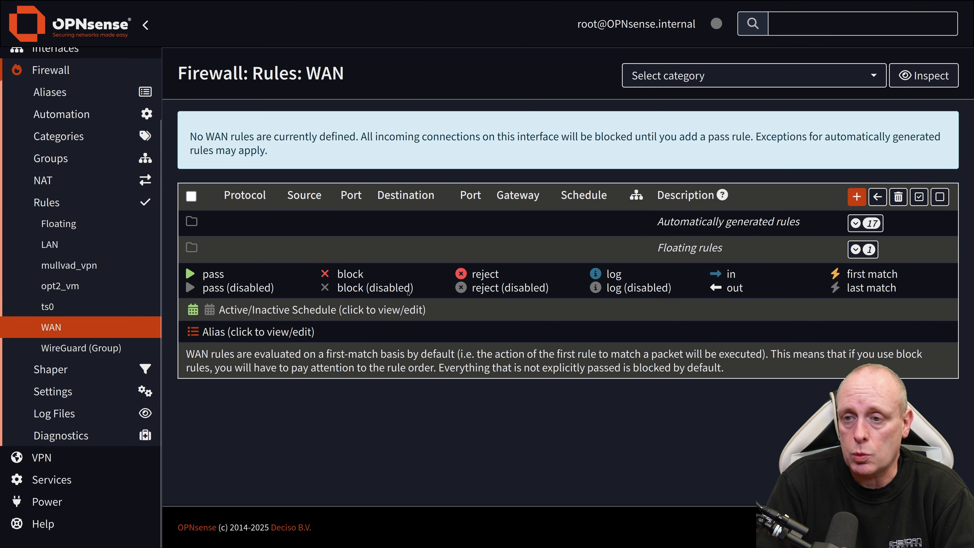
Start a new WAN block rule with source mullvad_hosts.
{"action": "left_click", "coordinate": [855, 196]}
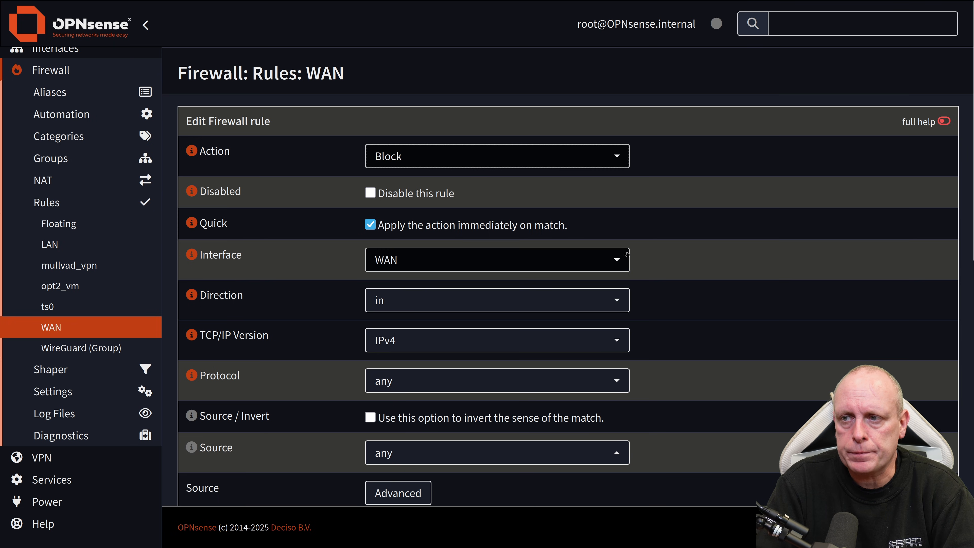
{"action": "scroll", "scroll_direction": "down", "scroll_amount": 3}
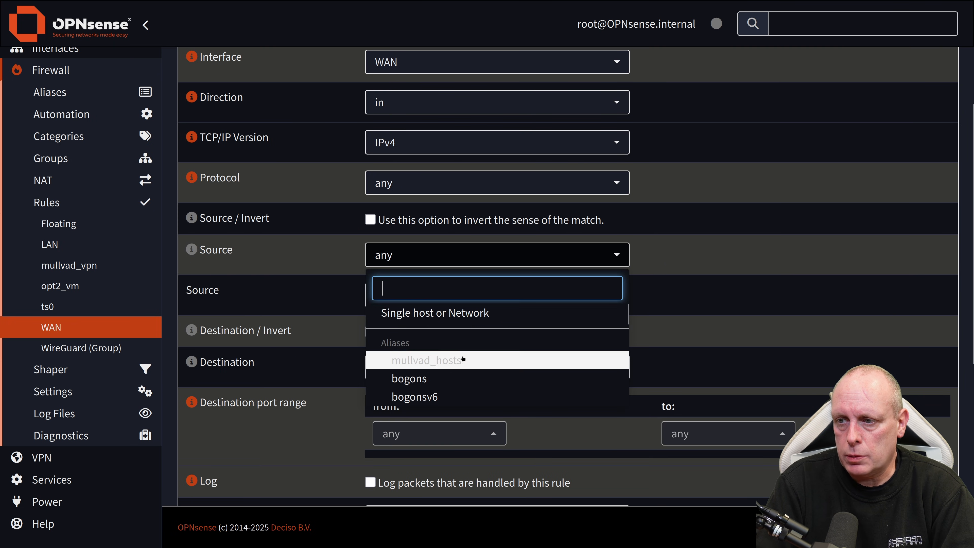
{"action": "left_click", "coordinate": [426, 359]}
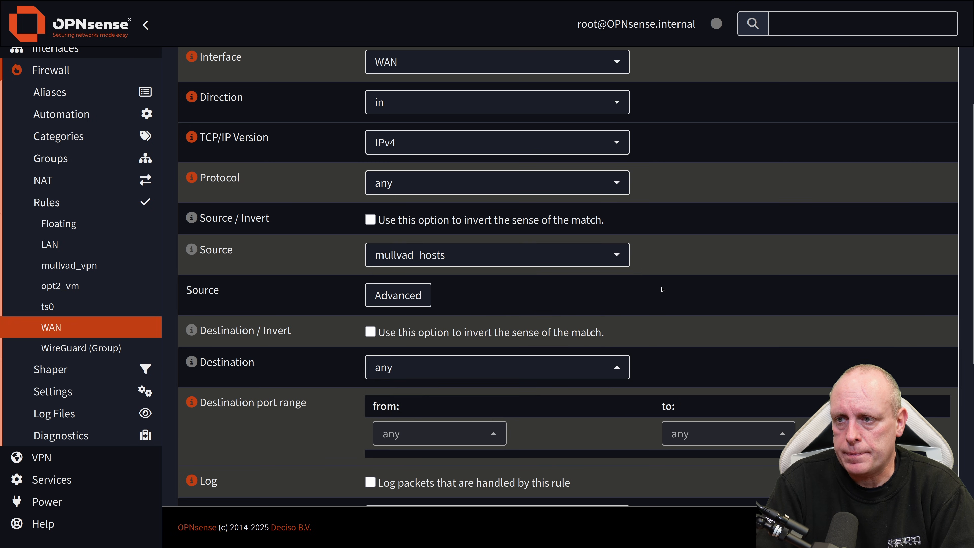
Describe it 'Block traffic from mullvad hosts out via WAN' and save.
{"action": "scroll", "scroll_direction": "down", "scroll_amount": 3}
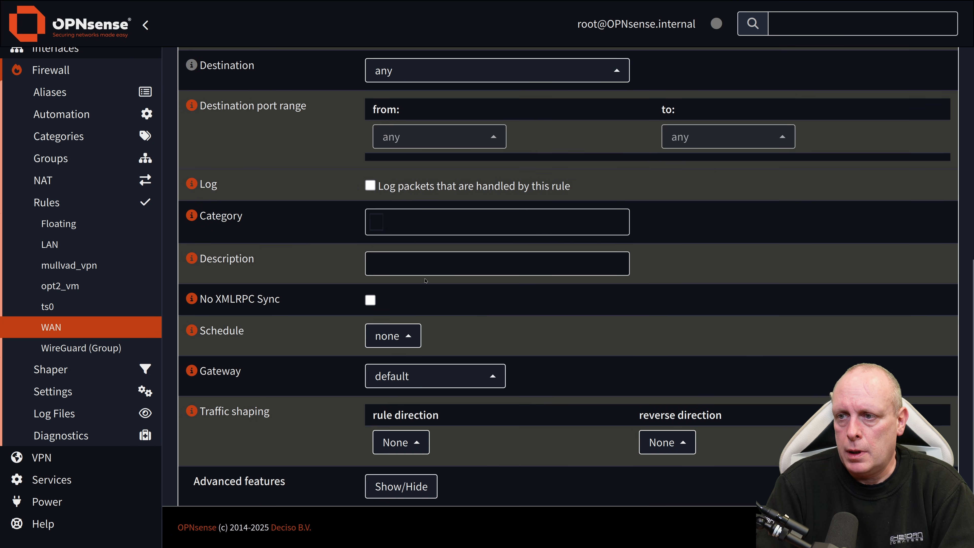
{"action": "type", "text": "Block"}
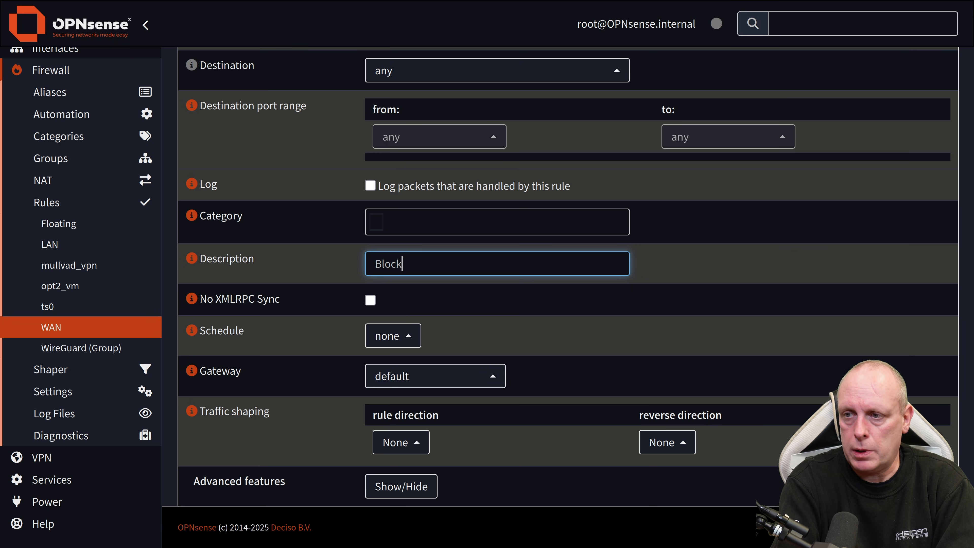
{"action": "type", "text": "traffic from"}
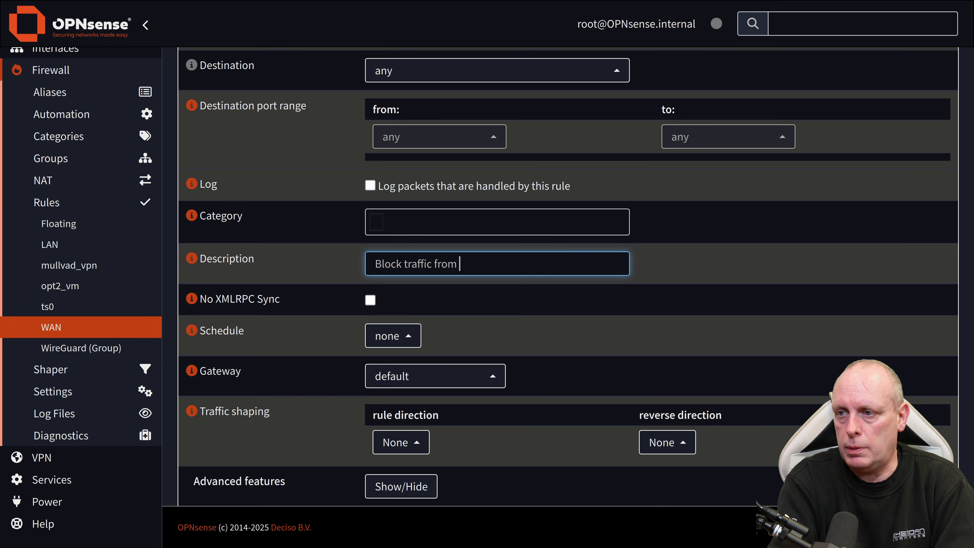
{"action": "type", "text": "mullvad hosts o"}
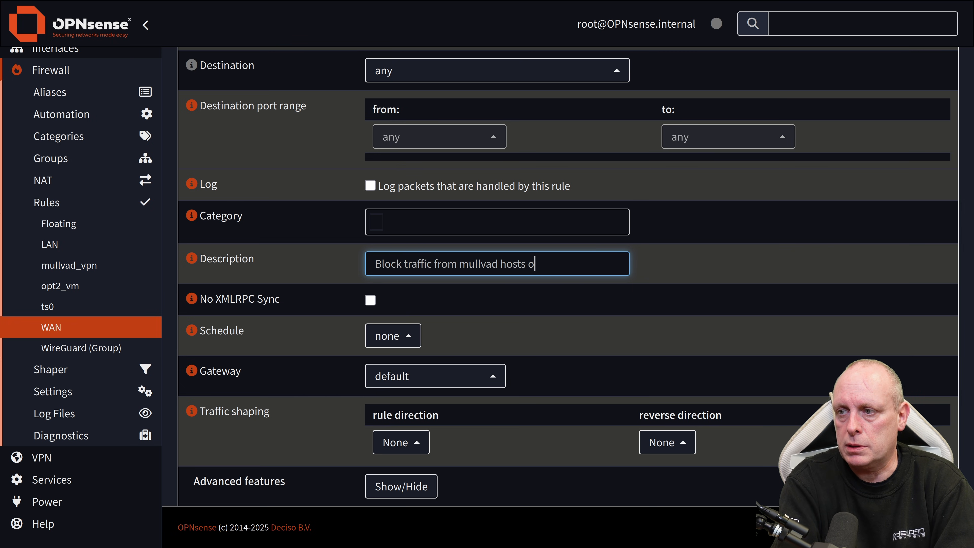
{"action": "type", "text": "ut via WAN"}
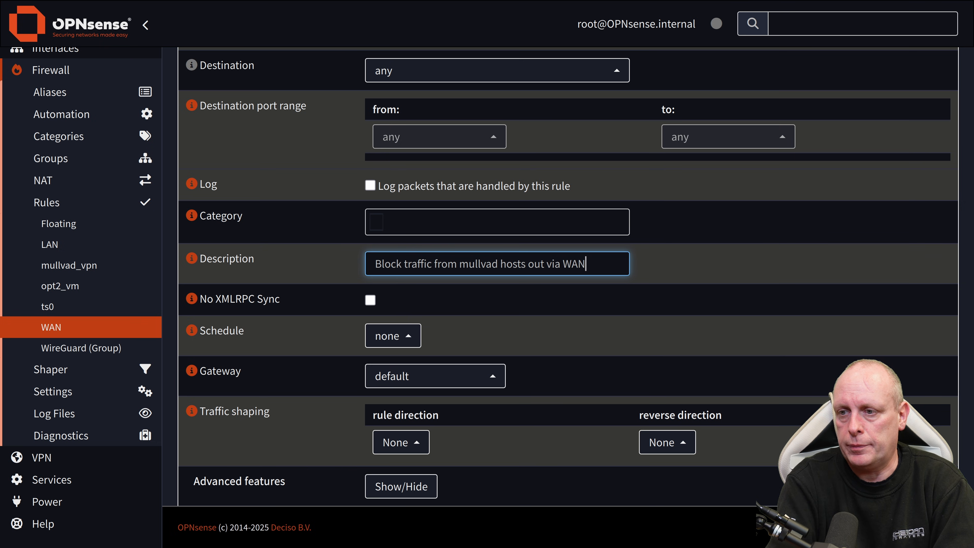
{"action": "scroll", "scroll_direction": "down", "scroll_amount": 3}
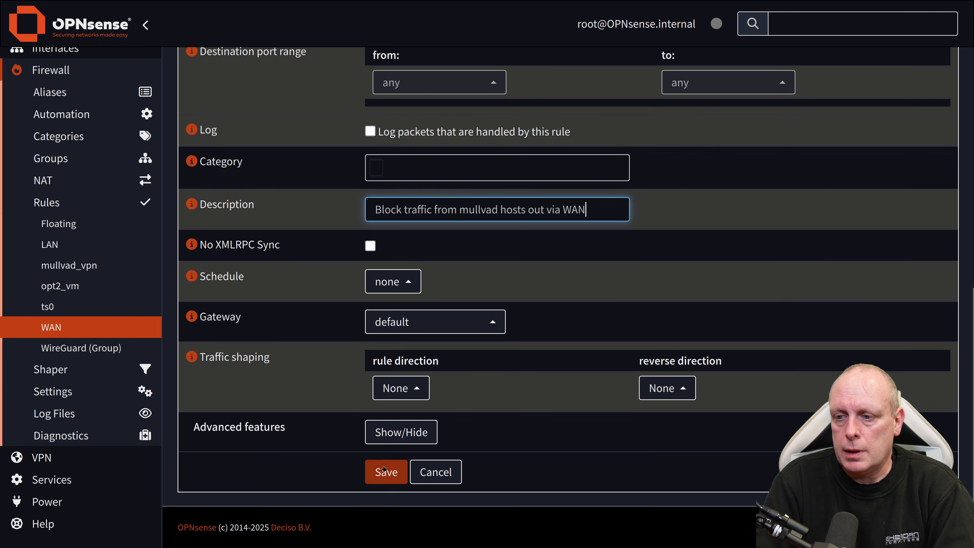
{"action": "left_click", "coordinate": [385, 471]}
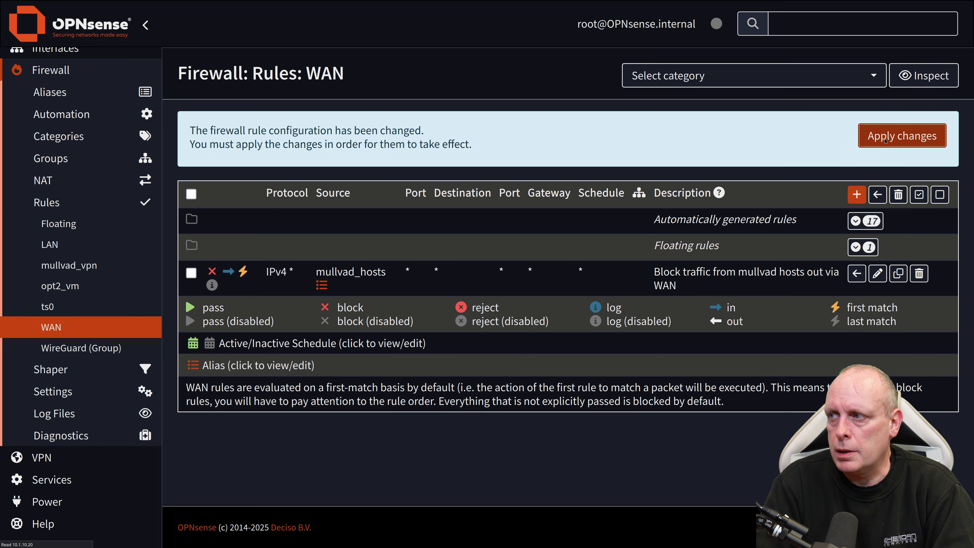
Apply the WAN block rule changes.
{"action": "left_click", "coordinate": [902, 135]}
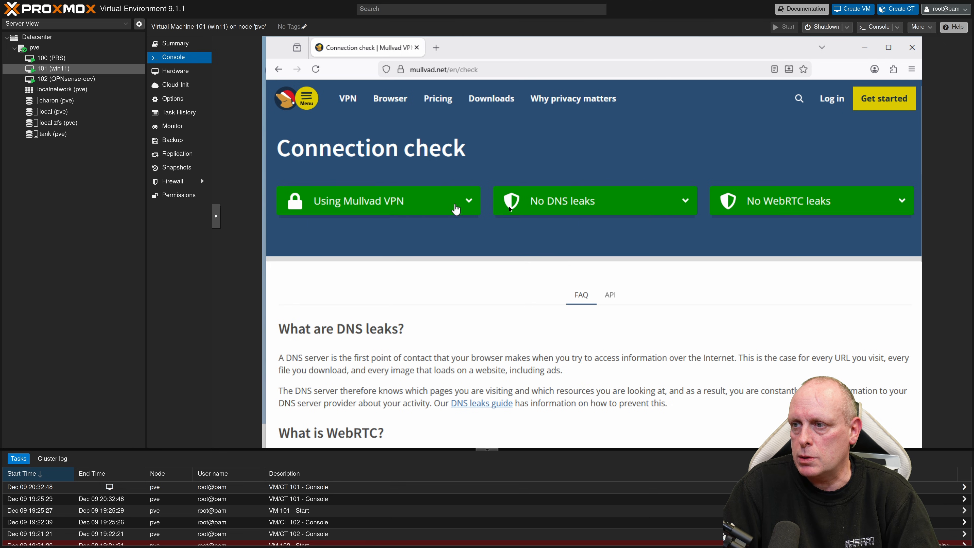
{"action": "mouse_move", "coordinate": [798, 219]}
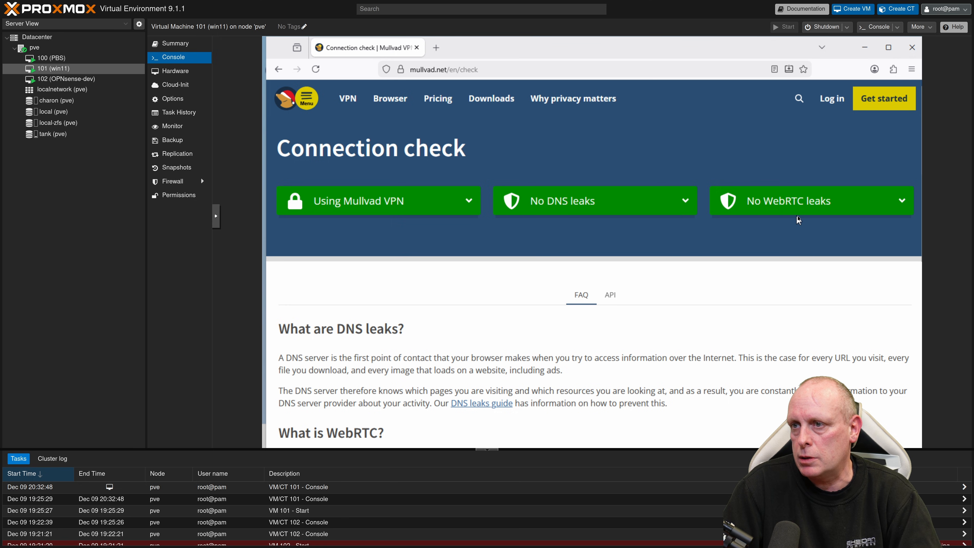
{"action": "mouse_move", "coordinate": [750, 204]}
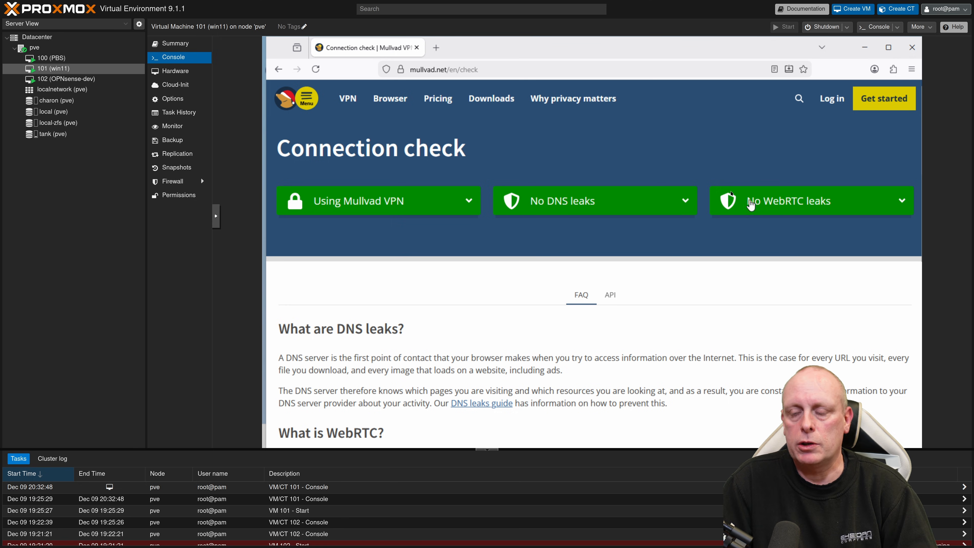
{"action": "mouse_move", "coordinate": [385, 115]}
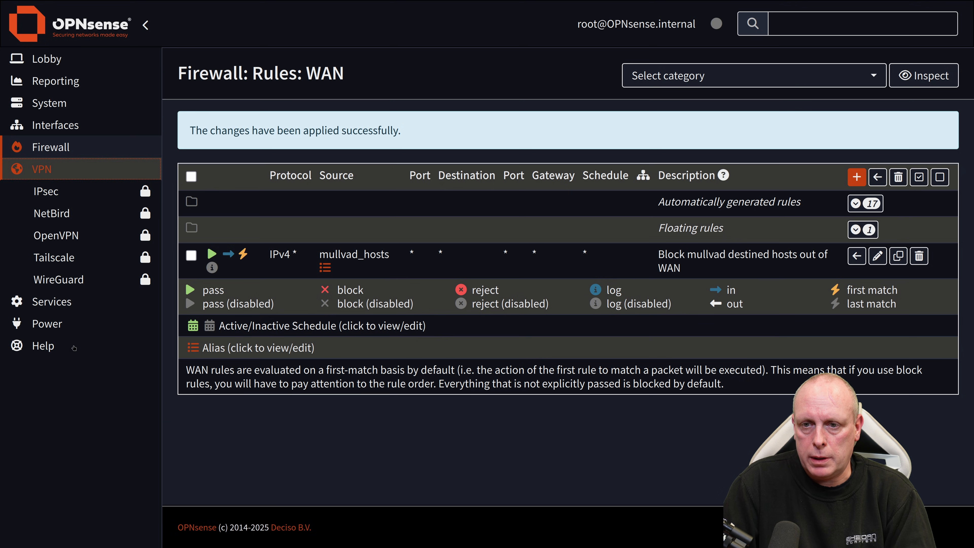
On VPN > WireGuard > Instances, uncheck Enable WireGuard to take the tunnel down.
{"action": "left_click", "coordinate": [59, 279]}
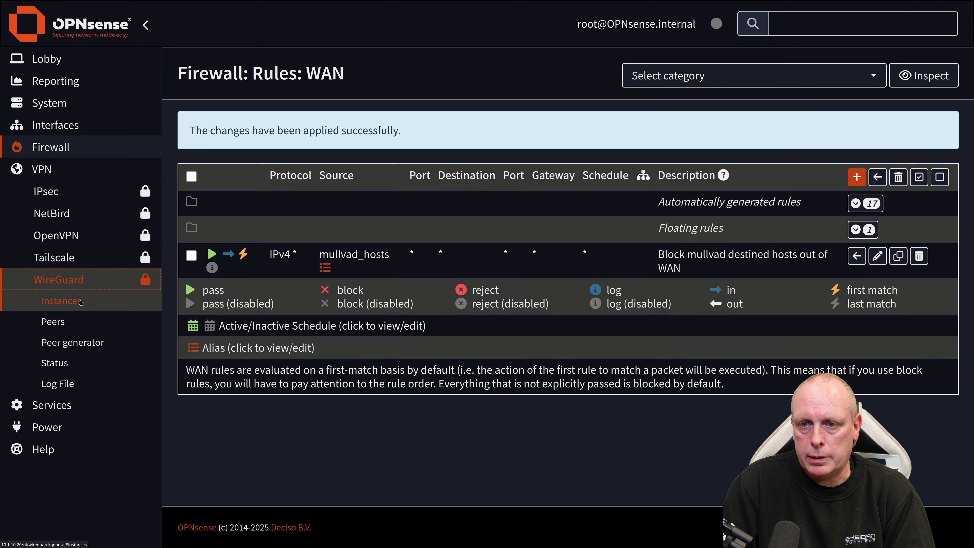
{"action": "left_click", "coordinate": [61, 300]}
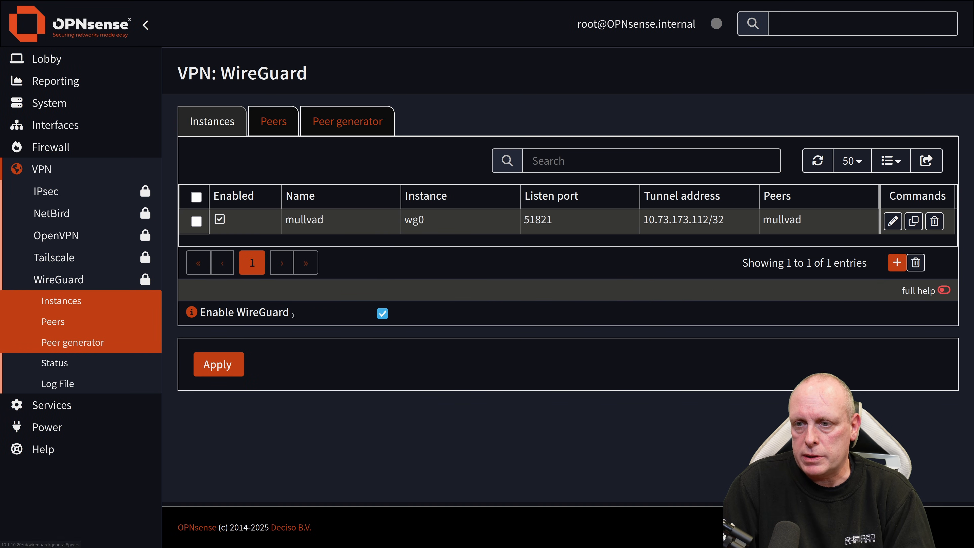
{"action": "left_click", "coordinate": [382, 313]}
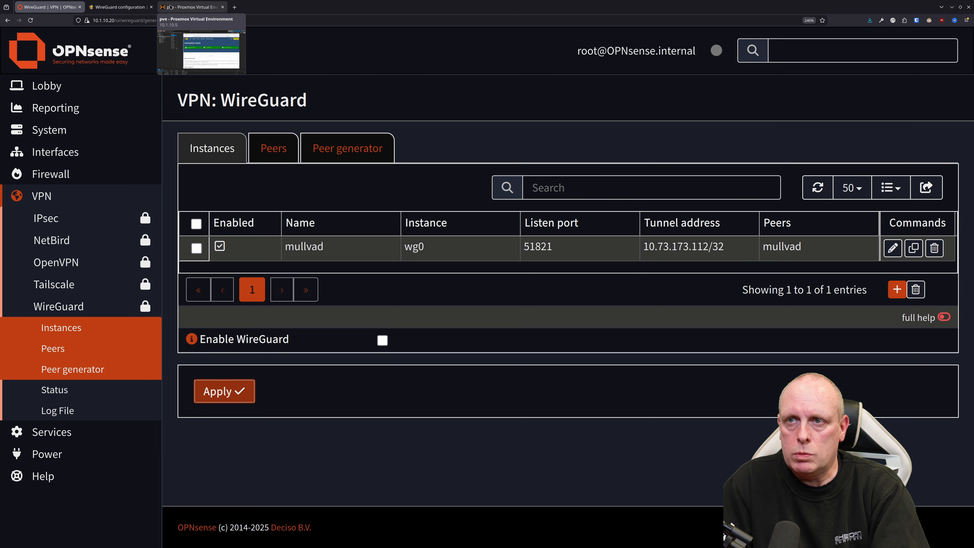
Reload mullvad.net/en/check in the win11 VM browser with the tunnel off.
{"action": "left_click", "coordinate": [189, 7]}
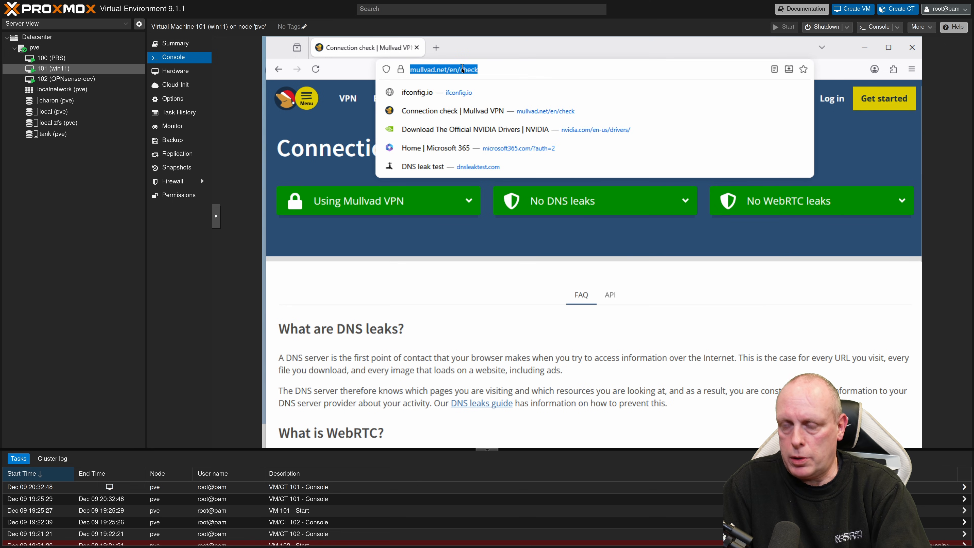
{"action": "key", "text": "Return"}
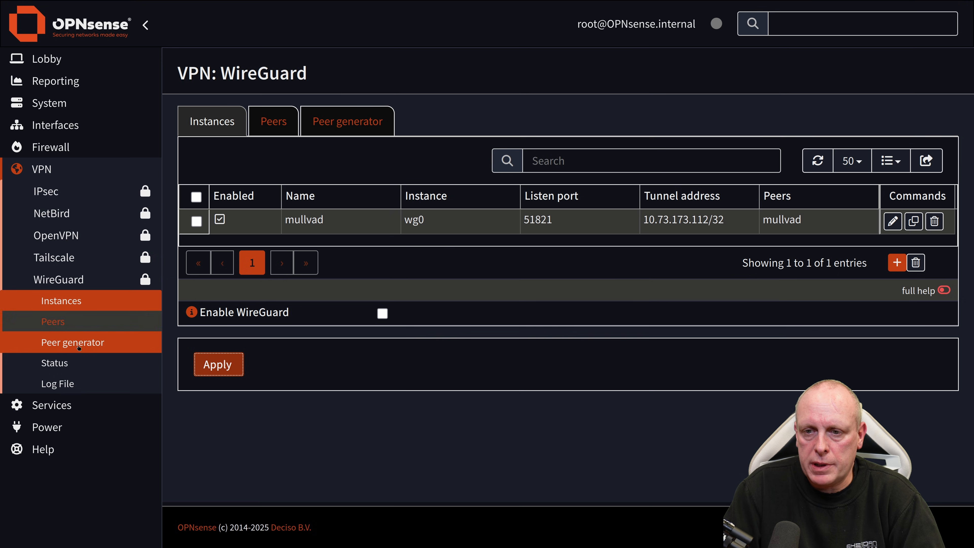
Re-enable WireGuard on the Instances page and apply so mullvad wg0 comes back up.
{"action": "left_click", "coordinate": [382, 313]}
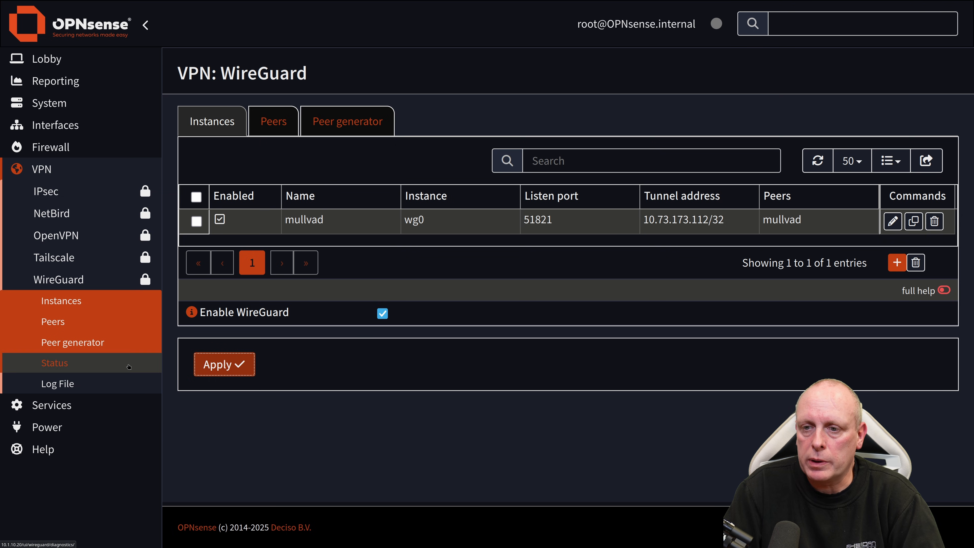
{"action": "left_click", "coordinate": [55, 362]}
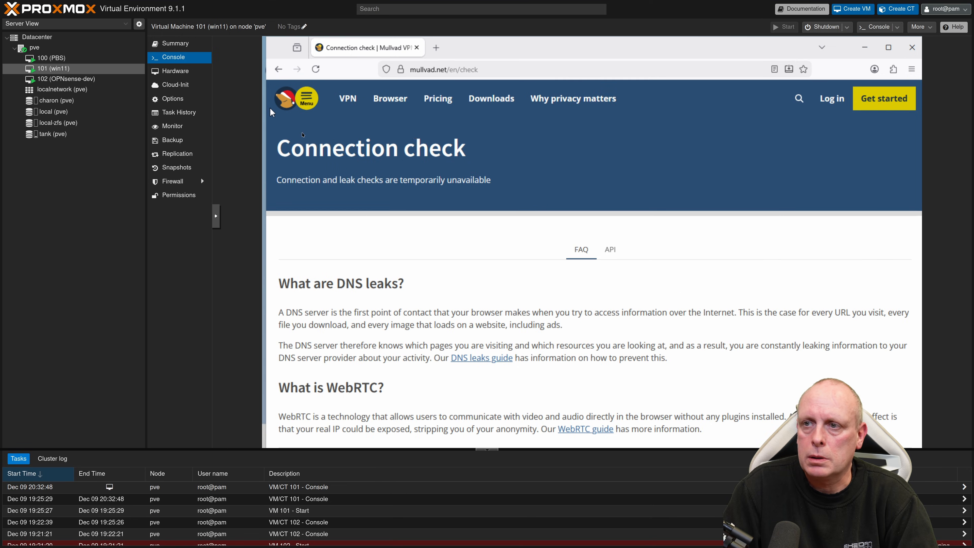
Reload the Mullvad check until it reports Using Mullvad VPN with no DNS or WebRTC leaks.
{"action": "left_click", "coordinate": [315, 69]}
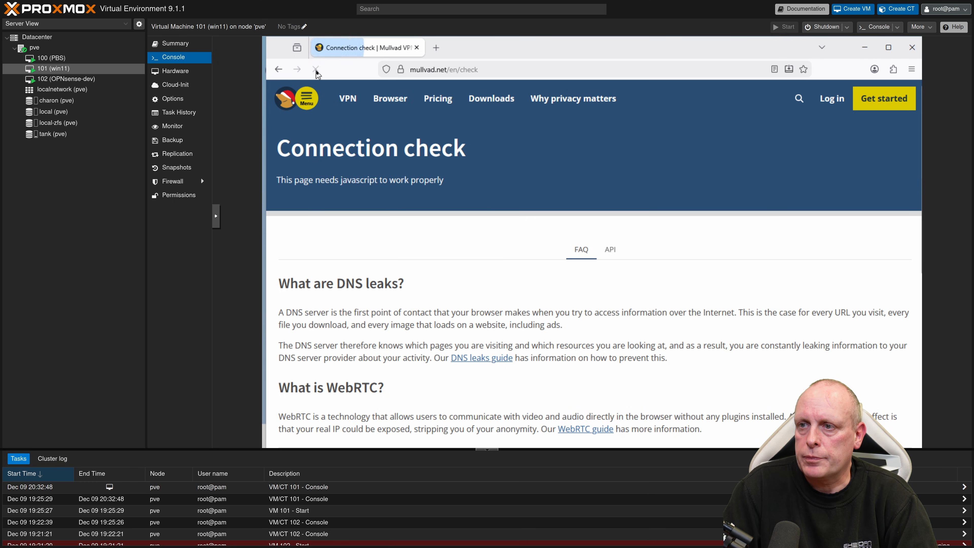
{"action": "left_click", "coordinate": [315, 69]}
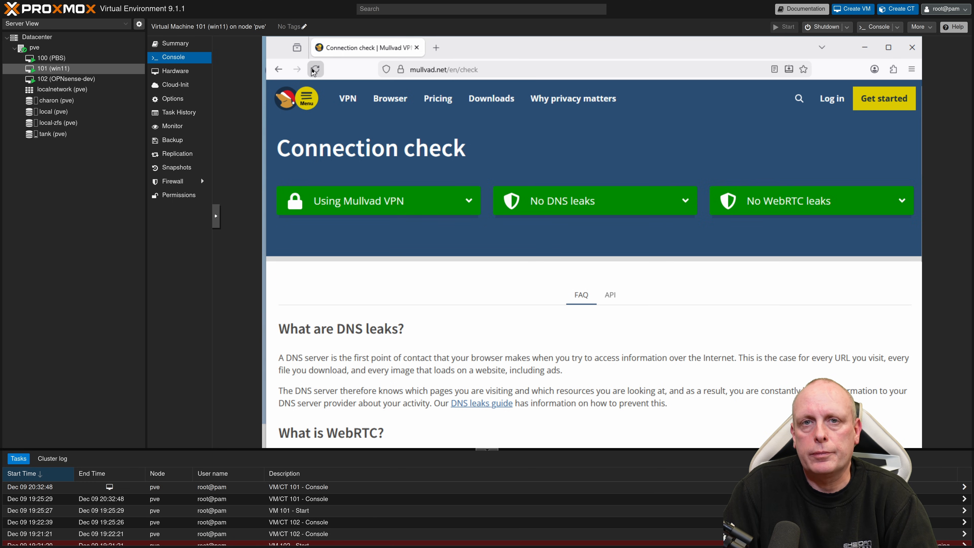
{"action": "mouse_move", "coordinate": [316, 69]}
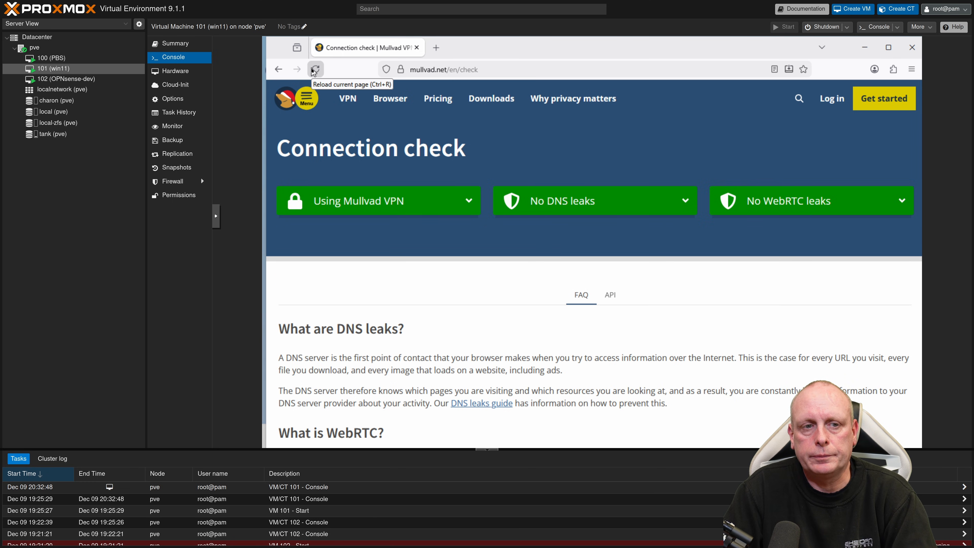